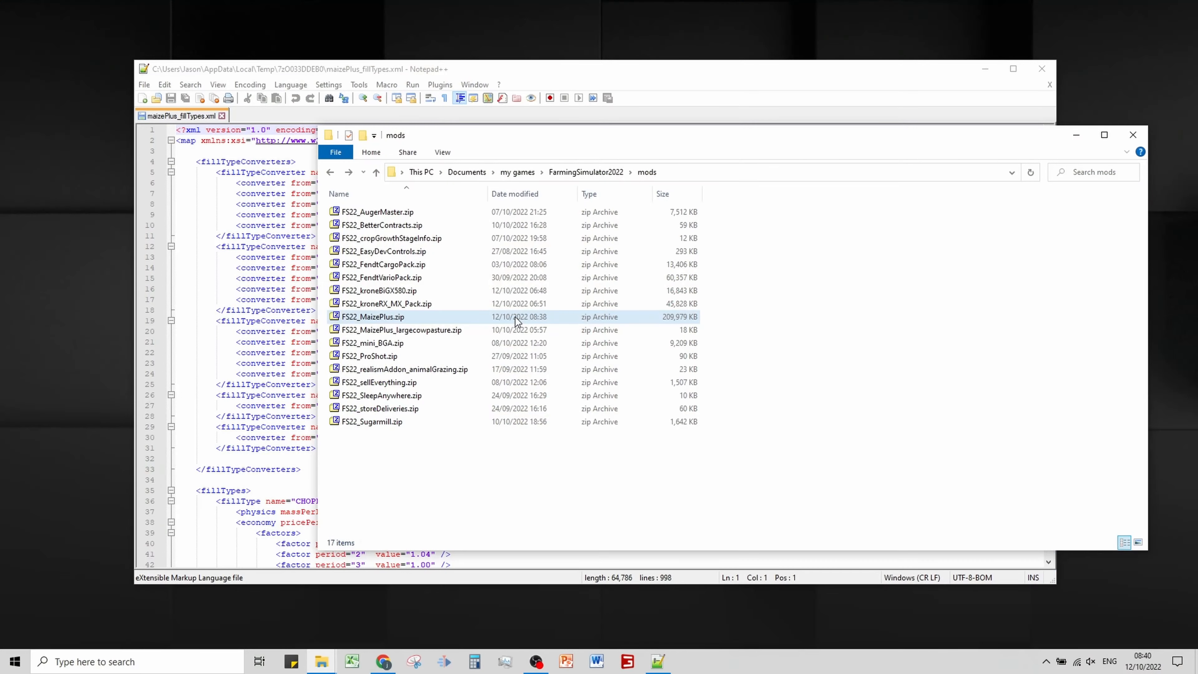
mouse_move(426, 277)
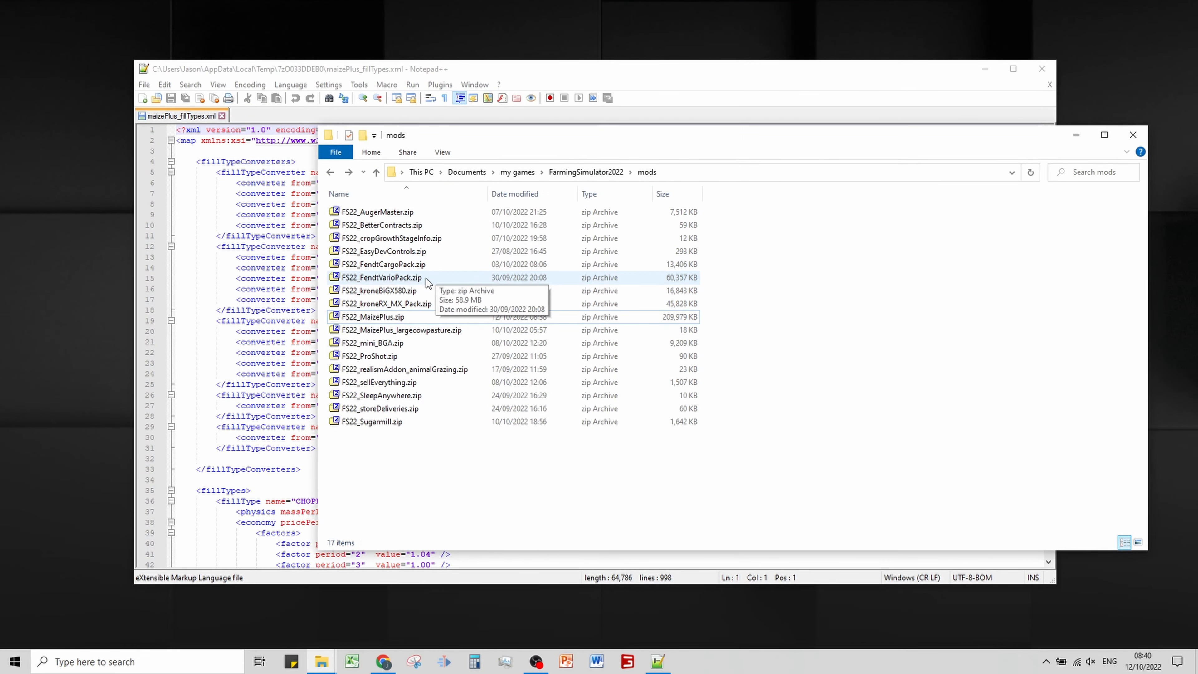
mouse_move(381, 291)
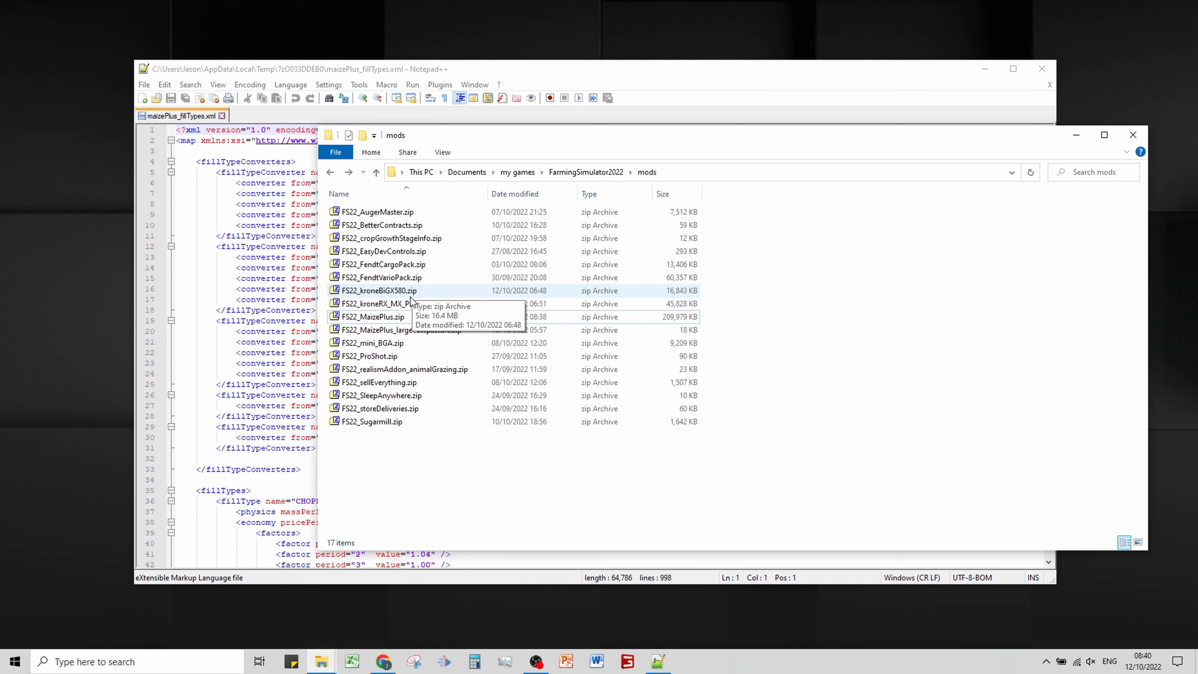
mouse_move(384, 304)
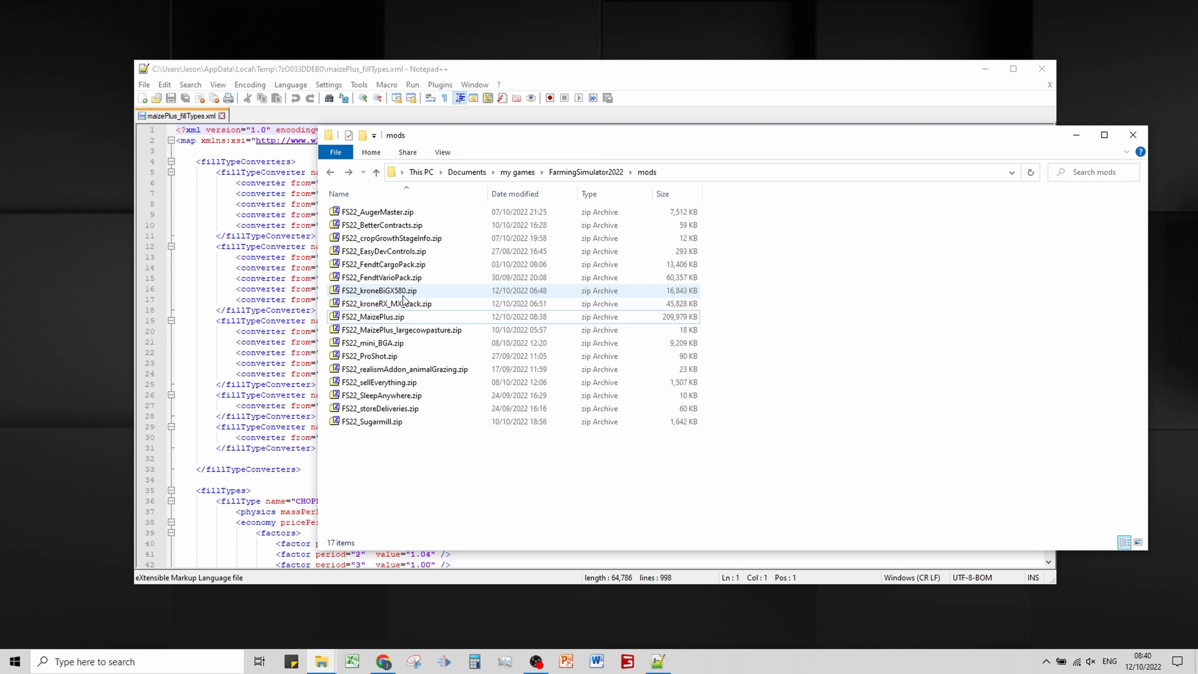
Open FS22_kroneBiGX580.zip, enter its biGX580 folder and open biGX580.xml in Notepad++
double_click(379, 290)
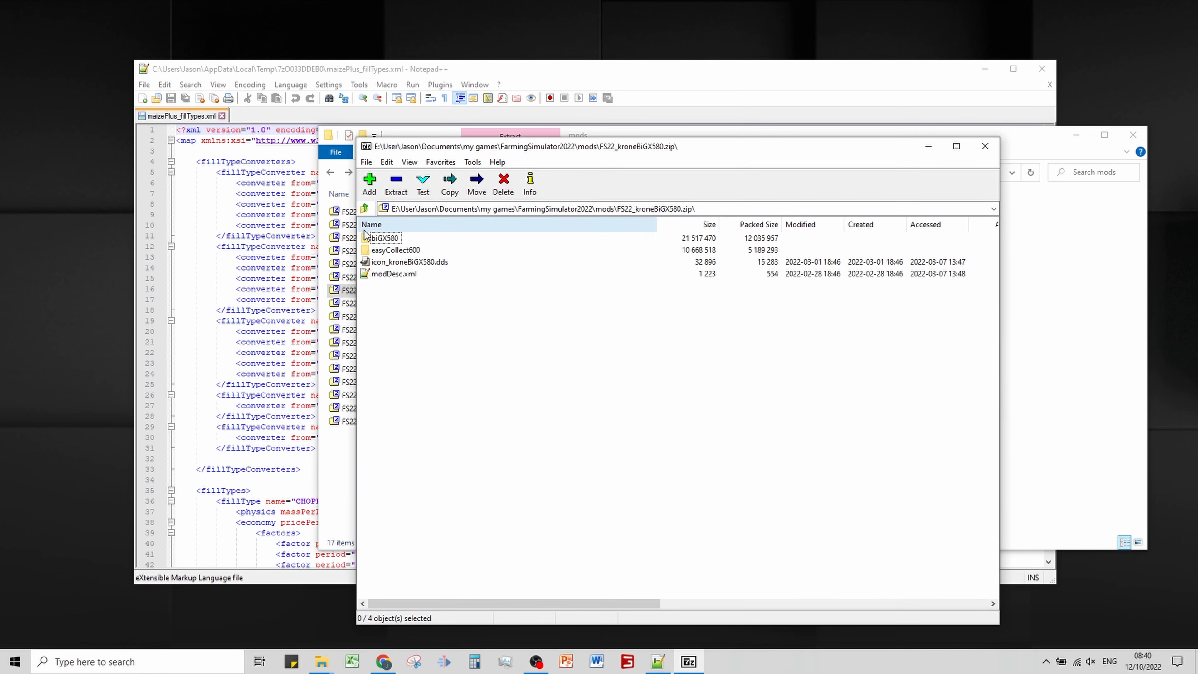
double_click(385, 238)
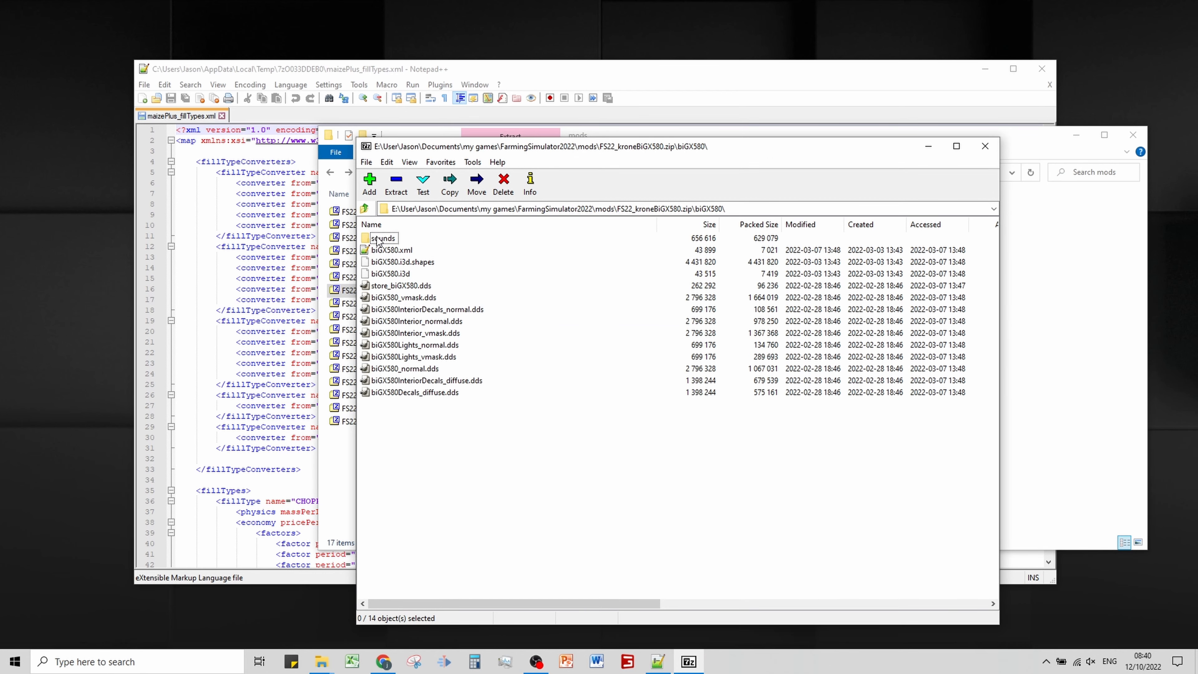
mouse_move(382, 250)
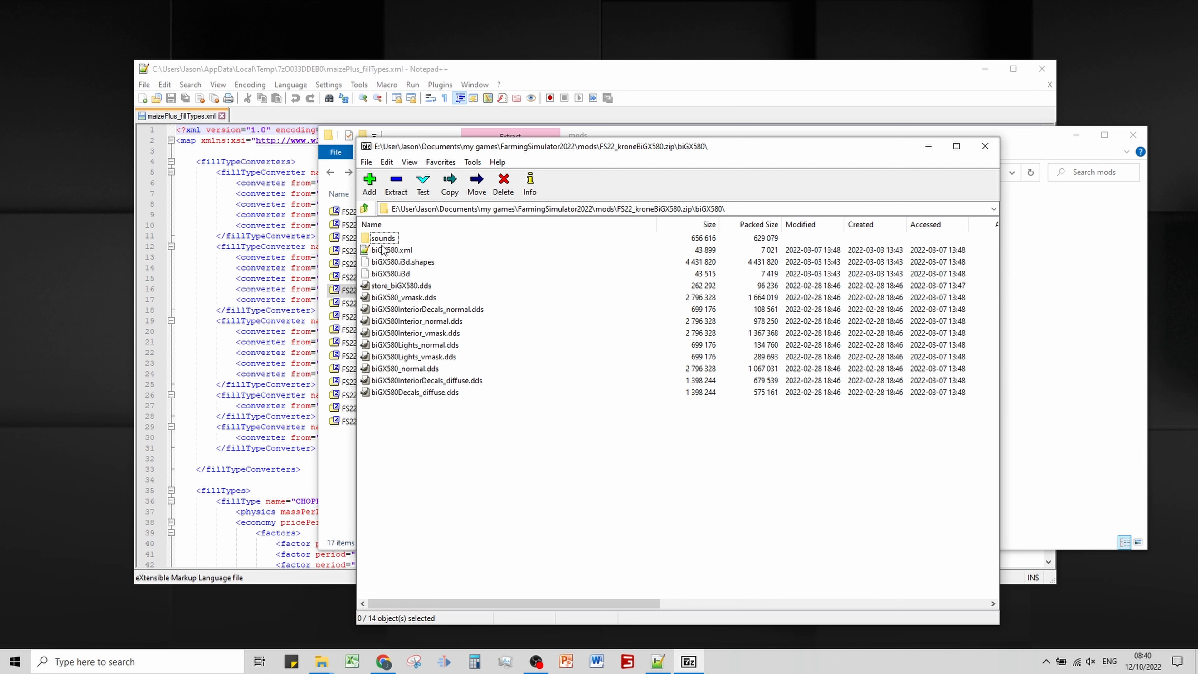
double_click(392, 250)
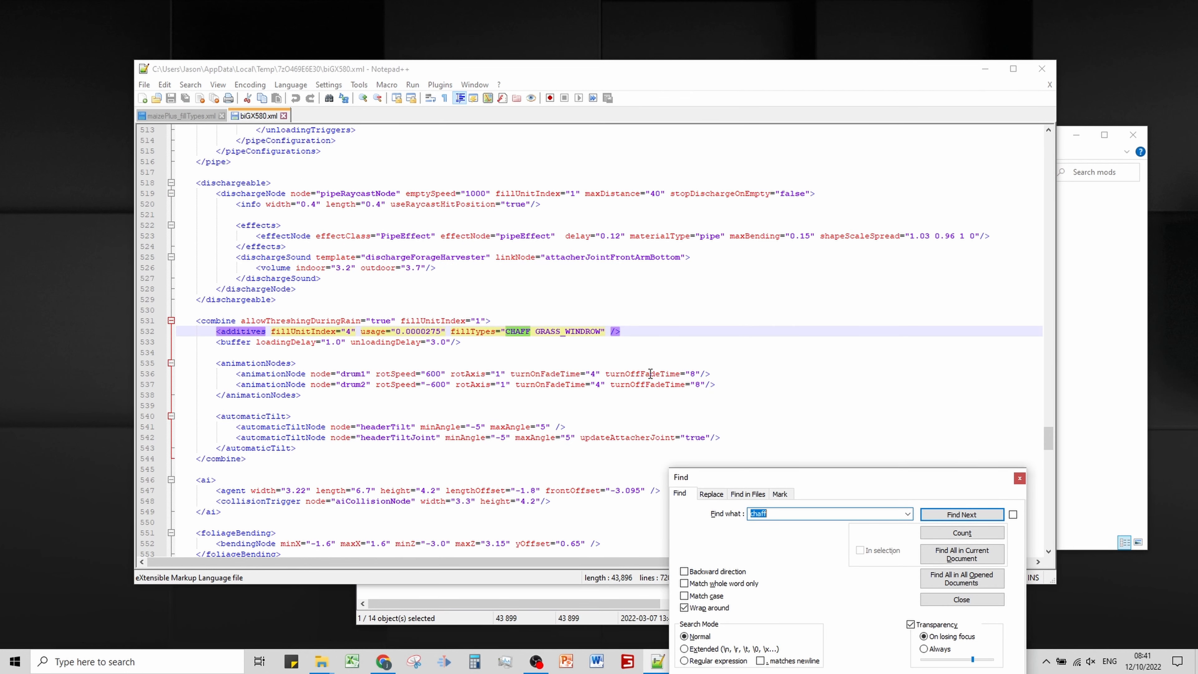
mouse_move(1058, 493)
type("W")
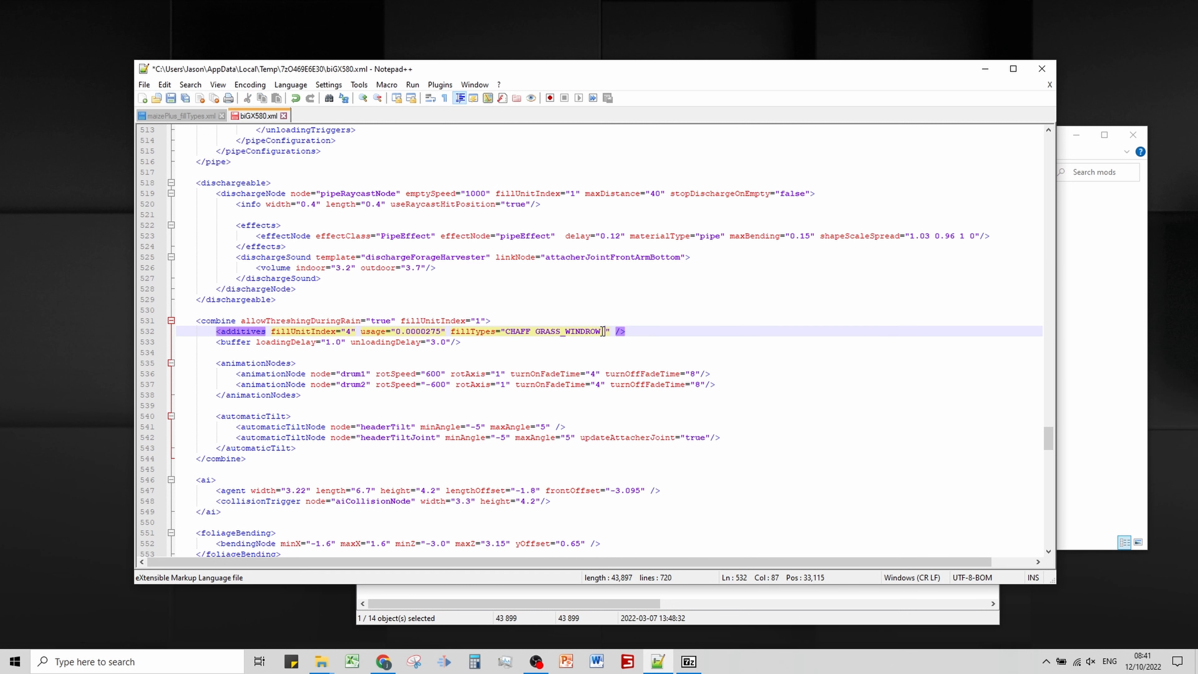
Append WETGRASS_WINDROW, SEMIDRYGRASS_WINDROW and CHOPPEDMAIZE to the additives fillTypes, referencing maizePlus_fillTypes.xml
left_click(180, 115)
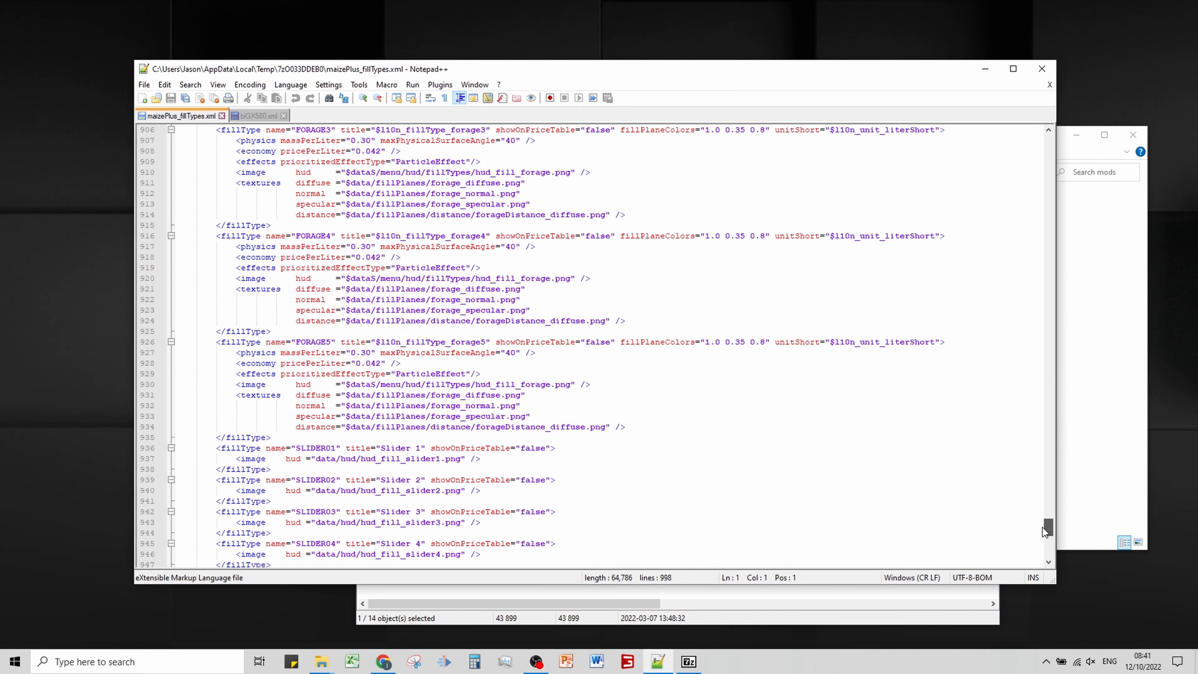
scroll("down", 3)
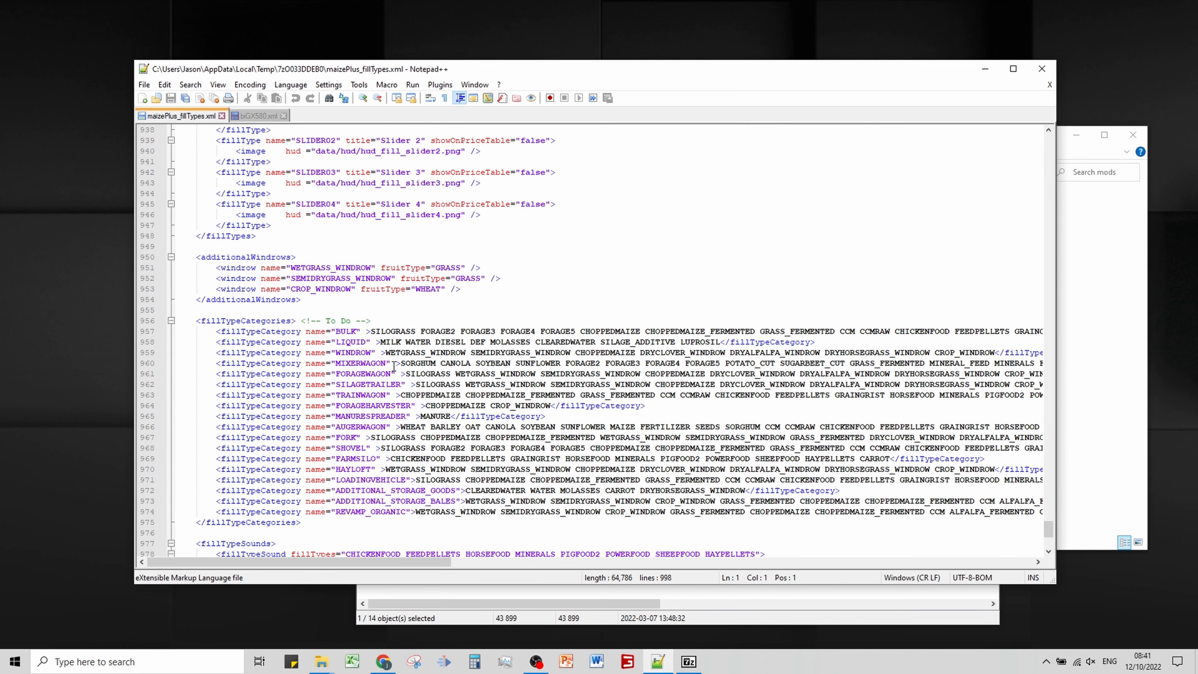
left_click(395, 374)
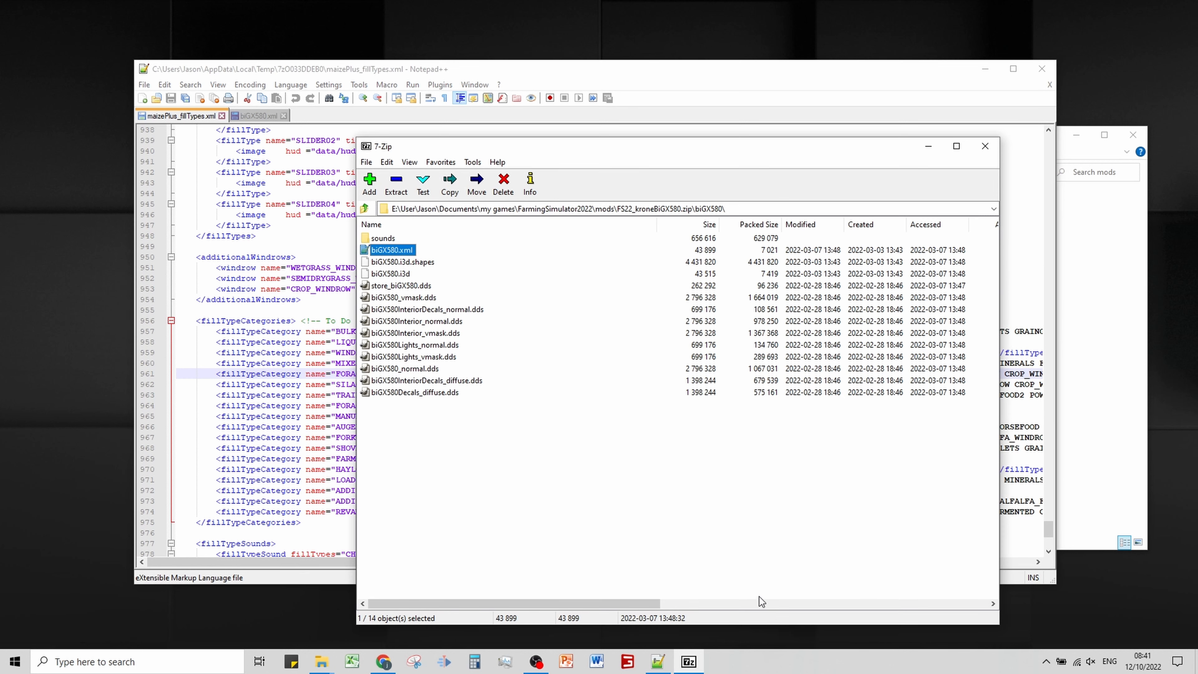
mouse_move(273, 130)
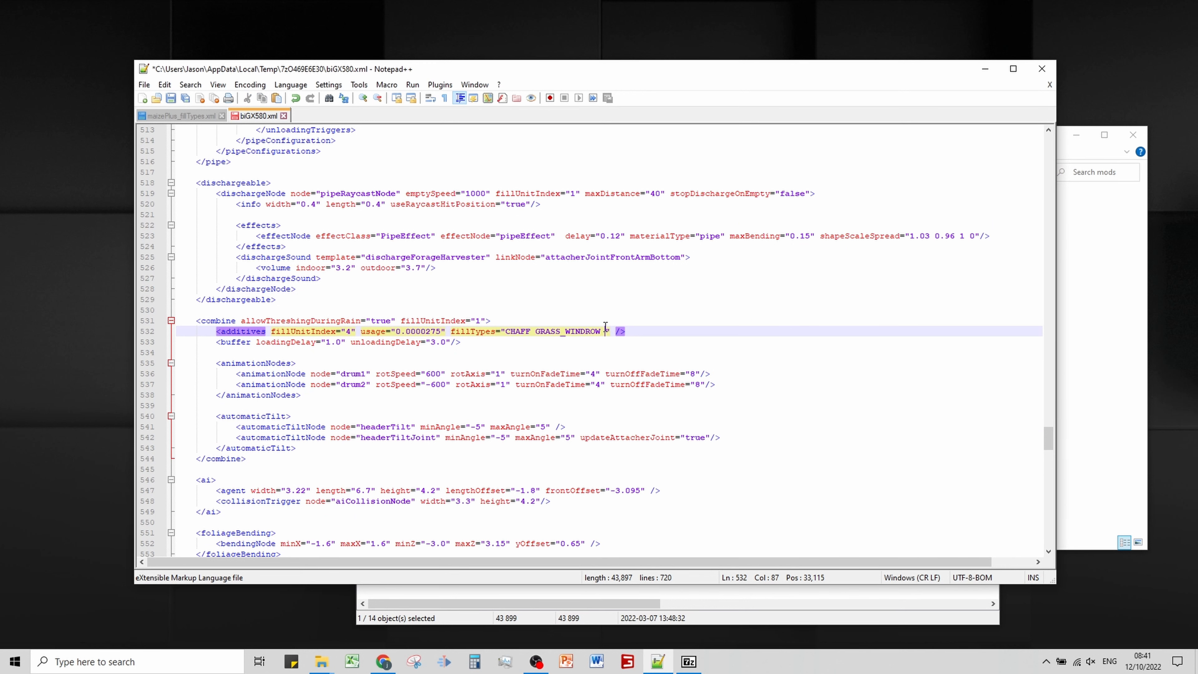
type("WETGRASS_WINDROW SEMIDRYGRASS_WINDROW")
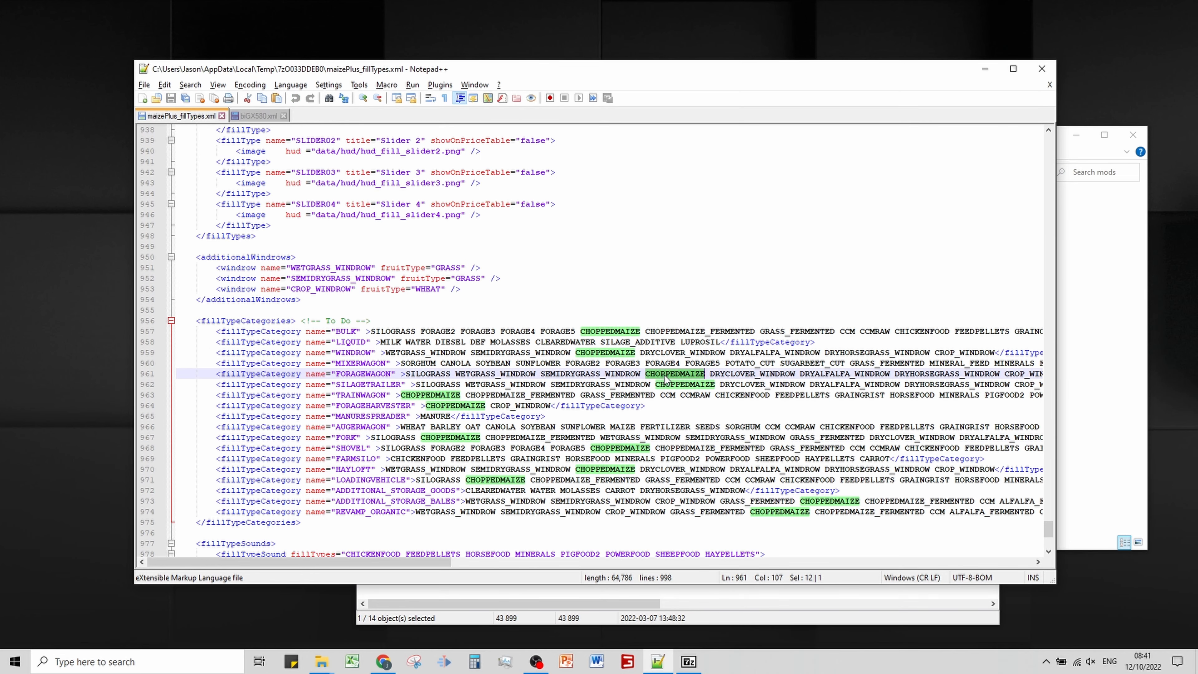
left_click(256, 116)
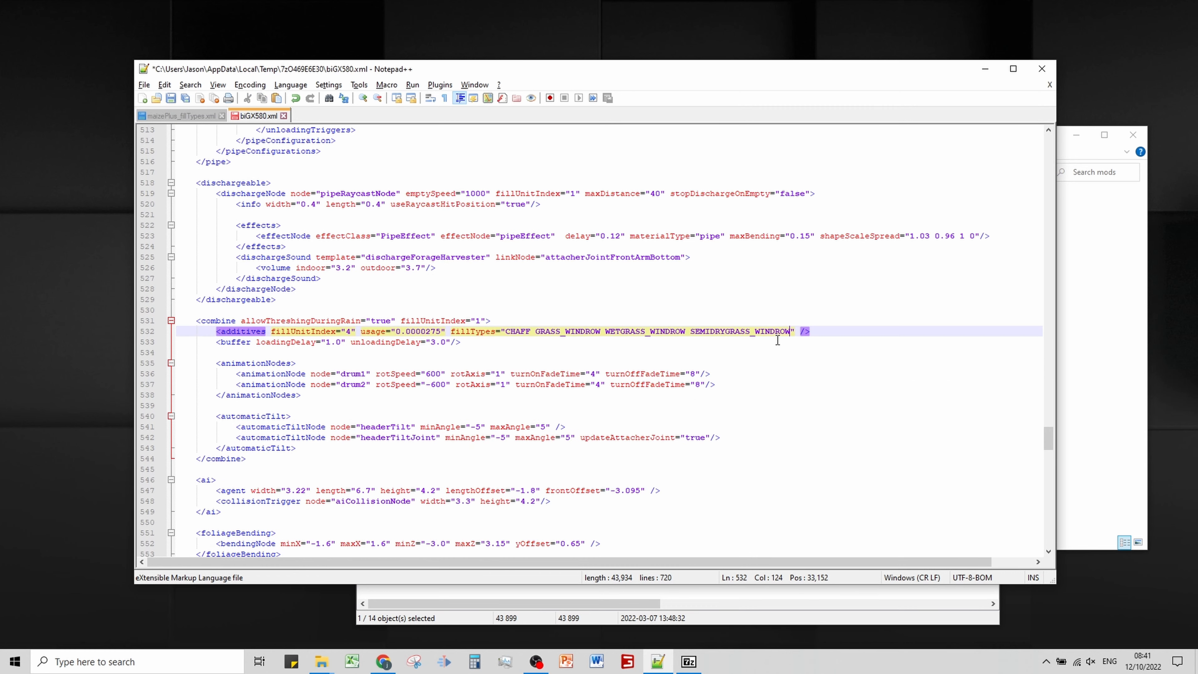
type("CHOPPEDMAIZE")
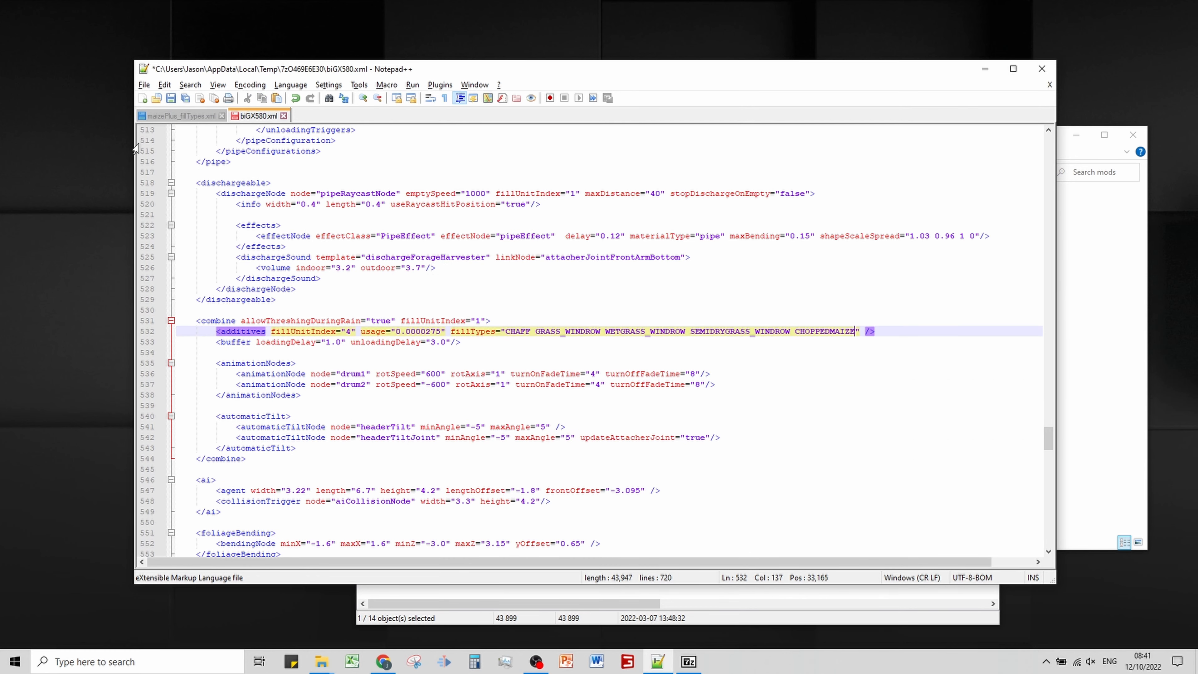
Copy CROP_WINDROW from the maizePlus fill types file and append it to the additives fillTypes
left_click(179, 116)
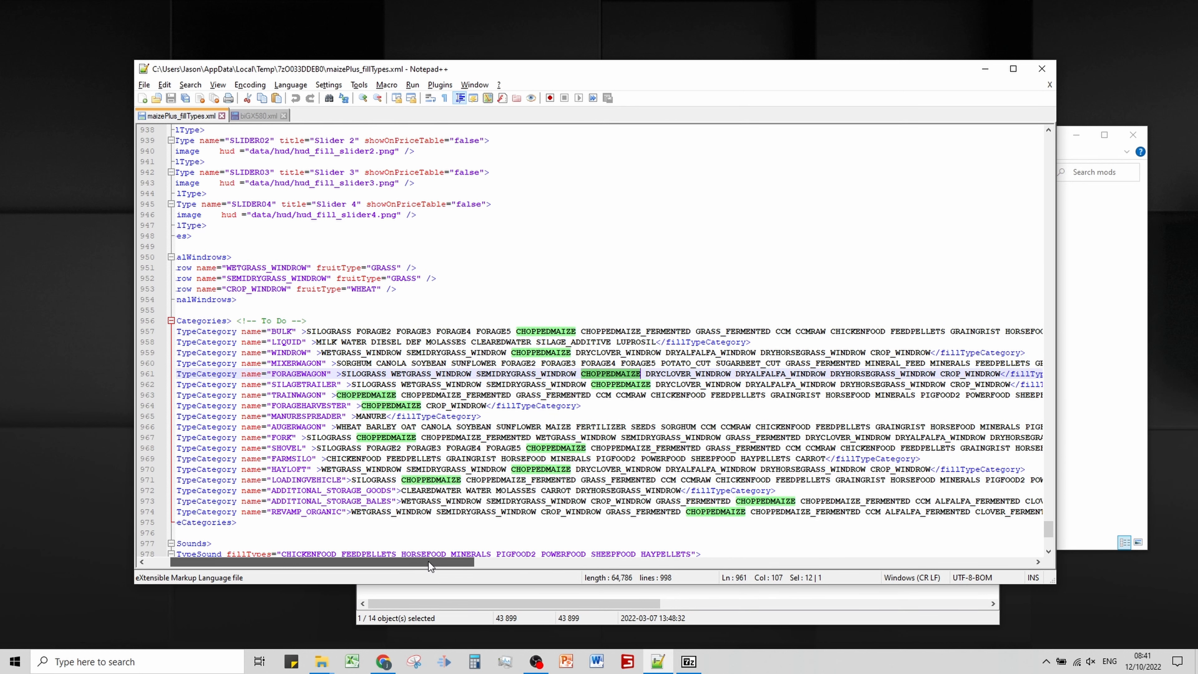
scroll("right", 3)
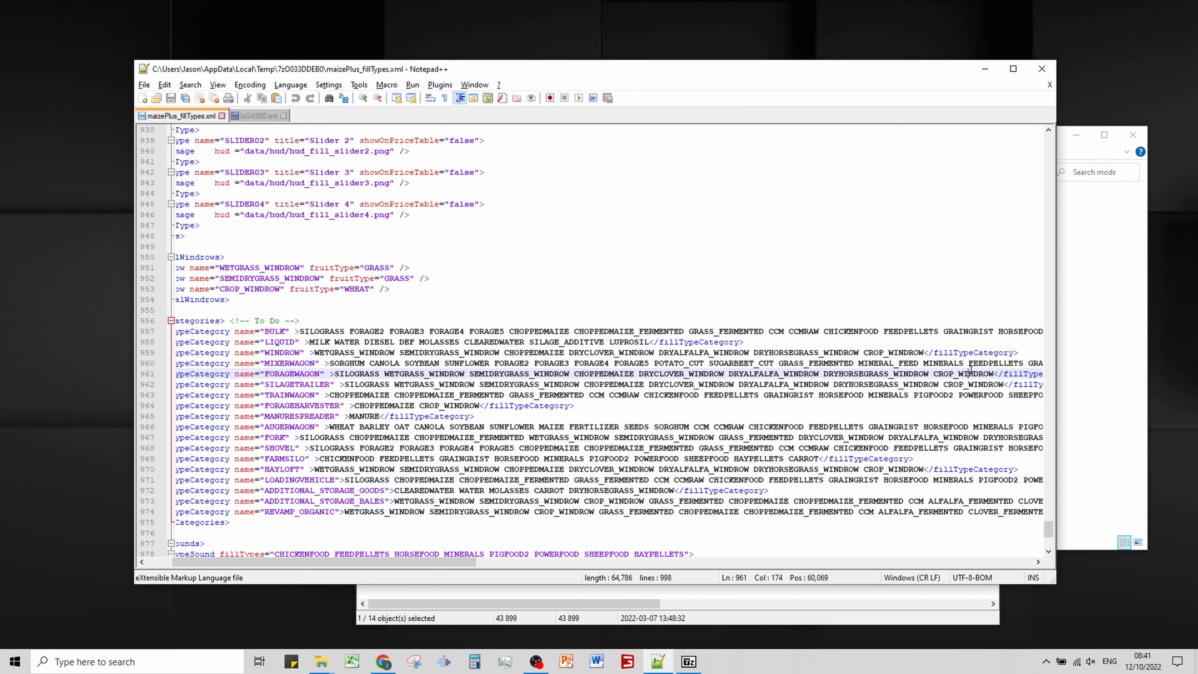
double_click(251, 289)
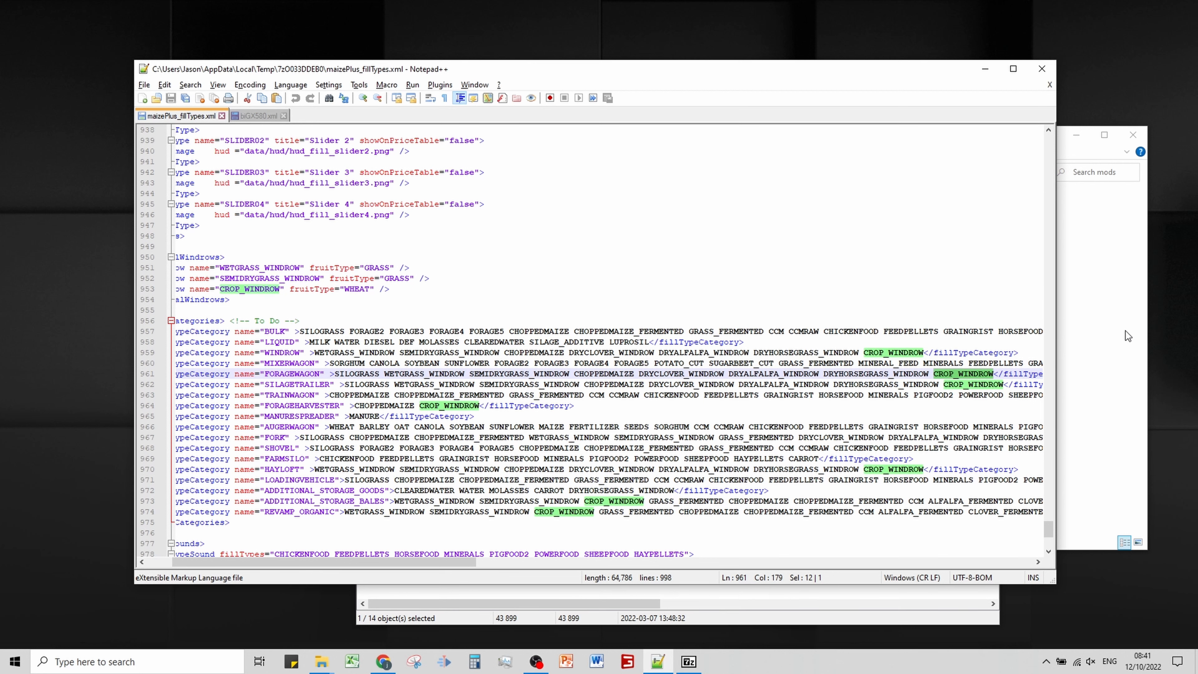
left_click(256, 116)
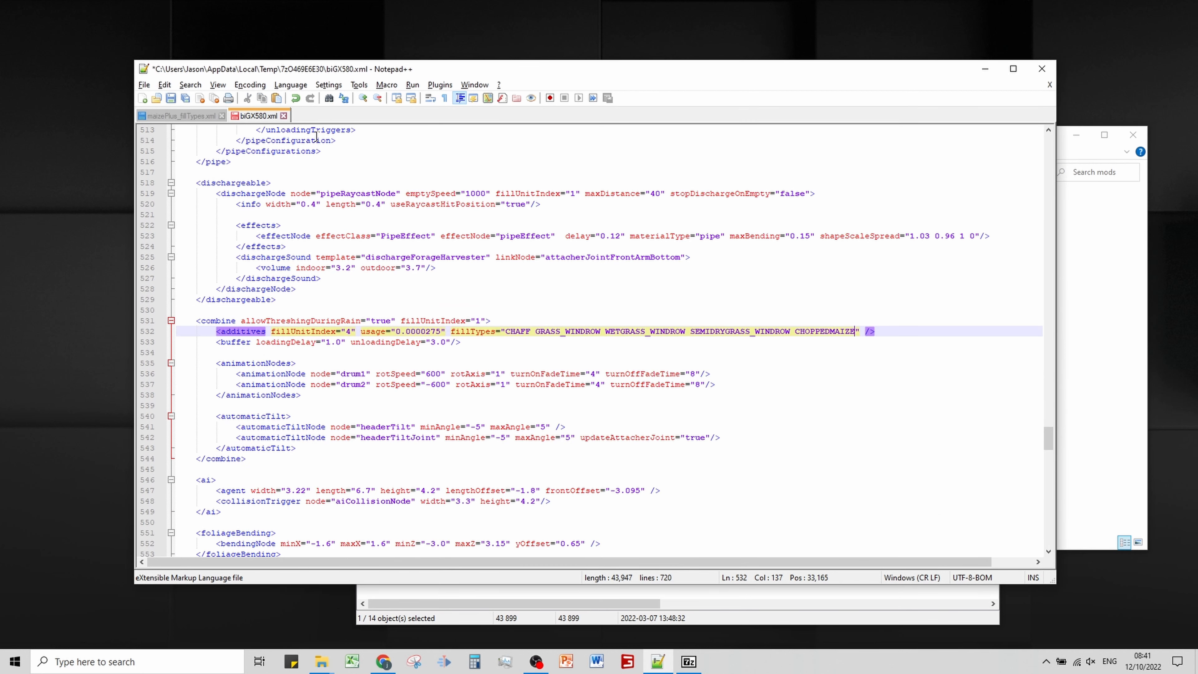
type("CROP_WINDROW")
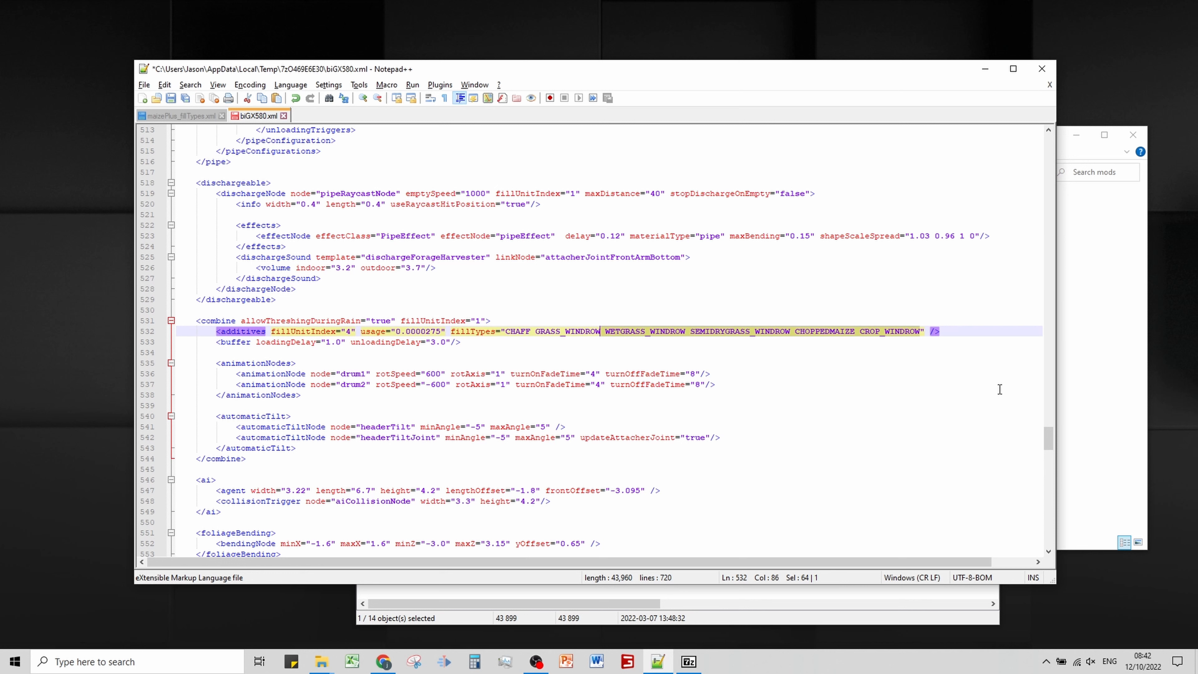
Save the edited biGX580.xml and close its tab, leaving the maizePlus file open
left_click(377, 151)
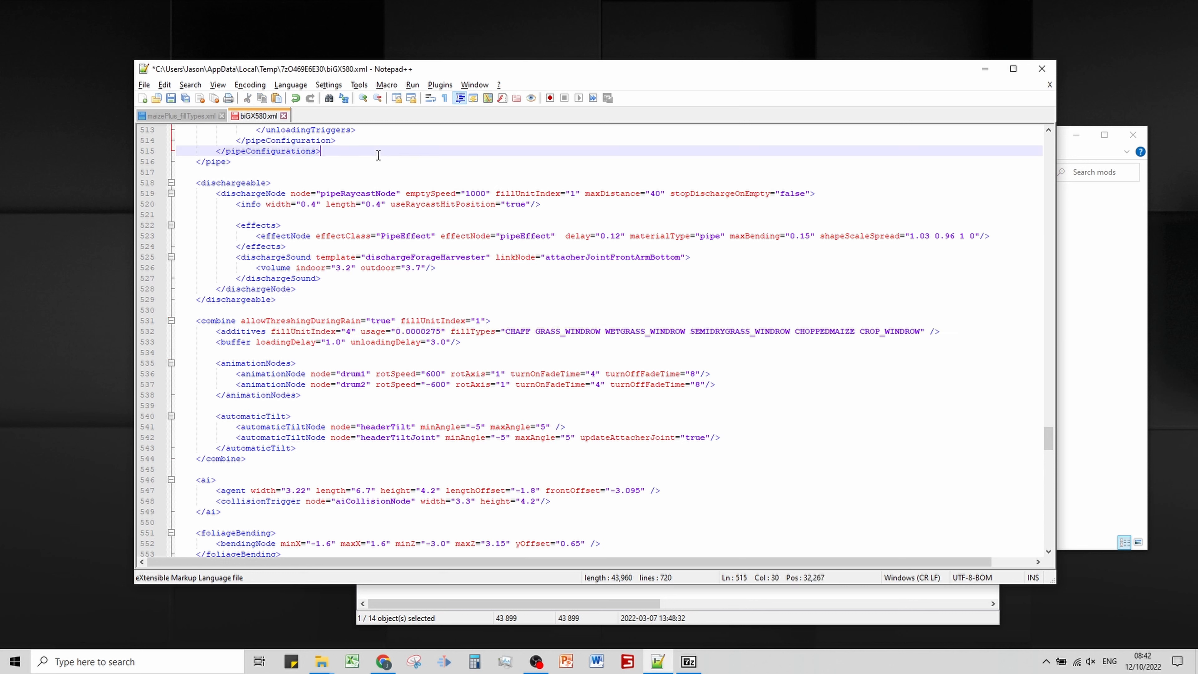
left_click(171, 98)
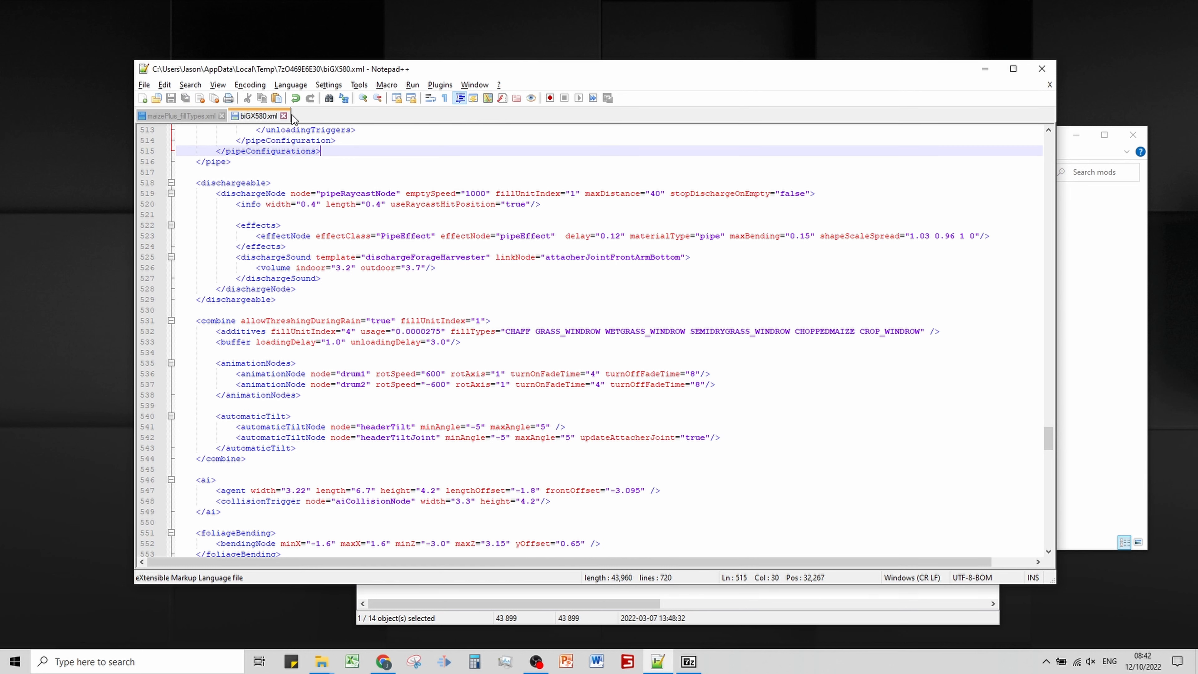
left_click(177, 115)
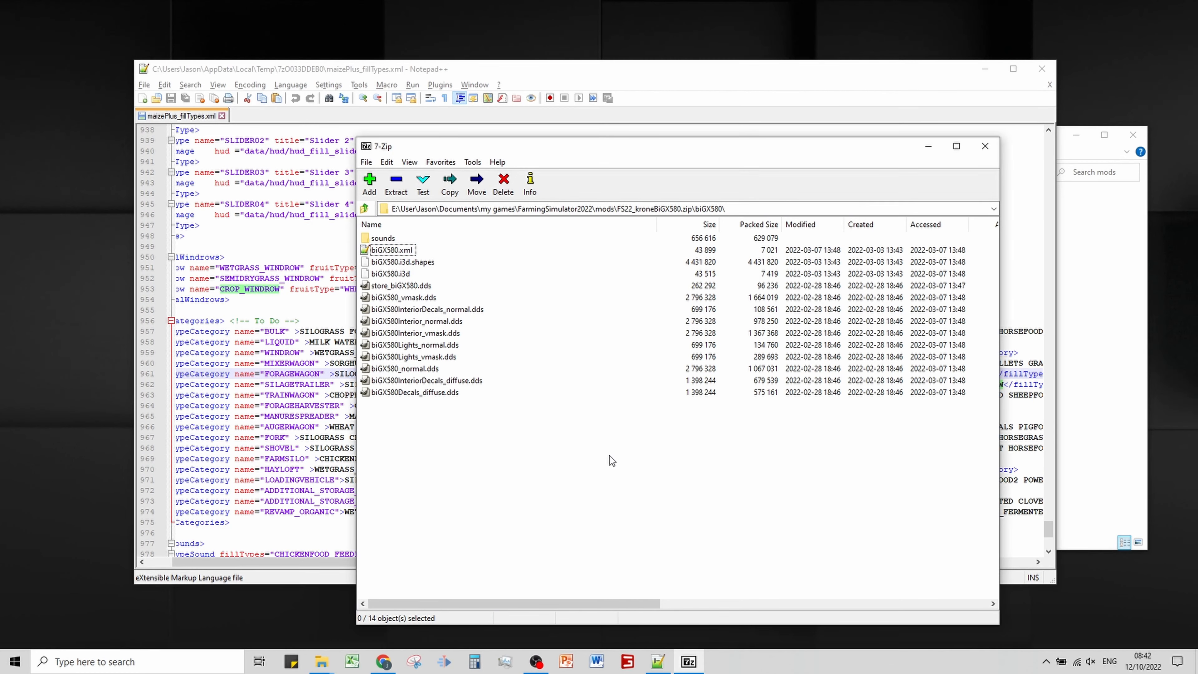
mouse_move(397, 252)
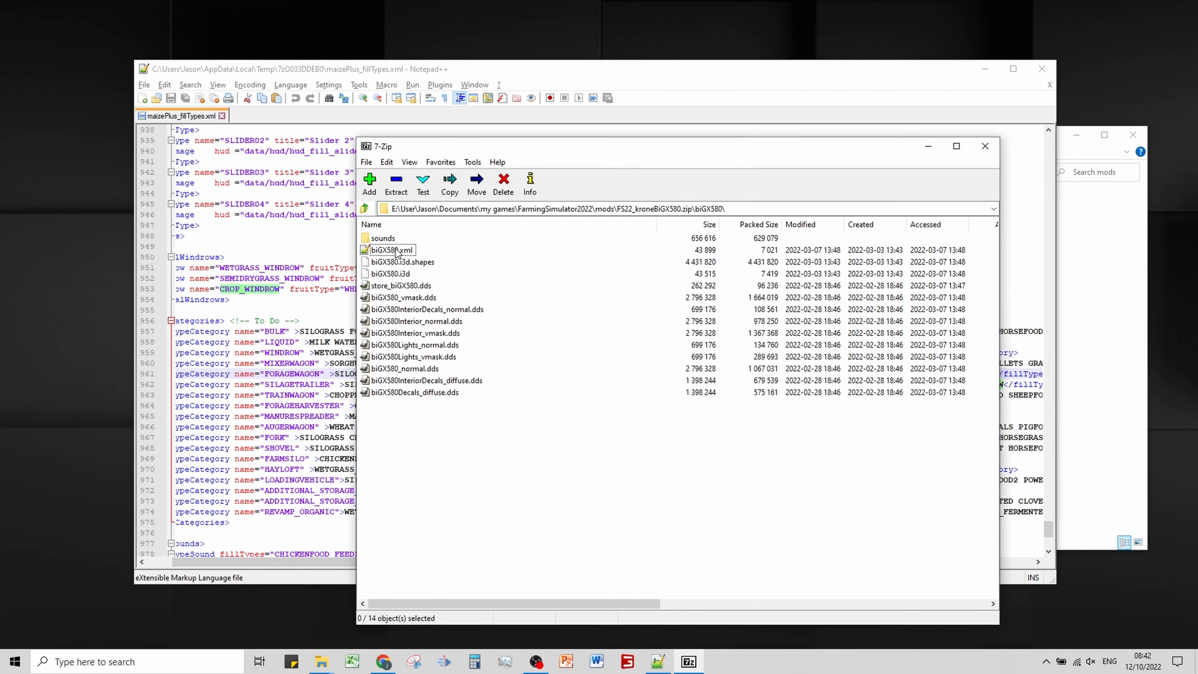
Reopen biGX580.xml and add WETGRASS_WINDROW SEMIDRYGRASS_WINDROW CHOPPEDMAIZE CROP_WINDROW after GRASS_WINDROW
double_click(391, 250)
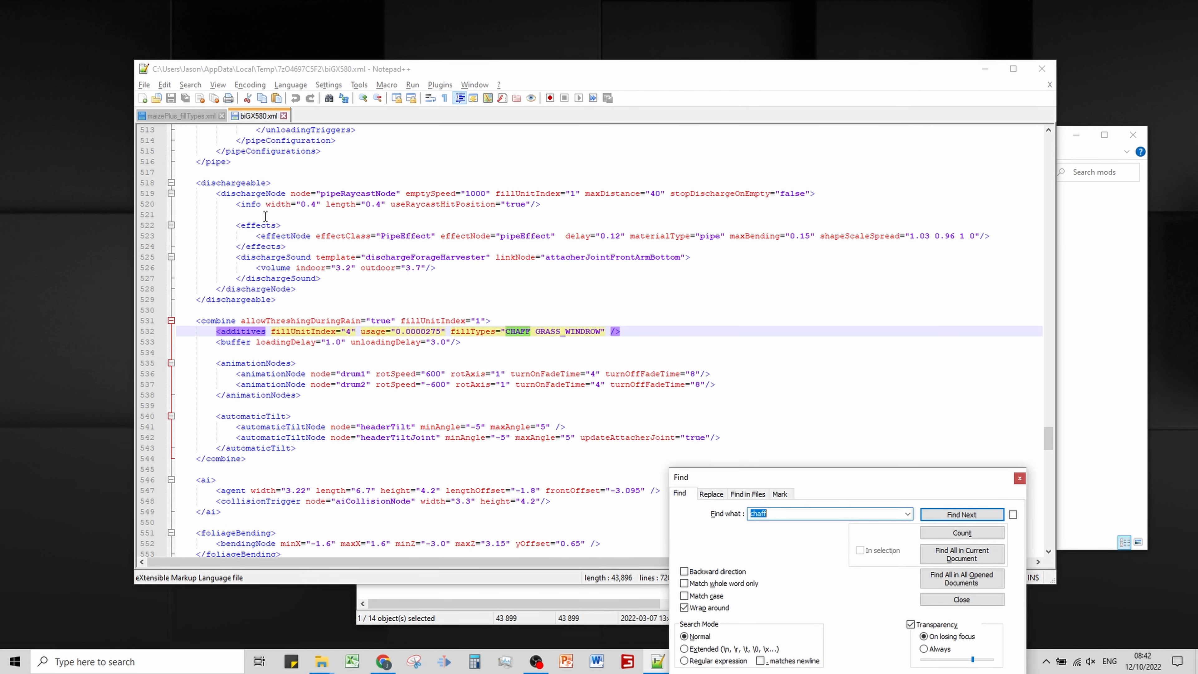
left_click(603, 331)
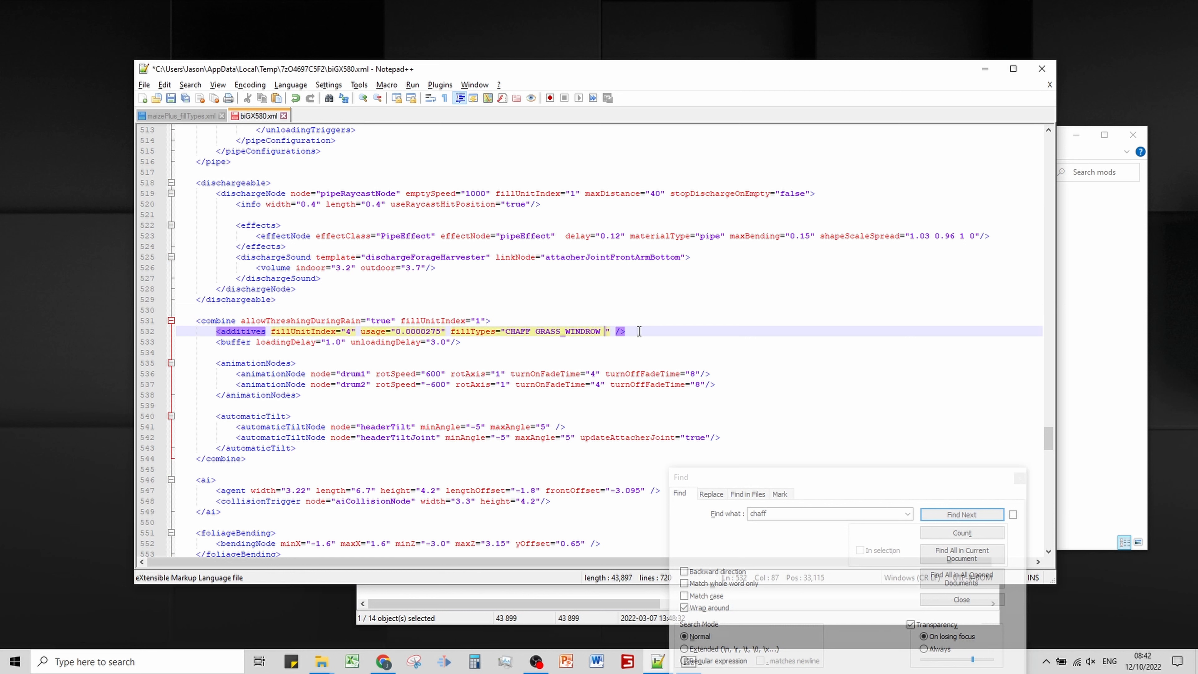
type("WETGRASS_WINDROW SEMIDRYGRASS_WINDROW CHOPPEDMAIZE CROP_WINDROW")
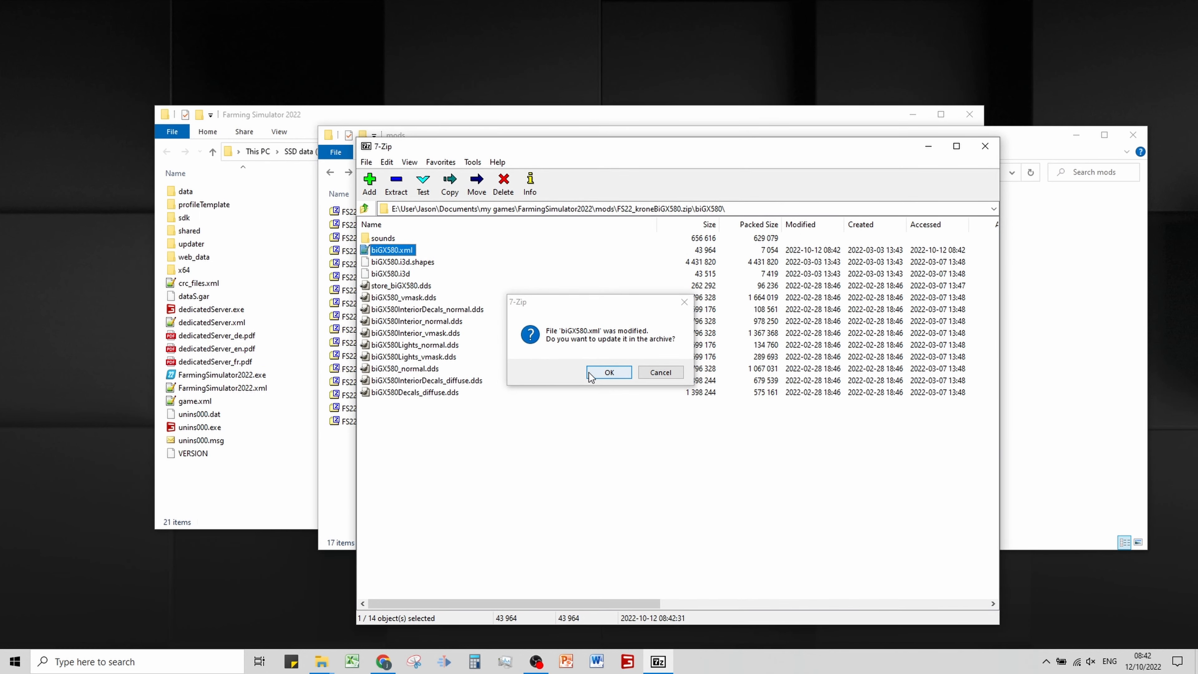
Confirm updating biGX580.xml inside the Krone archive and close 7-Zip
left_click(609, 372)
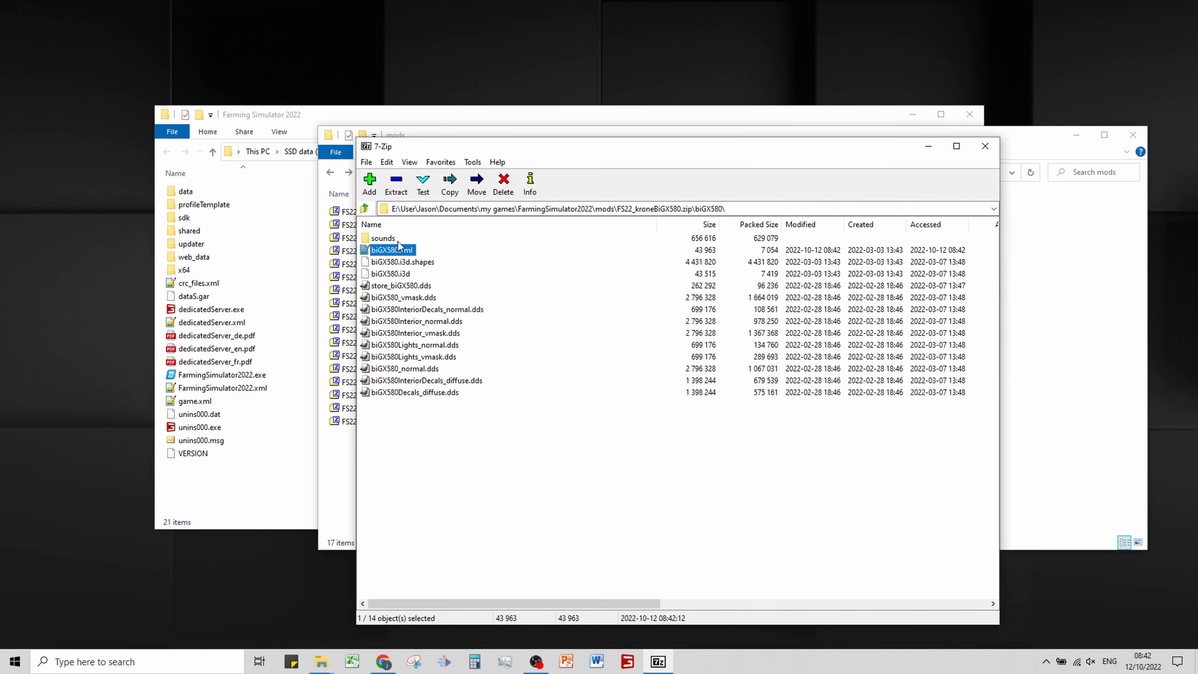
double_click(383, 238)
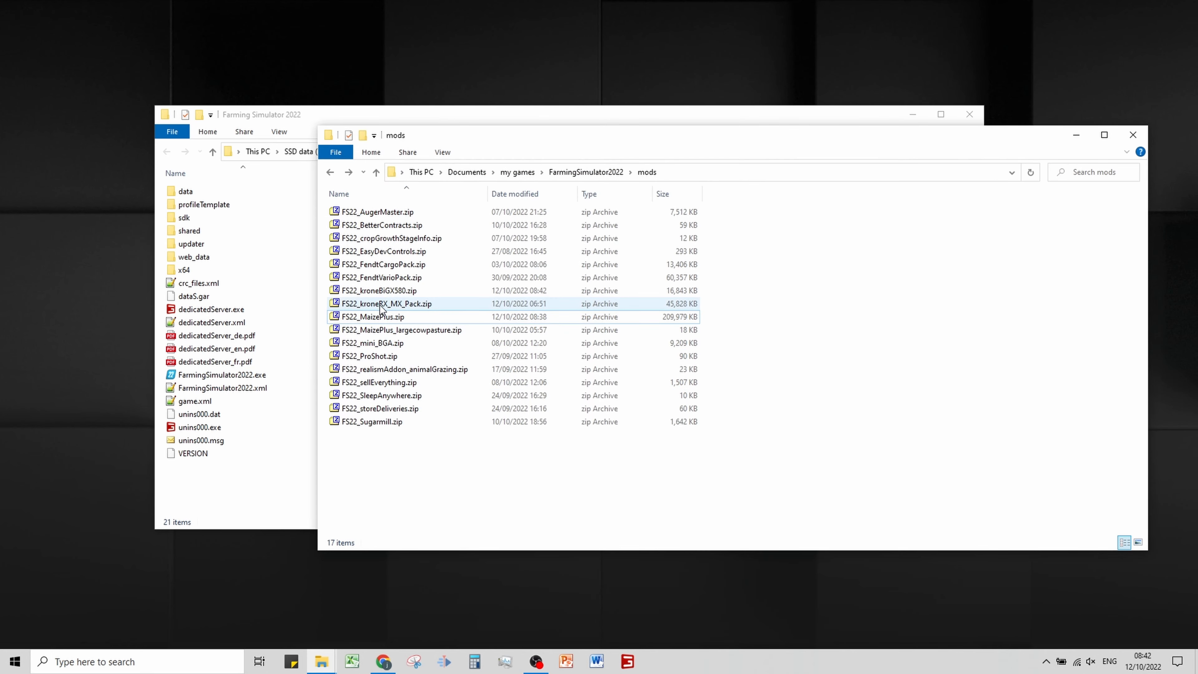
Open FS22_kroneRX_MX_Pack.zip's data folder, glance at mx330.xml, then open rx360.xml for editing
double_click(385, 303)
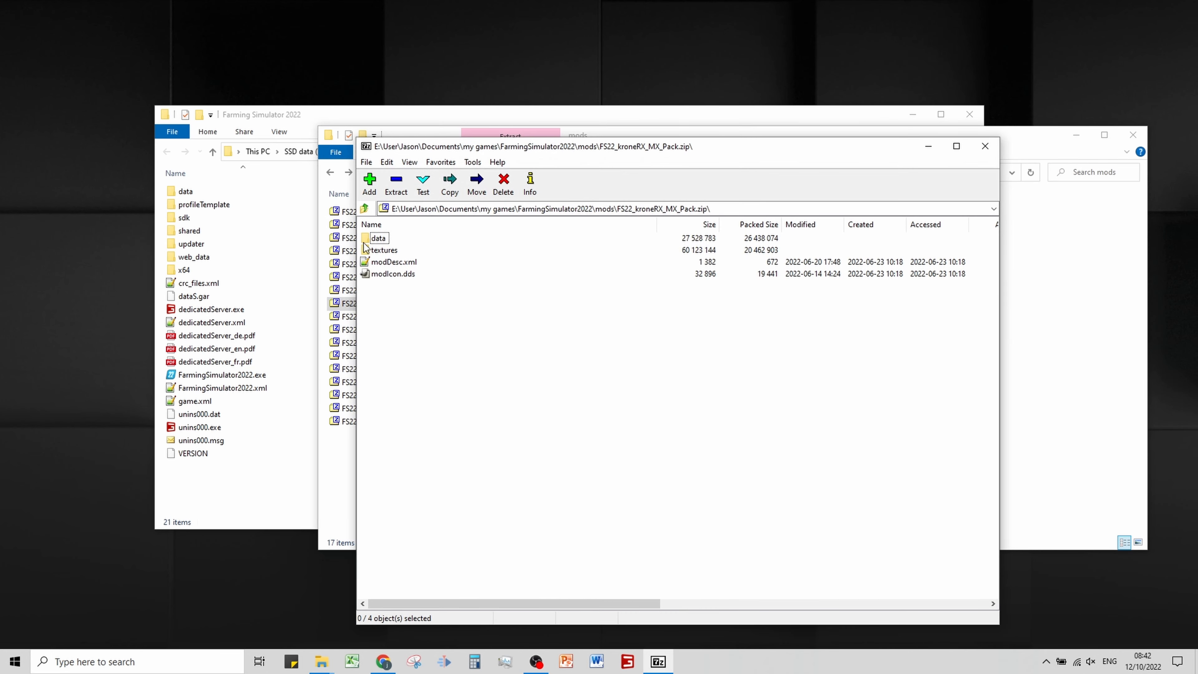
double_click(380, 238)
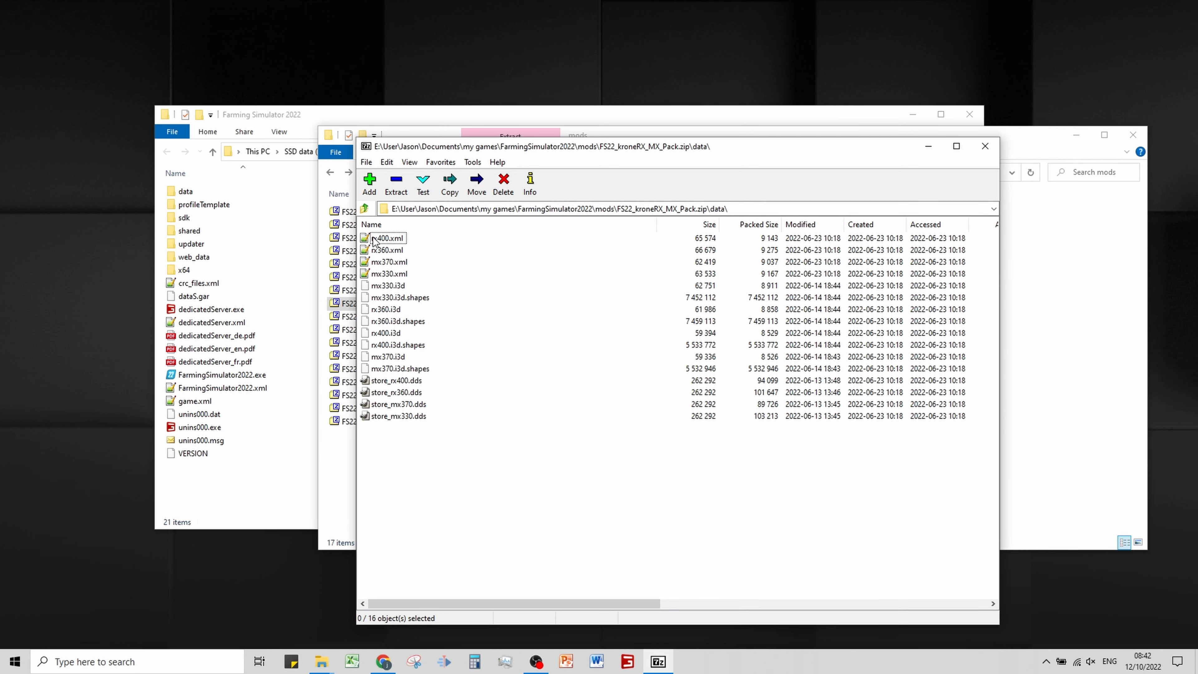
mouse_move(389, 255)
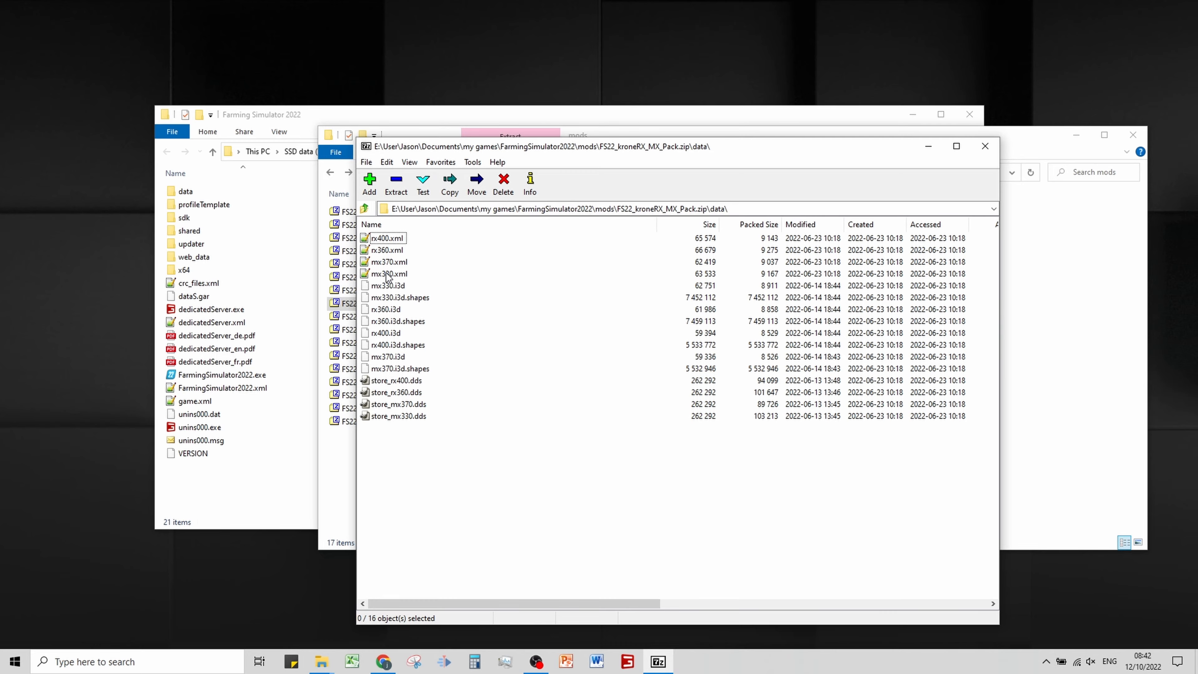
double_click(386, 273)
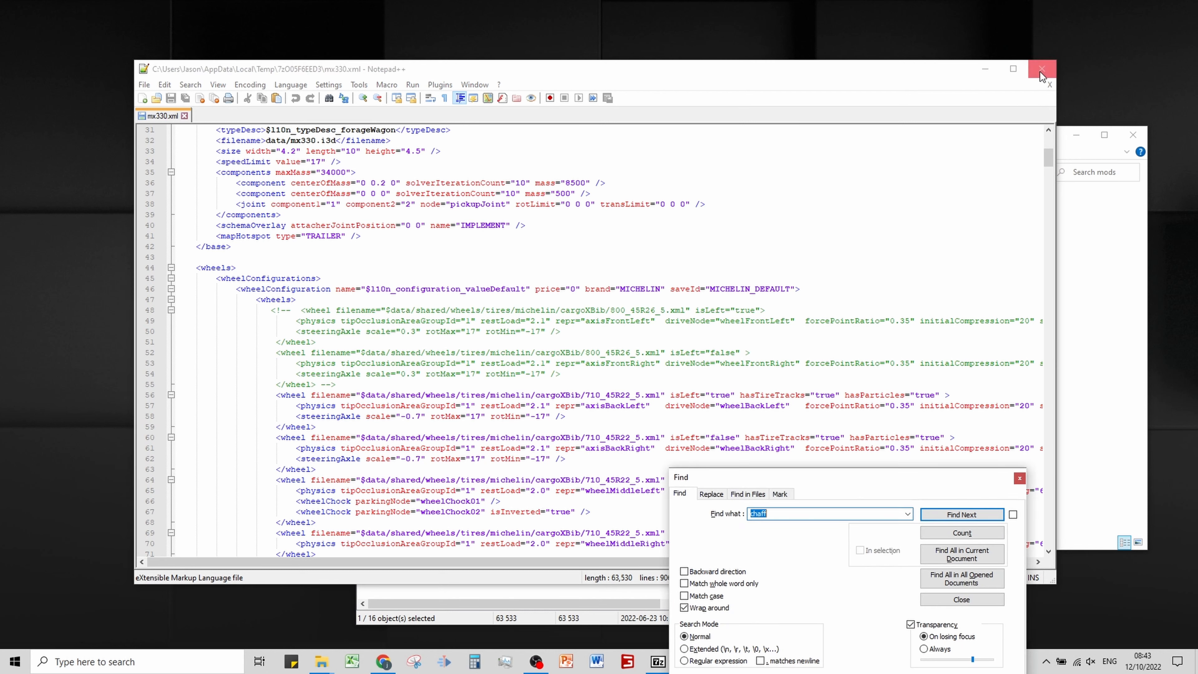
left_click(1041, 69)
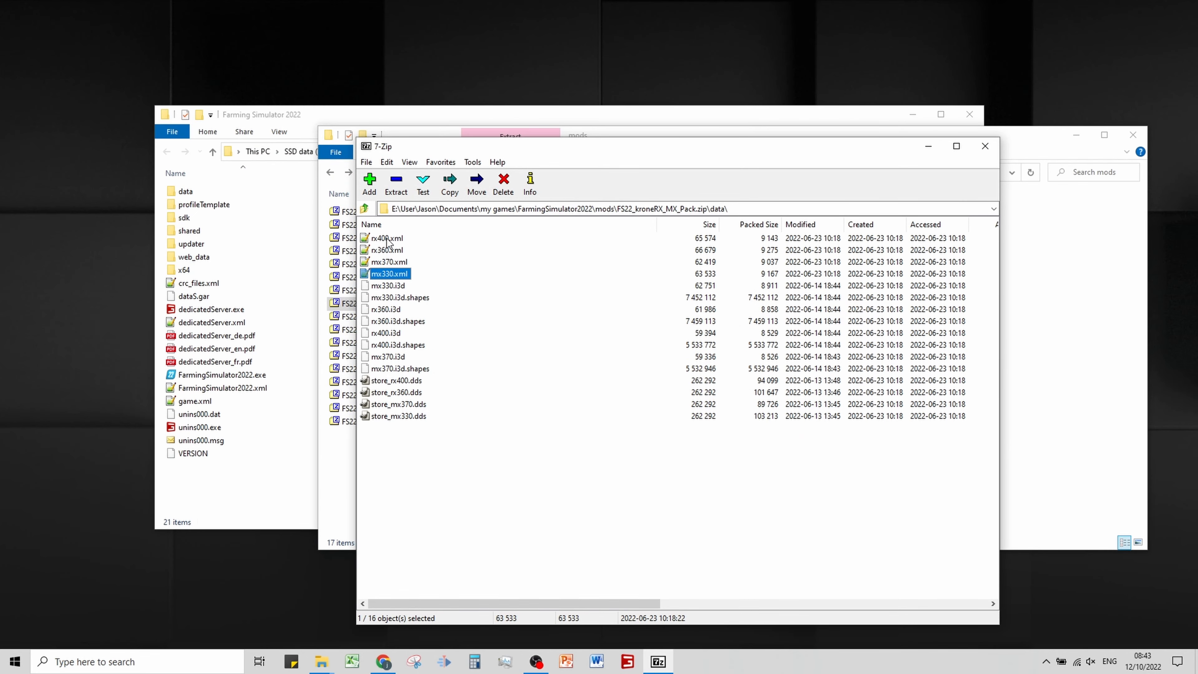
left_click(387, 285)
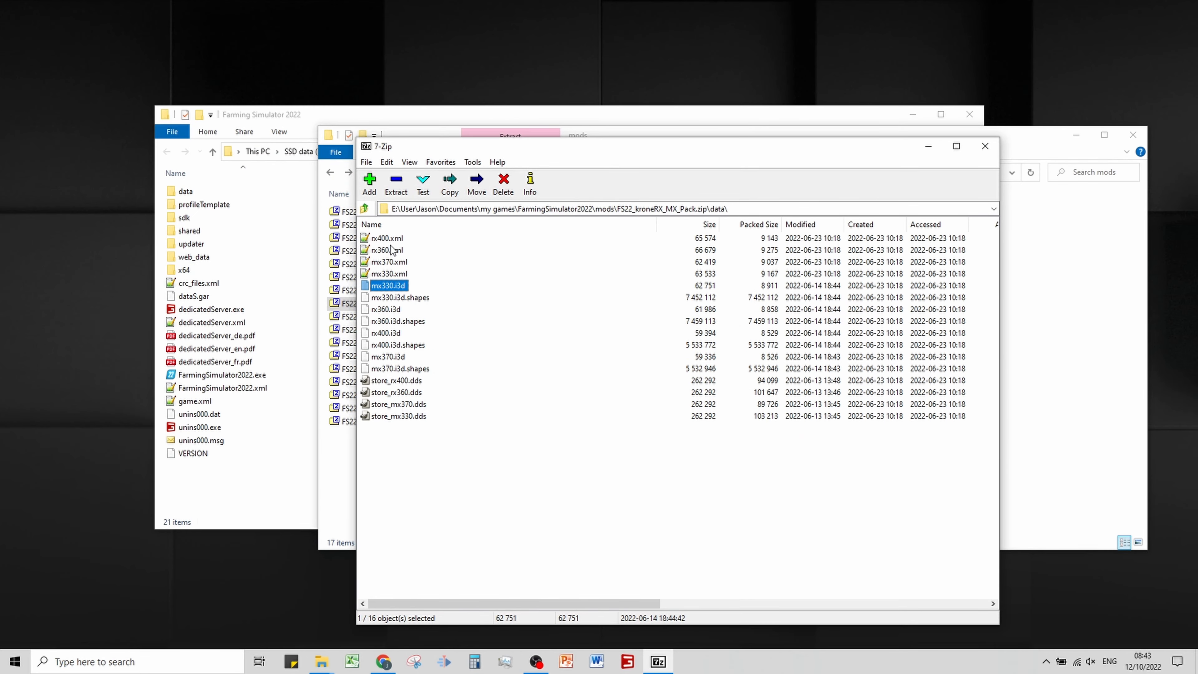
mouse_move(389, 250)
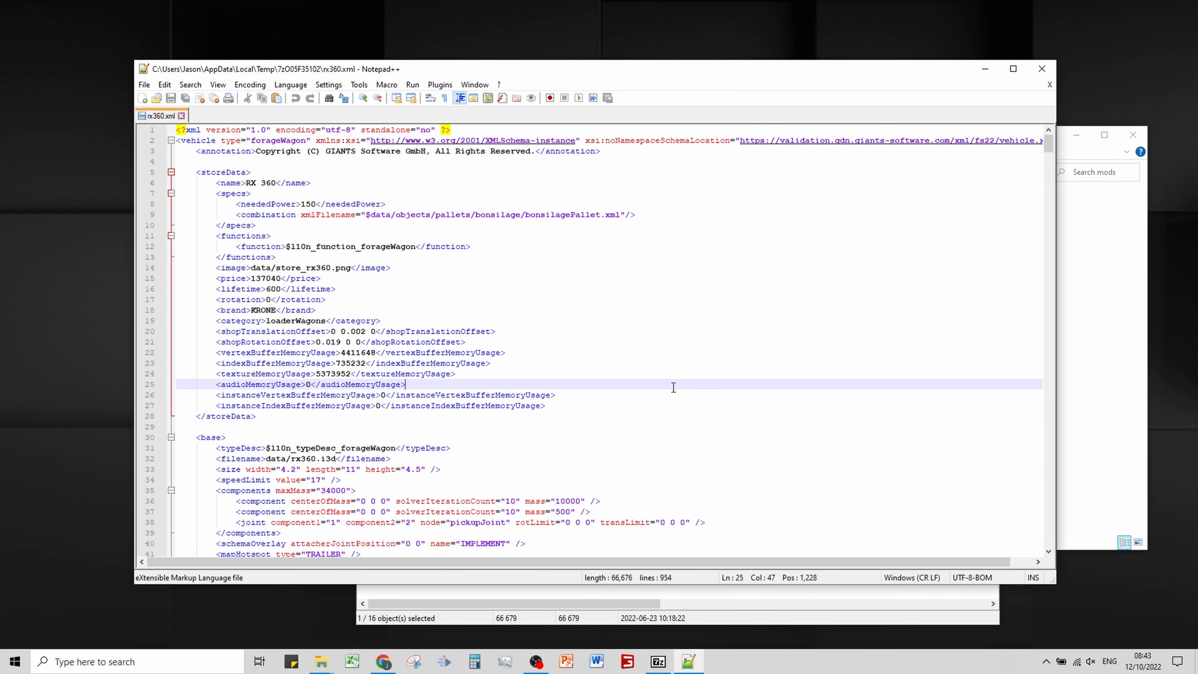
Locate the additives fillTypes line around line 670 and place the insertion point after GRASS_WINDROW
key("Ctrl+f")
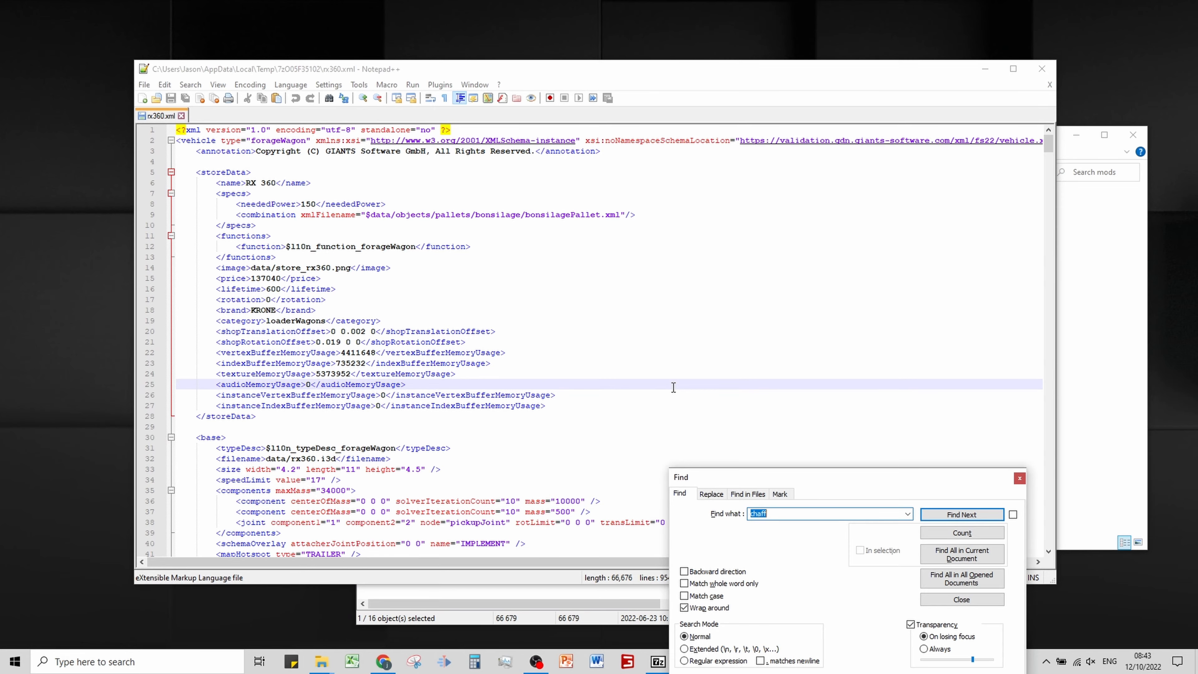
left_click(961, 599)
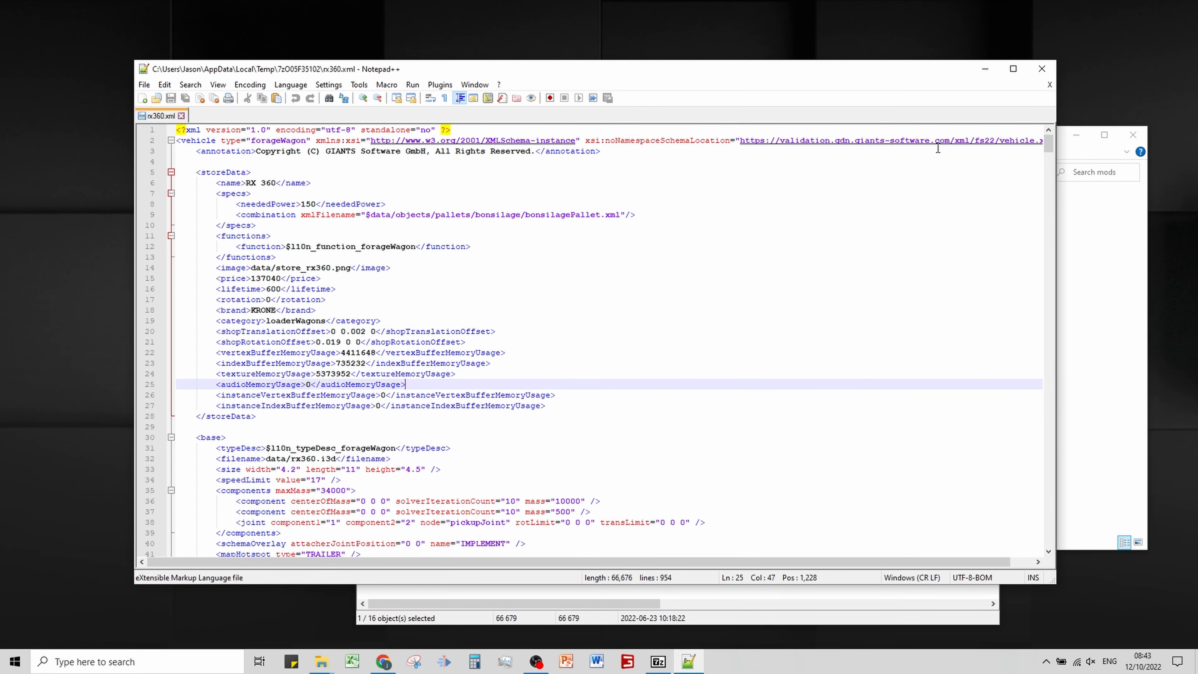
scroll("down", 3)
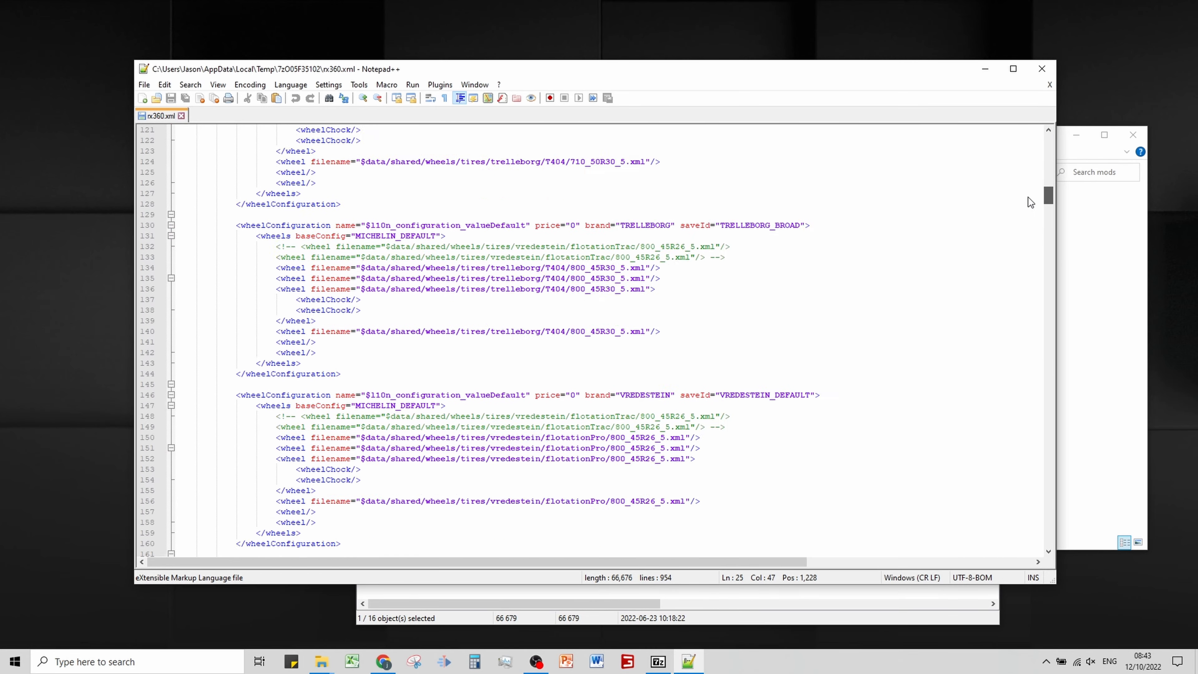
scroll("down", 3)
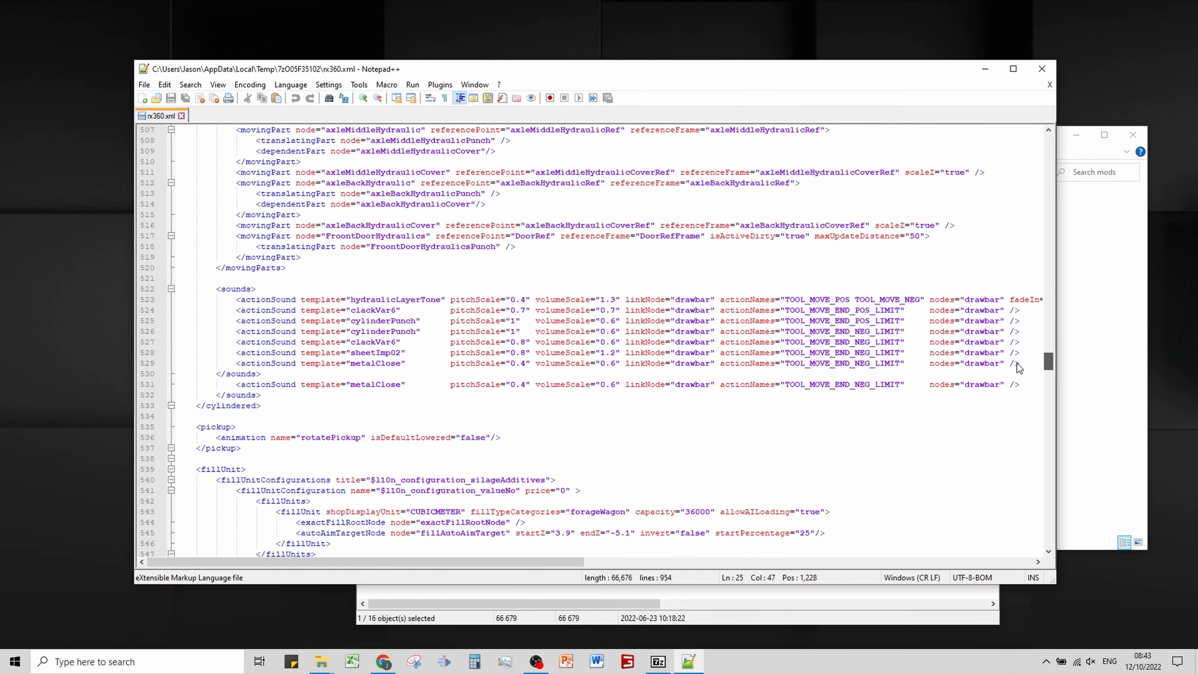
scroll("down", 3)
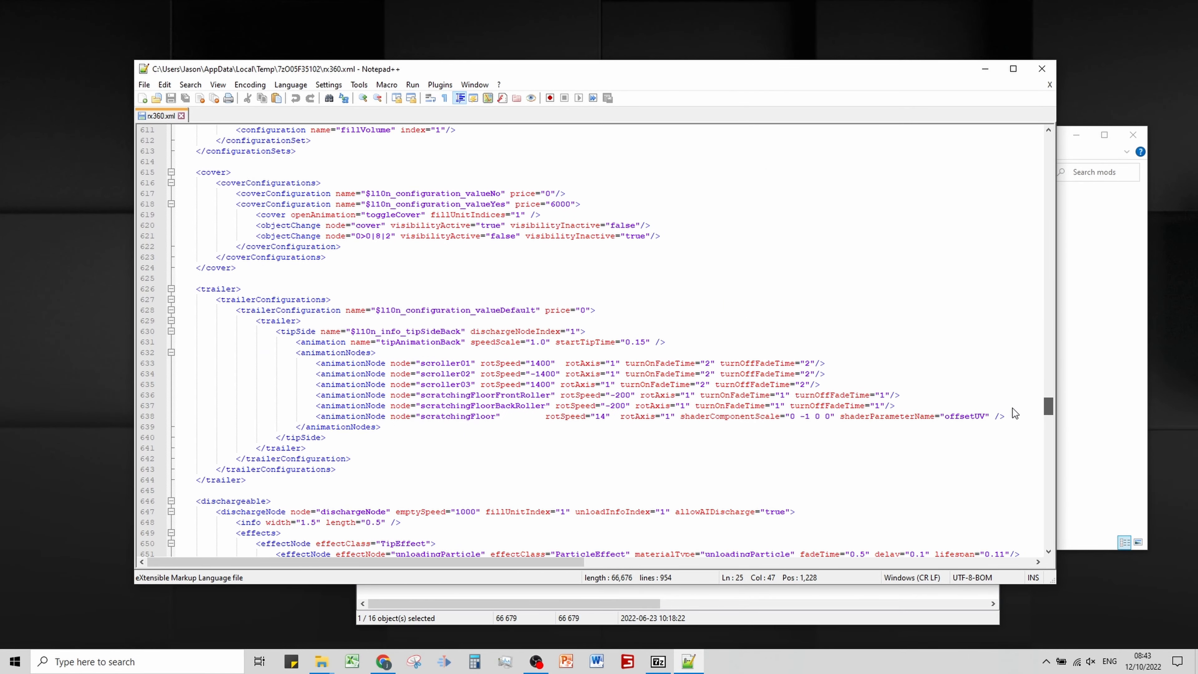
scroll("down", 3)
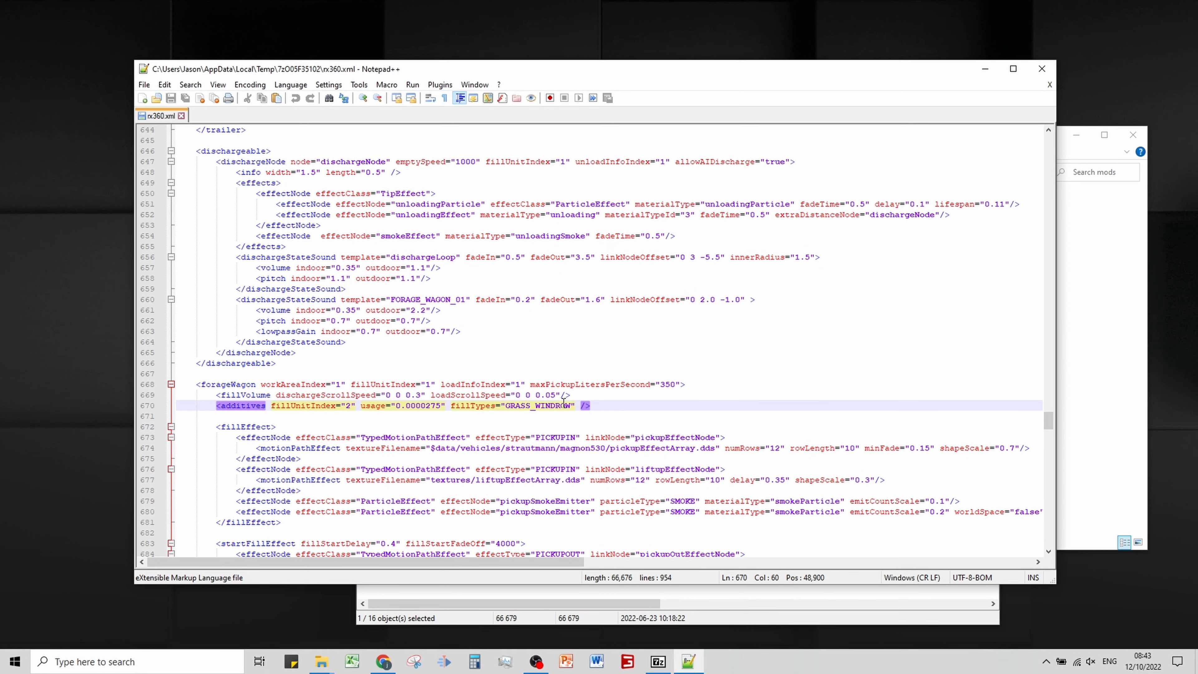
key("space")
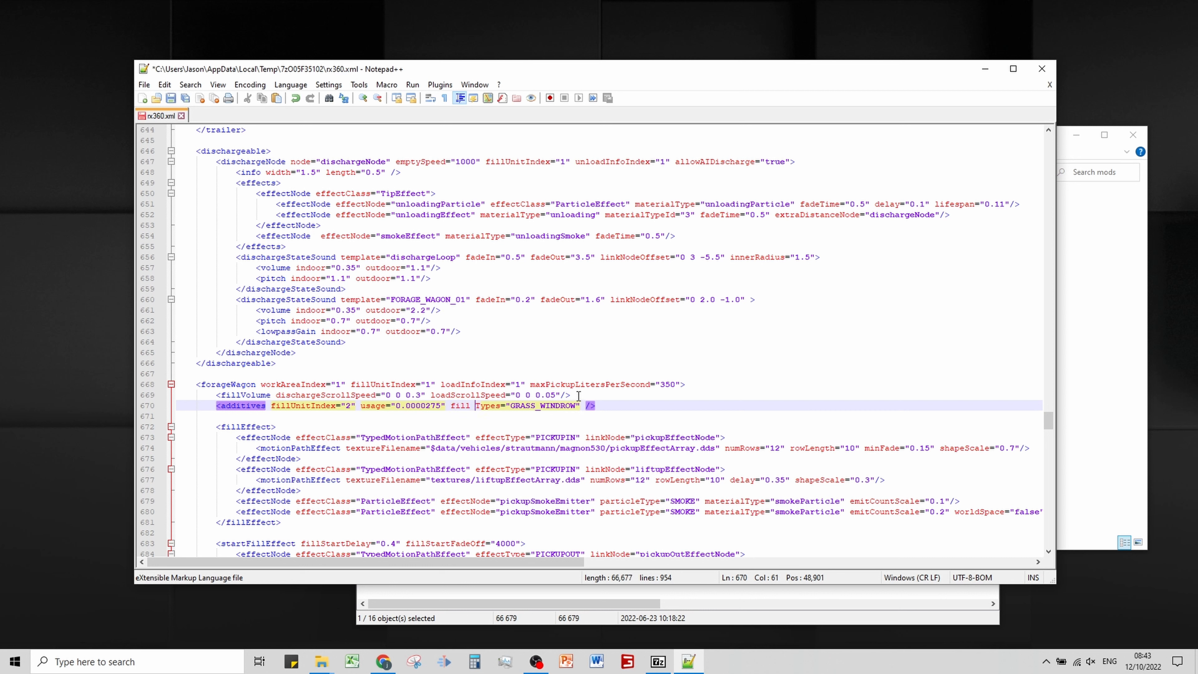
key("Backspace")
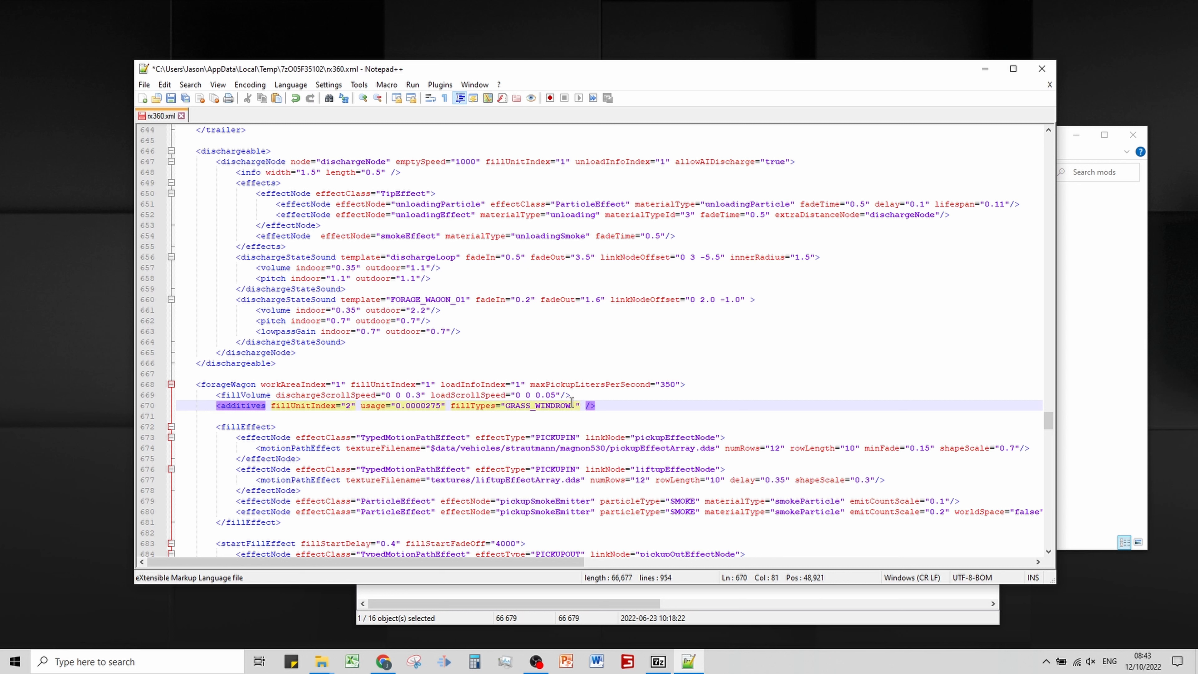
Append WETGRASS_WINDROW SEMIDRYGRASS_WINDROW CROP_WINDROW to rx360.xml's additives, removing CHOPPEDMAIZE
type("WETGRASS_WINDROW SEMIDRYGRASS_WINDROW CHOPPEDMAIZE CROP_WINDROW")
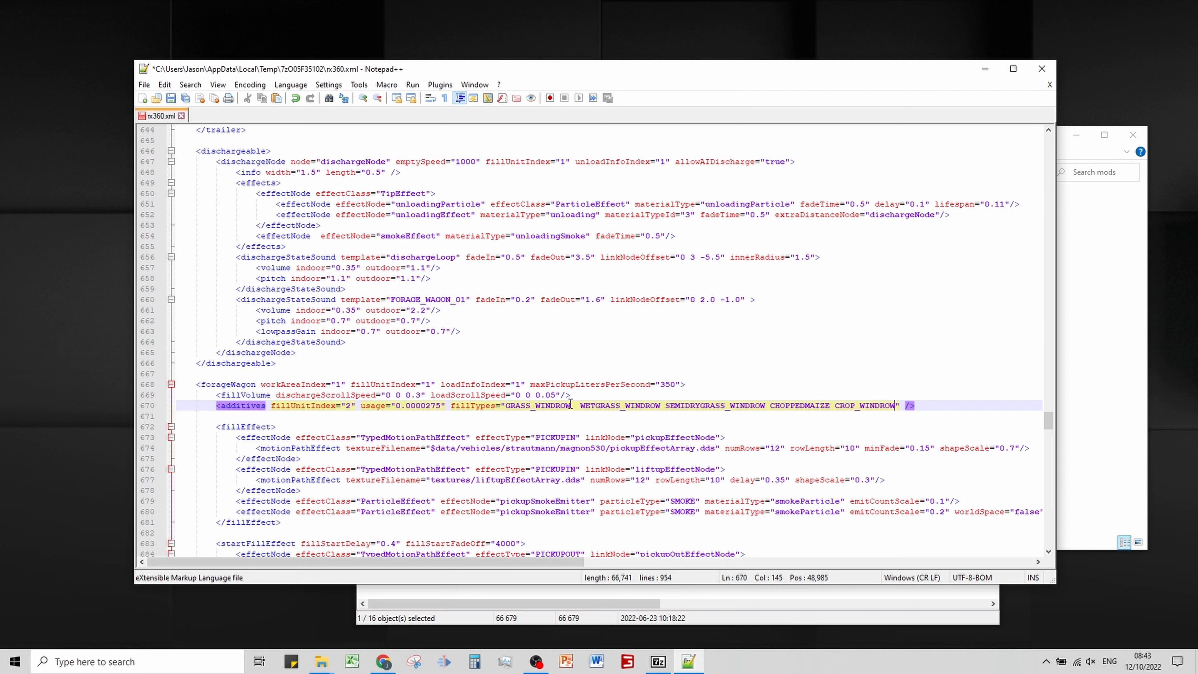
double_click(795, 405)
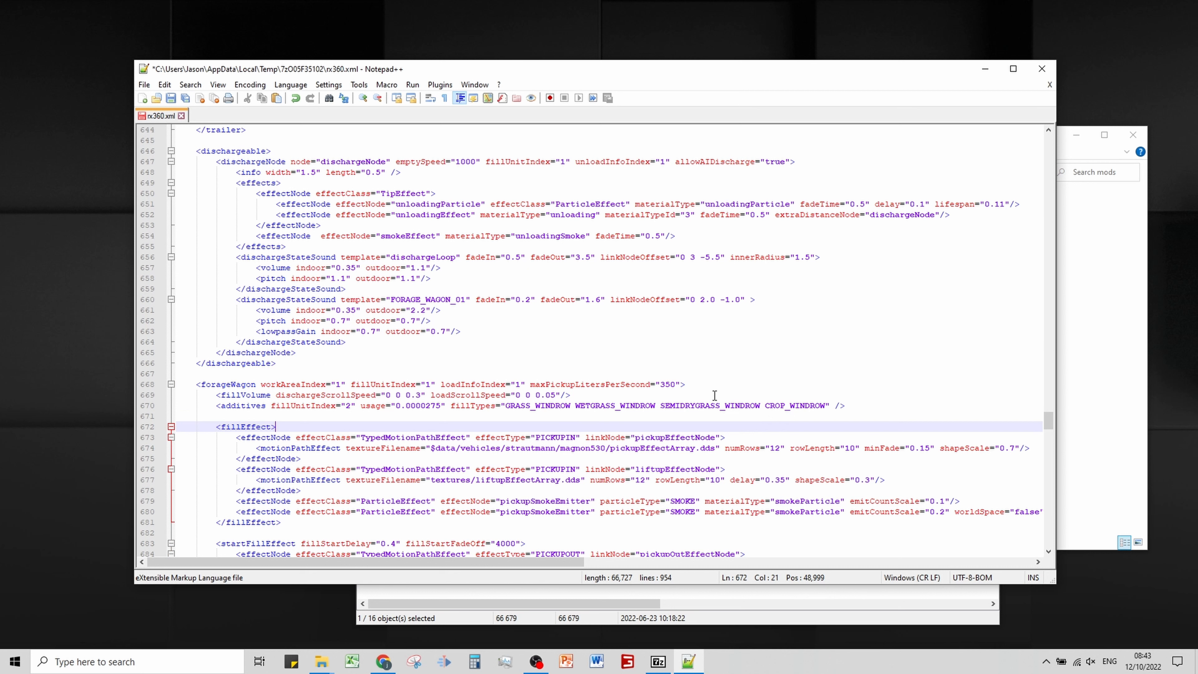
mouse_move(732, 403)
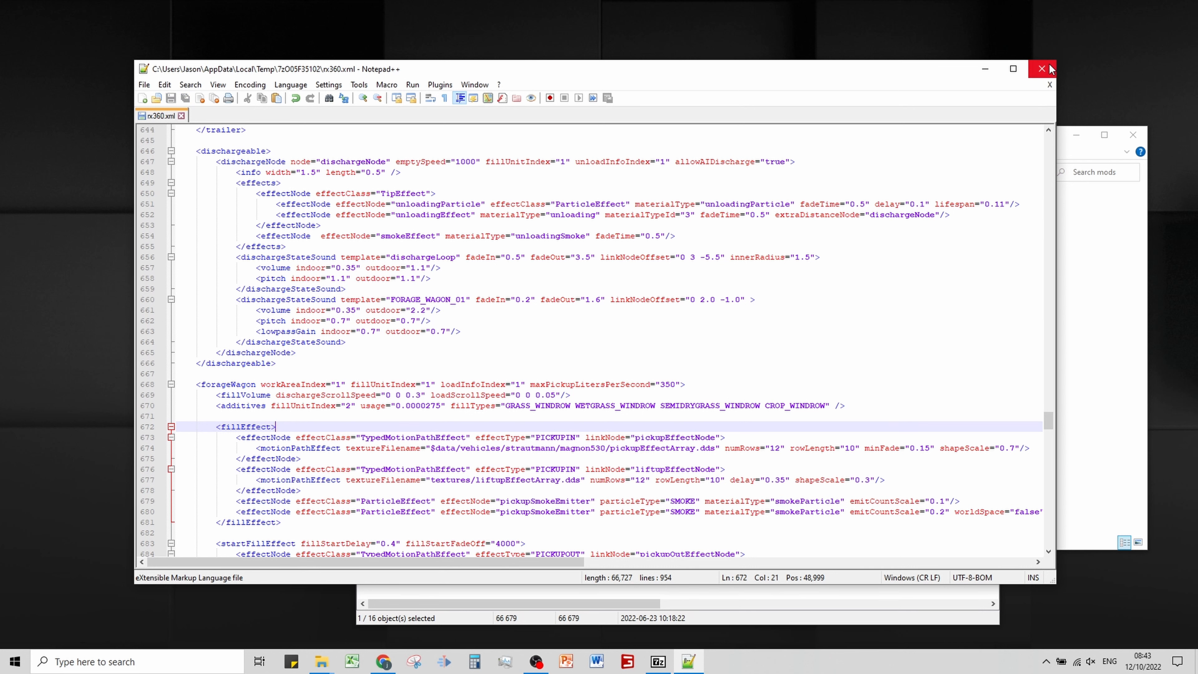
Update rx360.xml in the archive, then add the grass windrow, CHOPPEDMAIZE and CROP_WINDROW fill types to mx330.xml's additives
left_click(1041, 69)
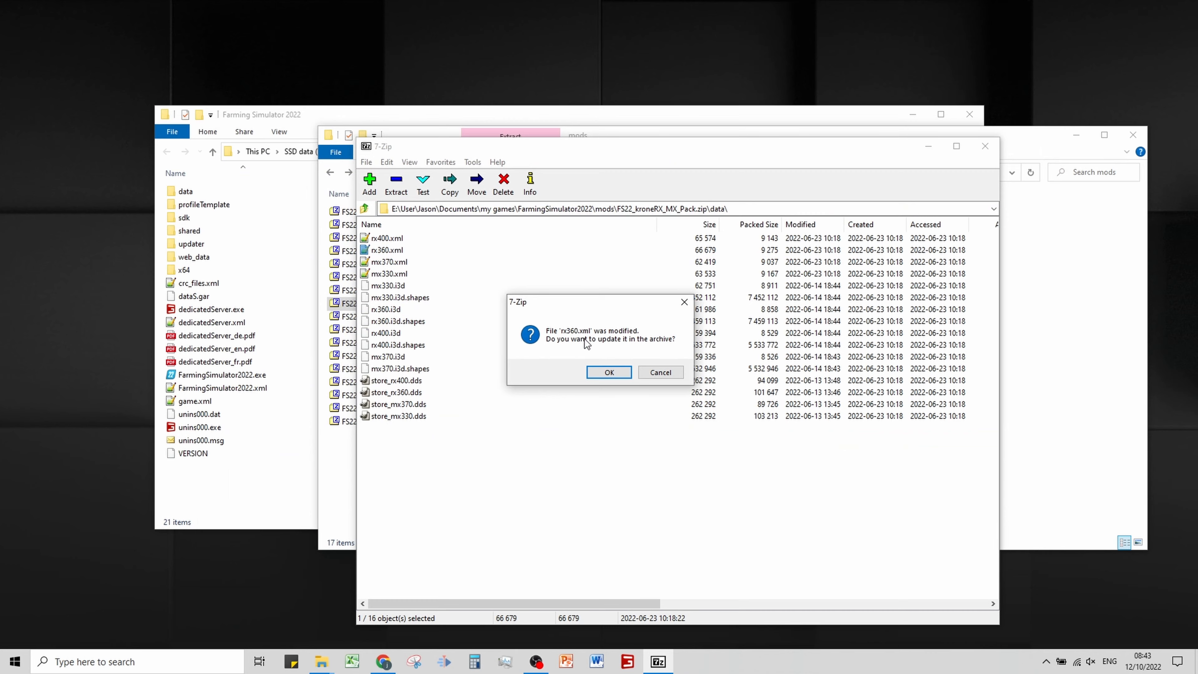
left_click(609, 372)
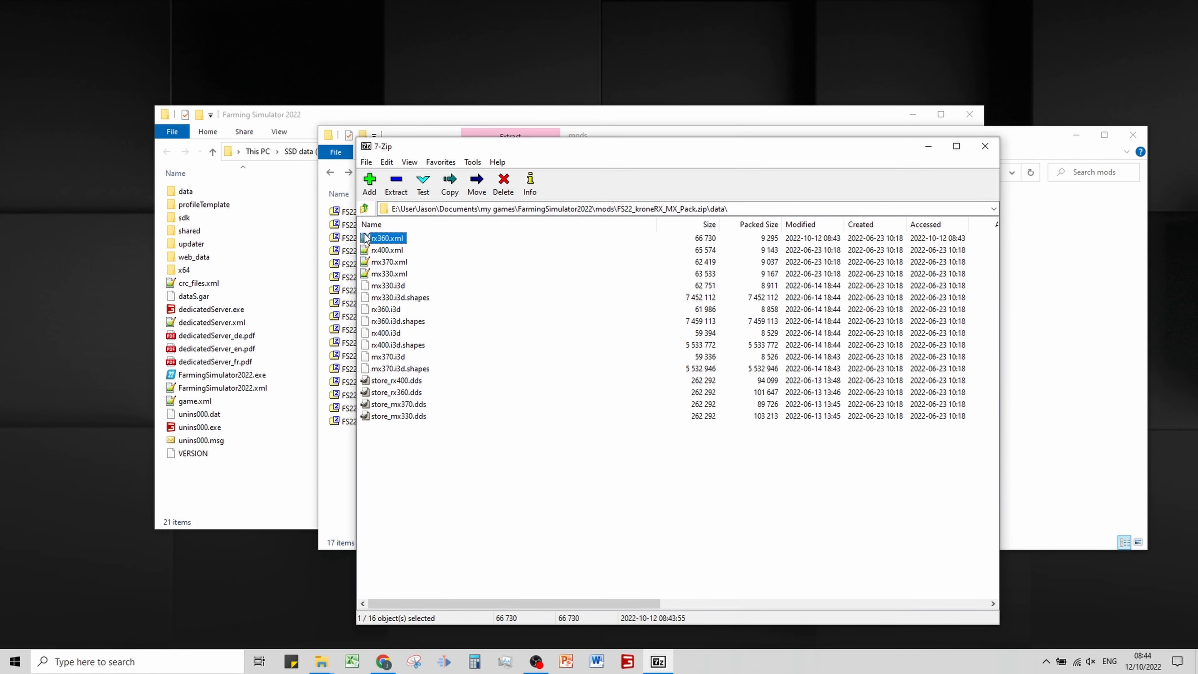
double_click(388, 273)
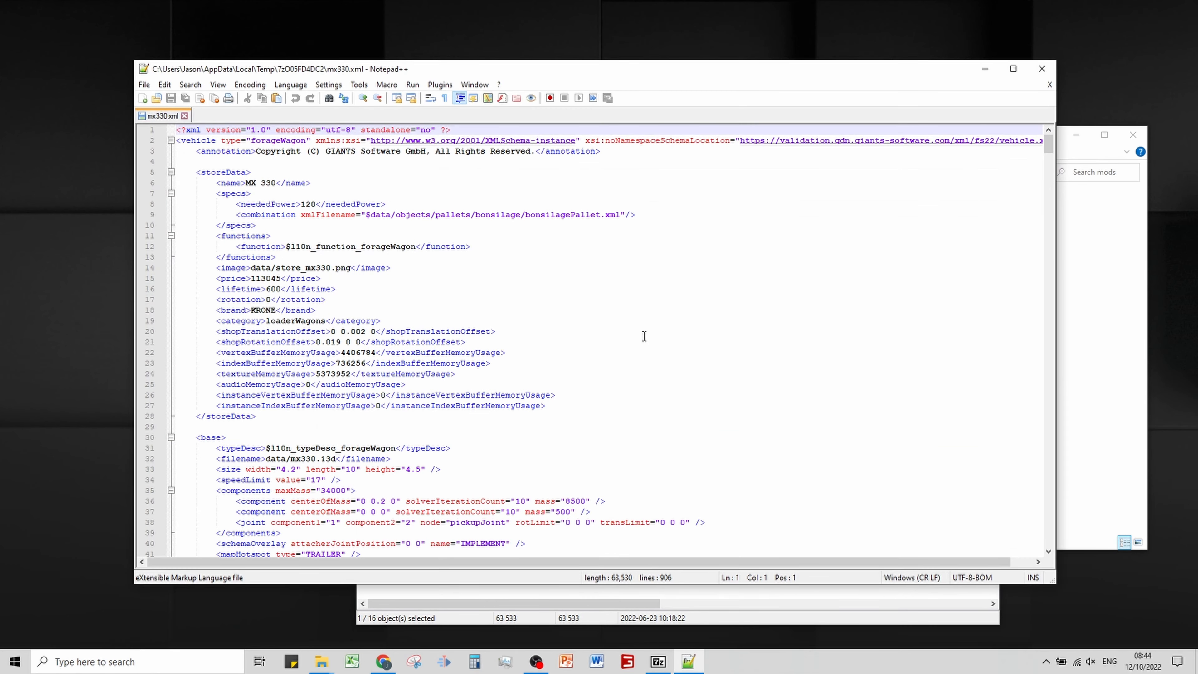
key("ctrl+f")
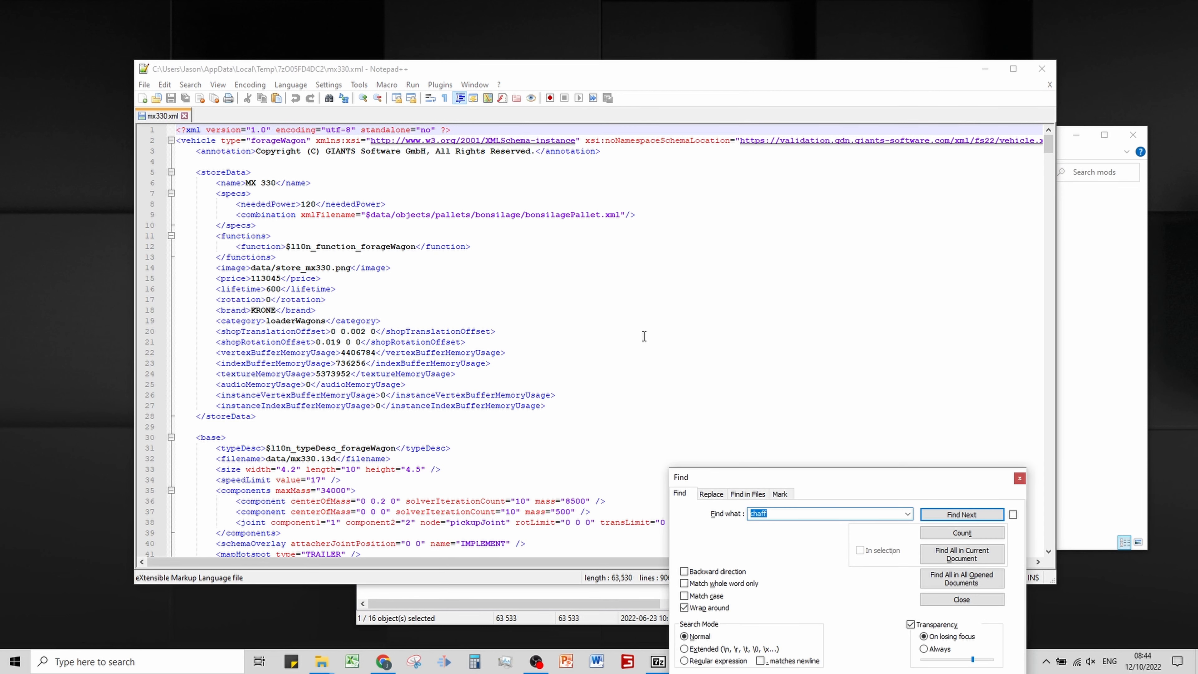
left_click(962, 514)
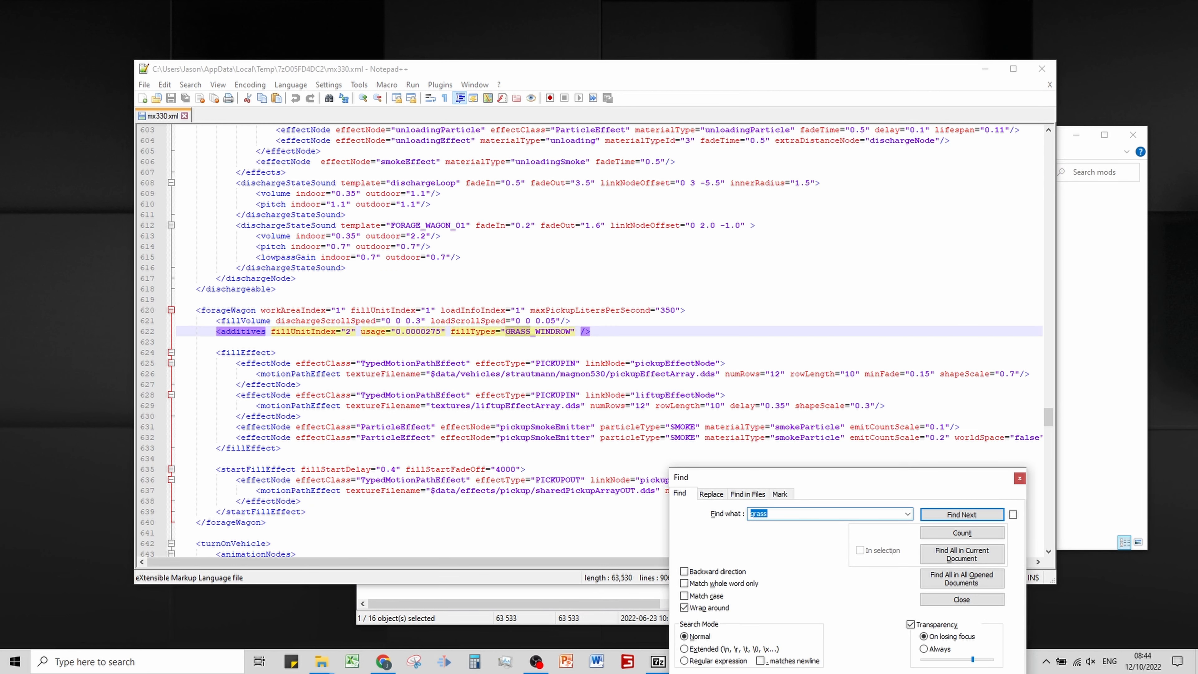
left_click(961, 599)
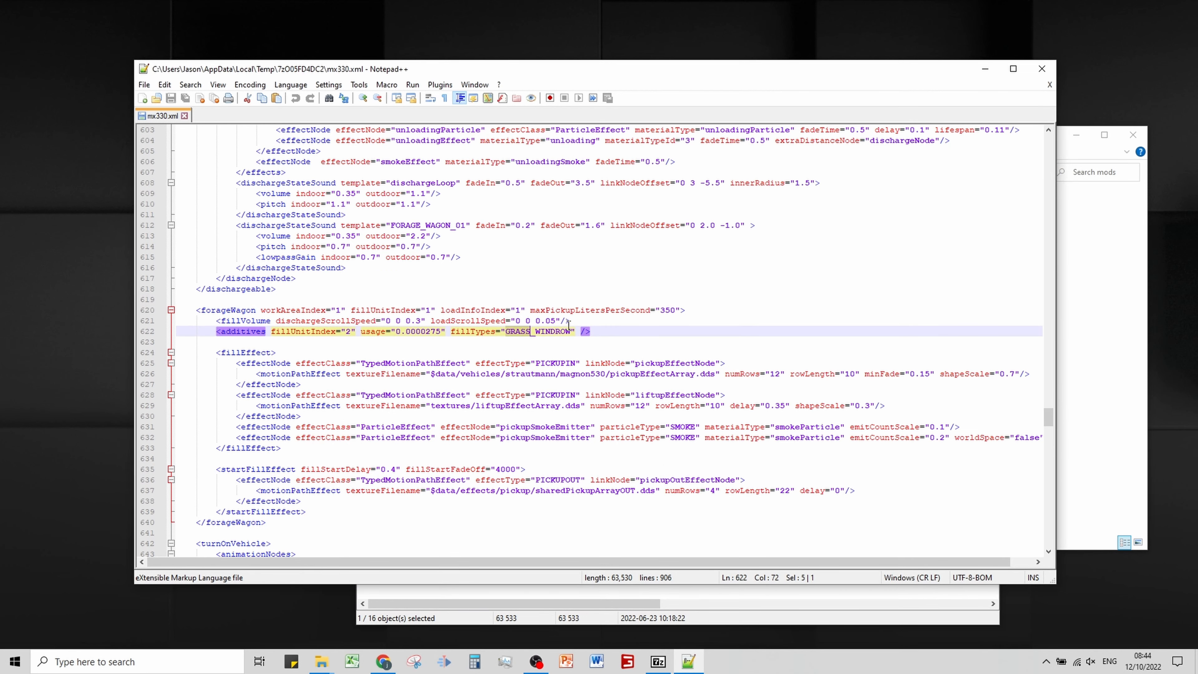
type("WETGRASS_WINDROW SEMIDRYGRASS_WINDROW CHOPPEDMAIZE CROP_WINDROW")
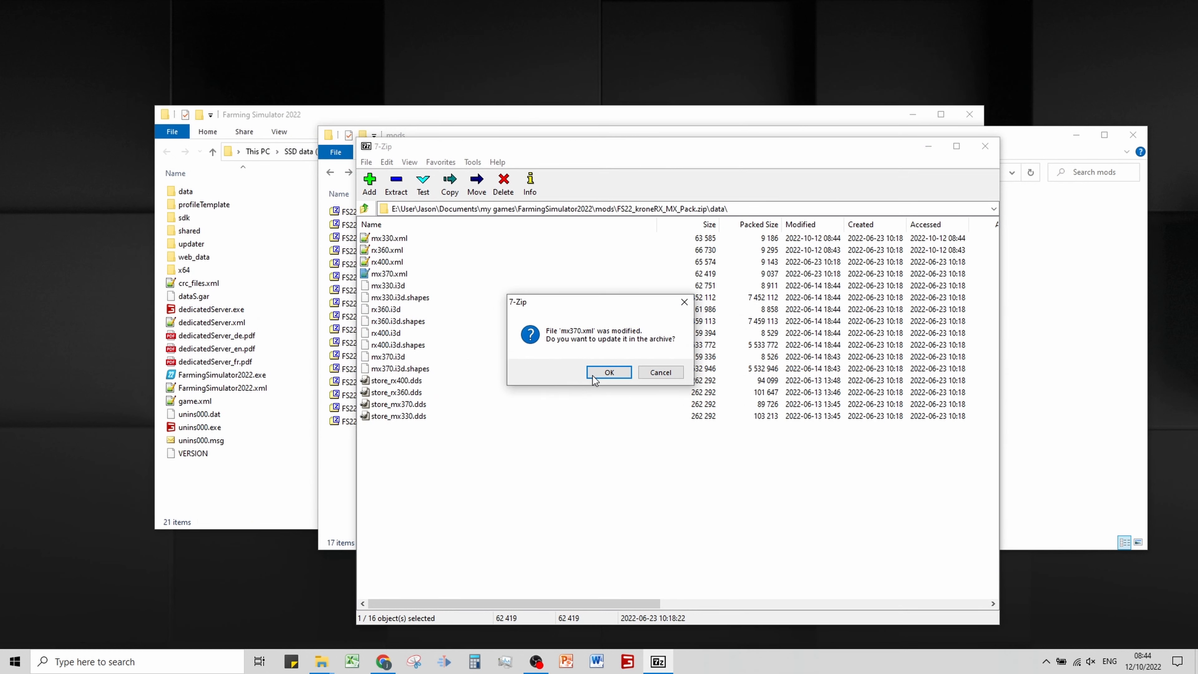
Update mx370.xml, edit rx400.xml's additives without CHOPPEDMAIZE, update it in the archive and close 7-Zip
left_click(609, 372)
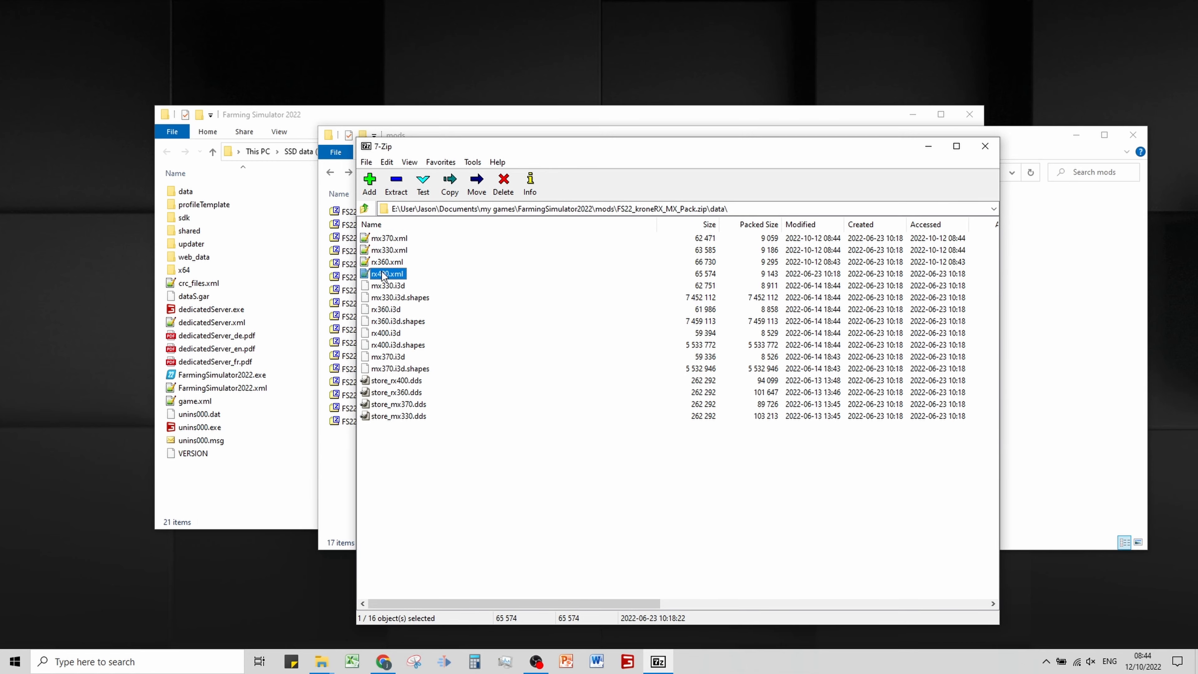
double_click(386, 273)
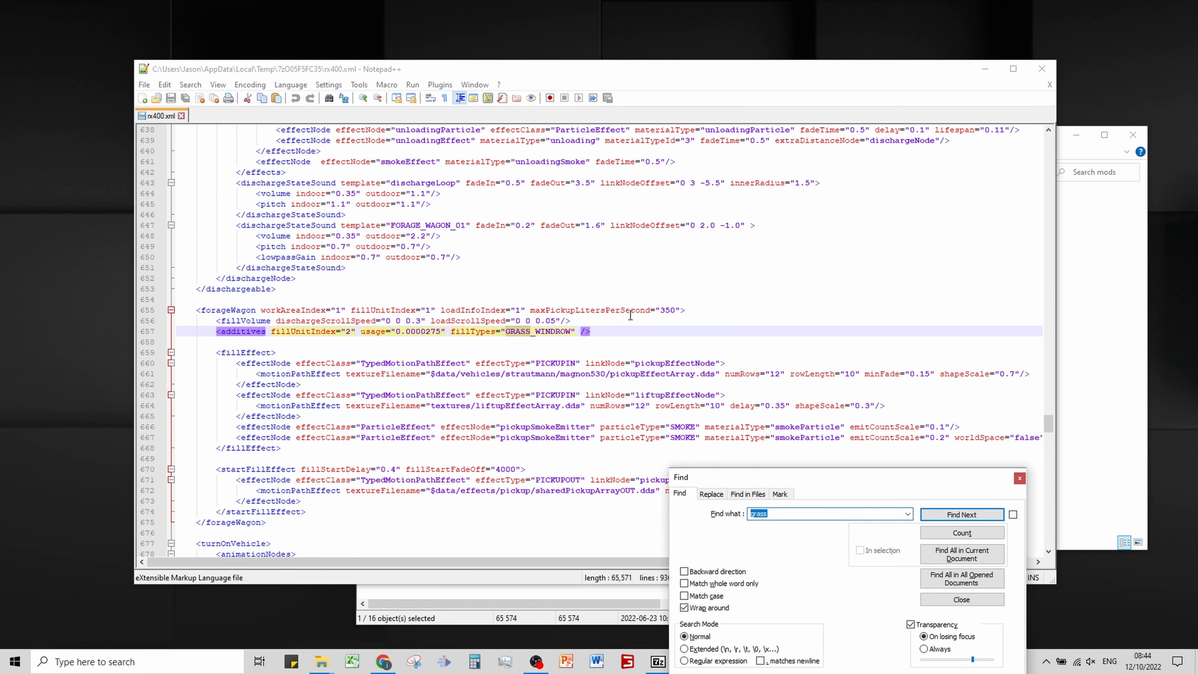
left_click(961, 599)
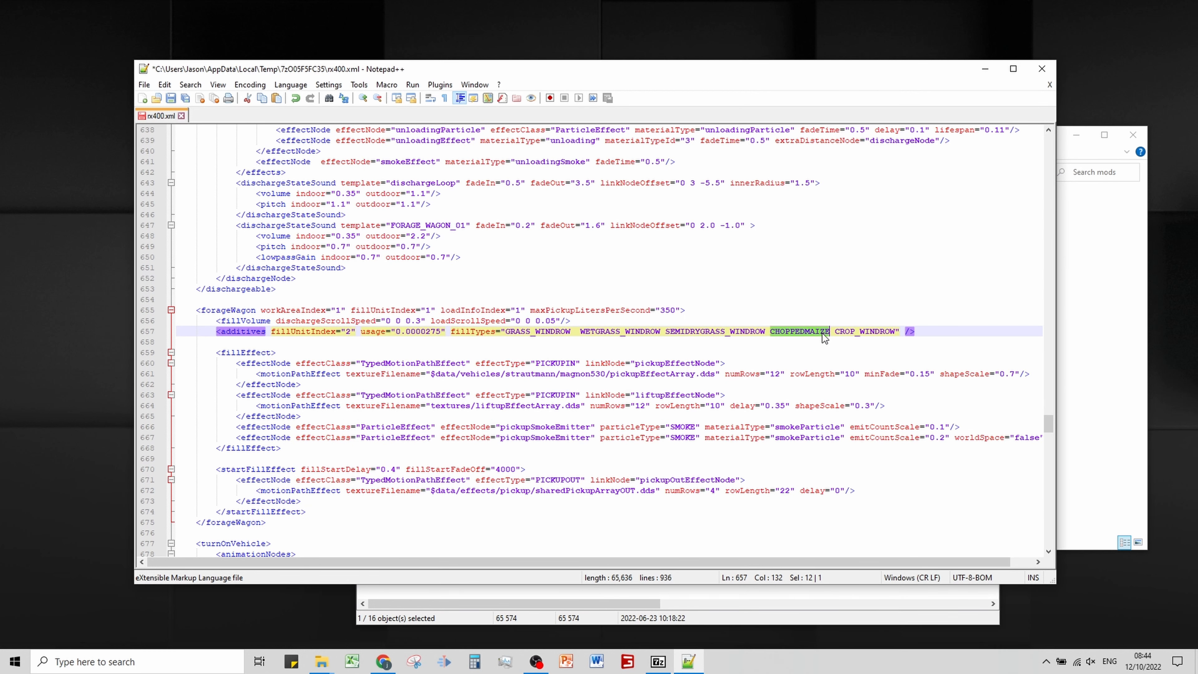
key("Delete")
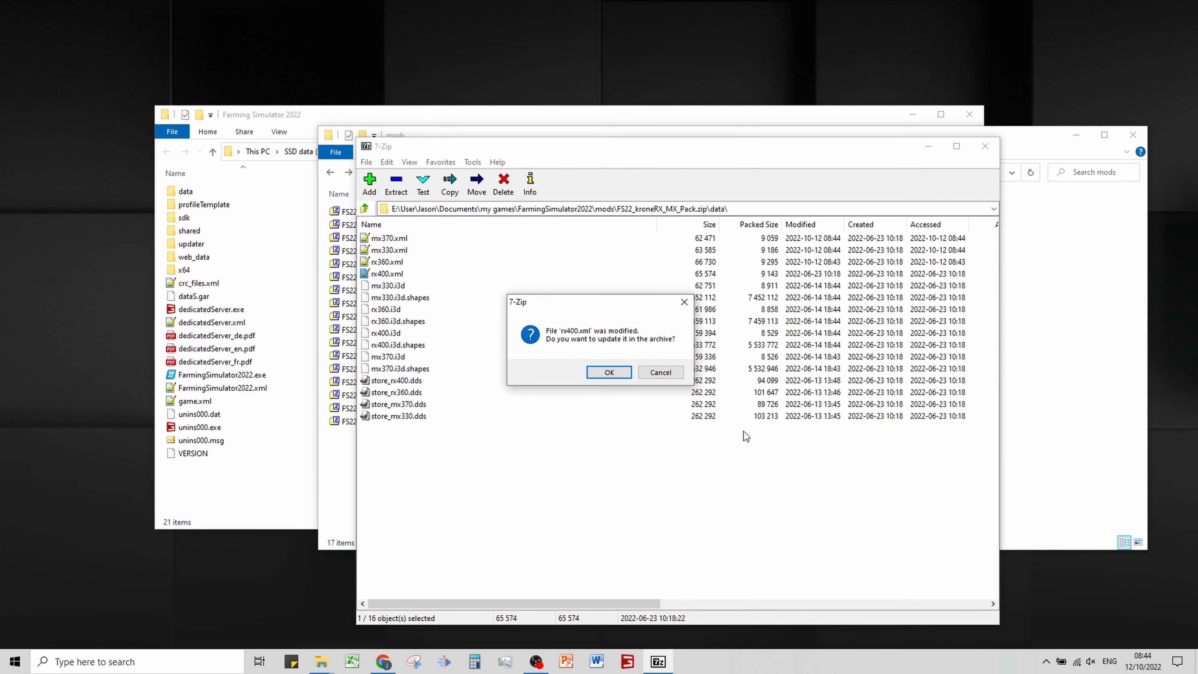
left_click(609, 372)
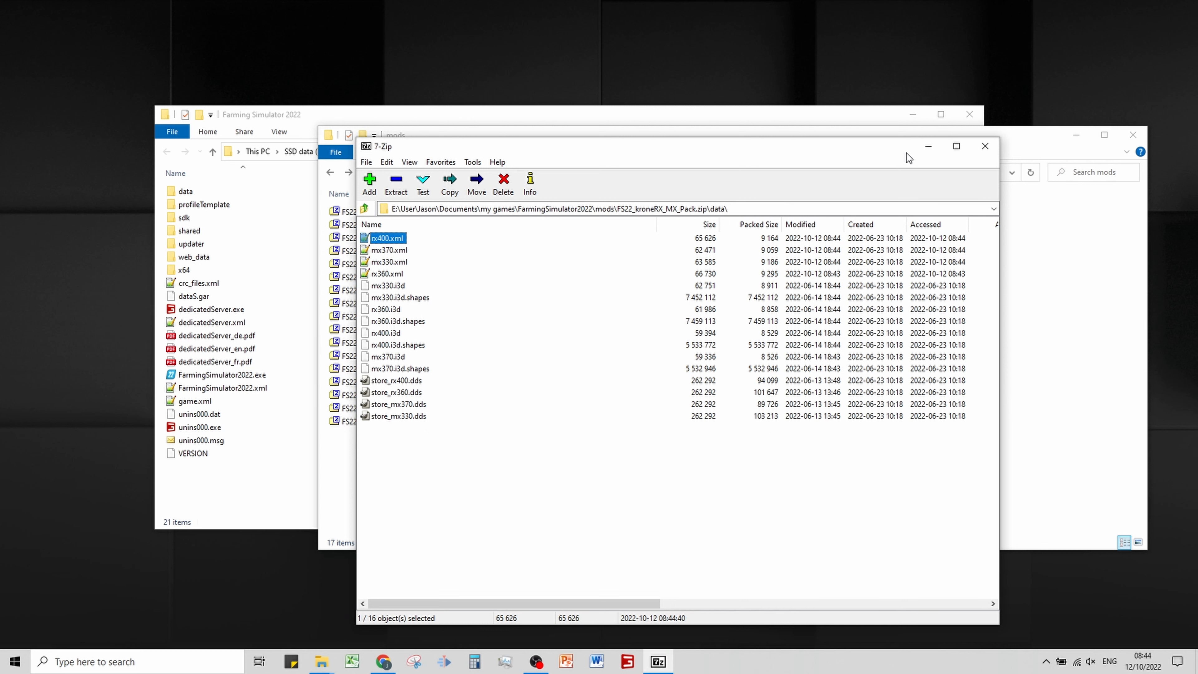
left_click(985, 146)
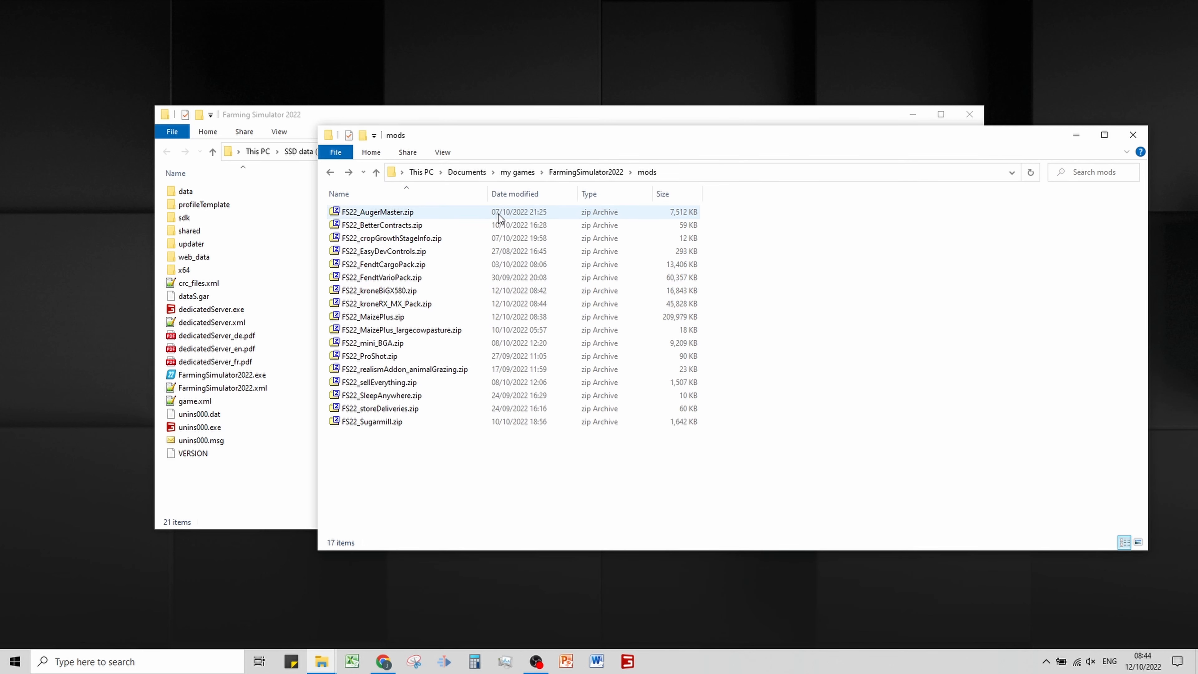
In the Farming Simulator 2022 install folder, navigate into data > vehicles
left_click(256, 496)
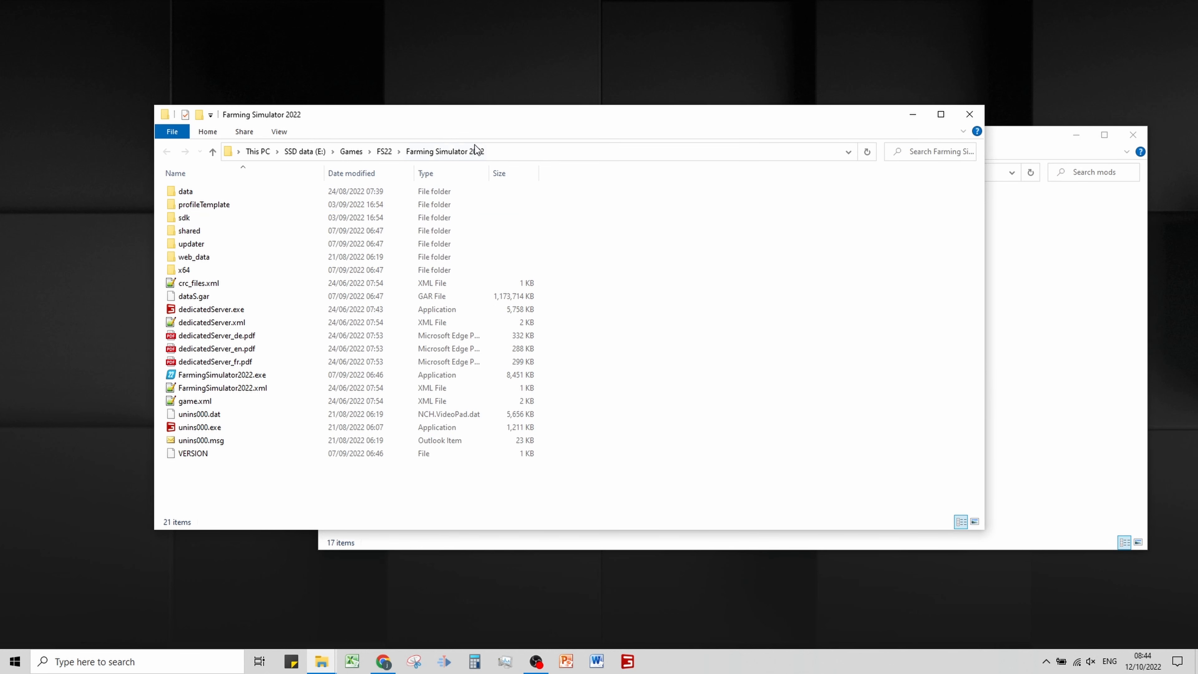
left_click(184, 191)
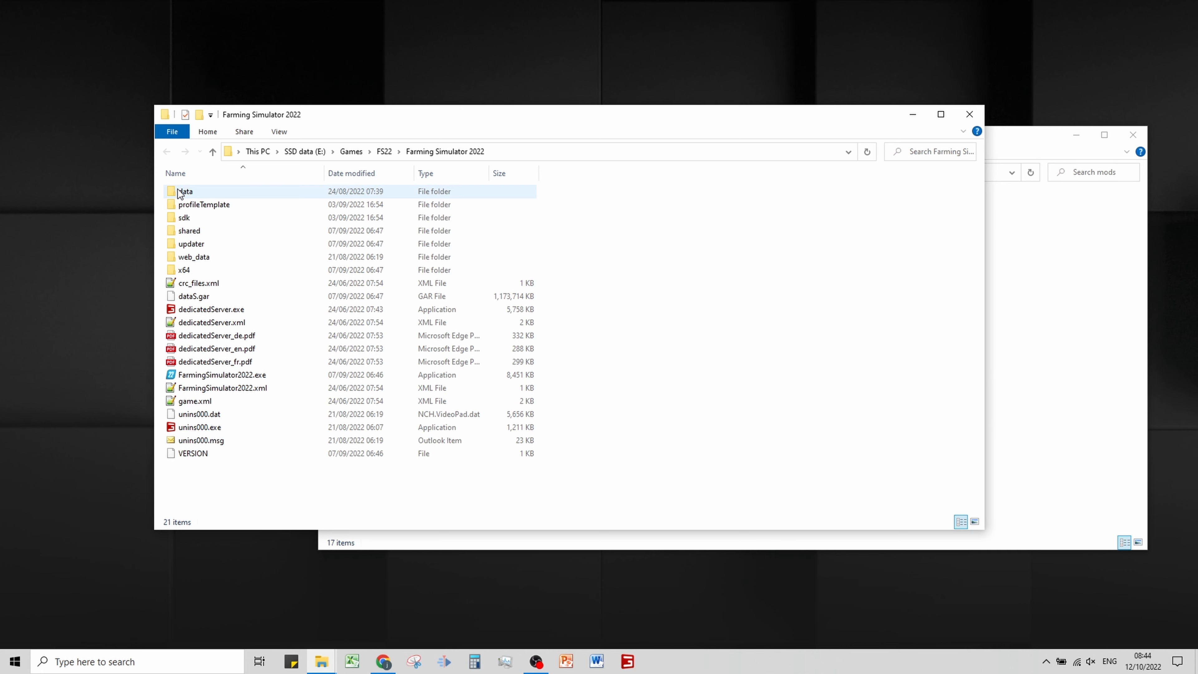
double_click(185, 191)
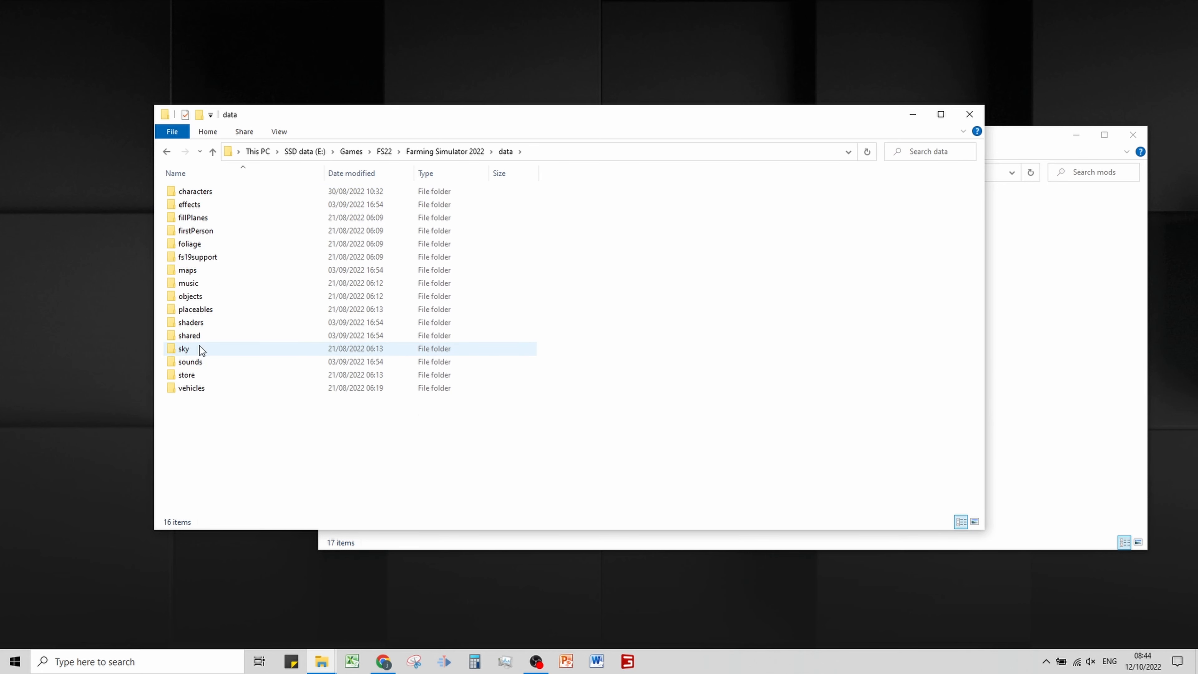
left_click(191, 388)
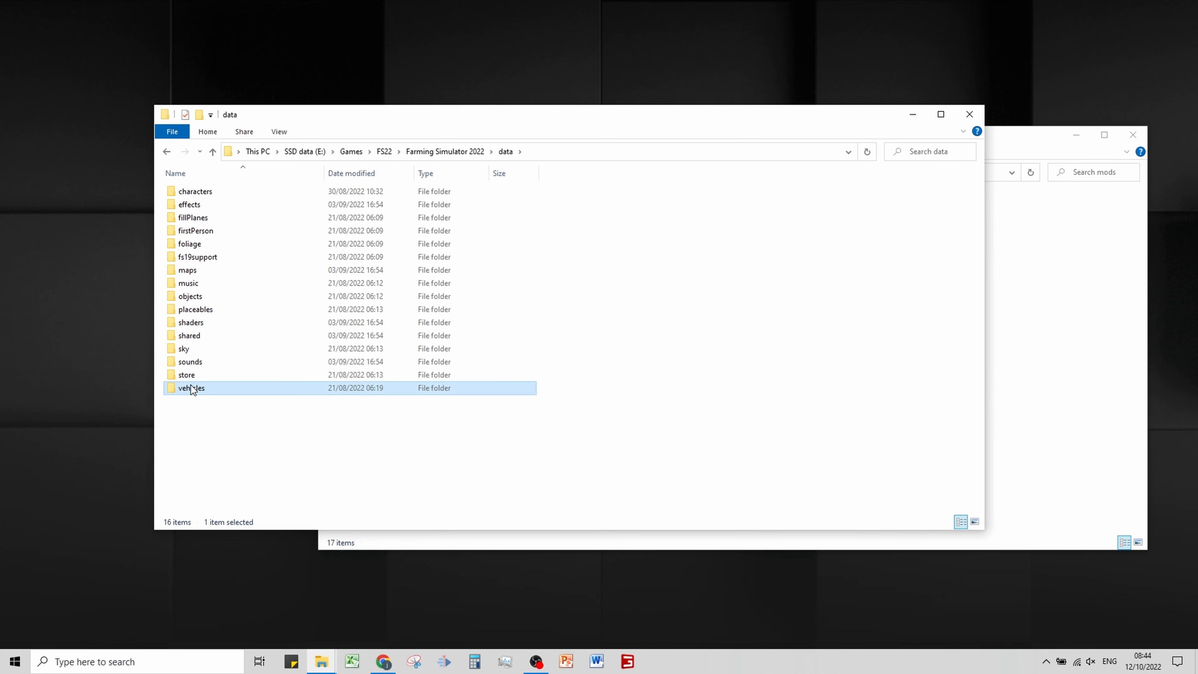
double_click(191, 388)
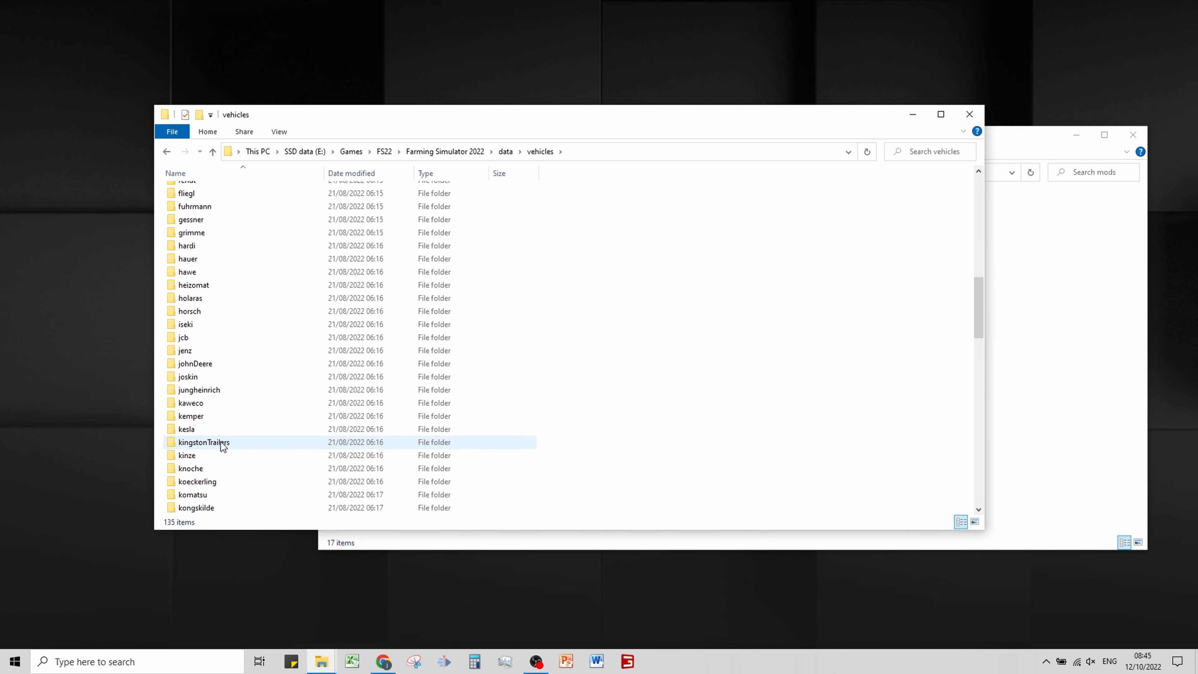
Open krone > bigPack1290HDPVC and open bigPack1290HDPVC.xml for editing
scroll("down", 3)
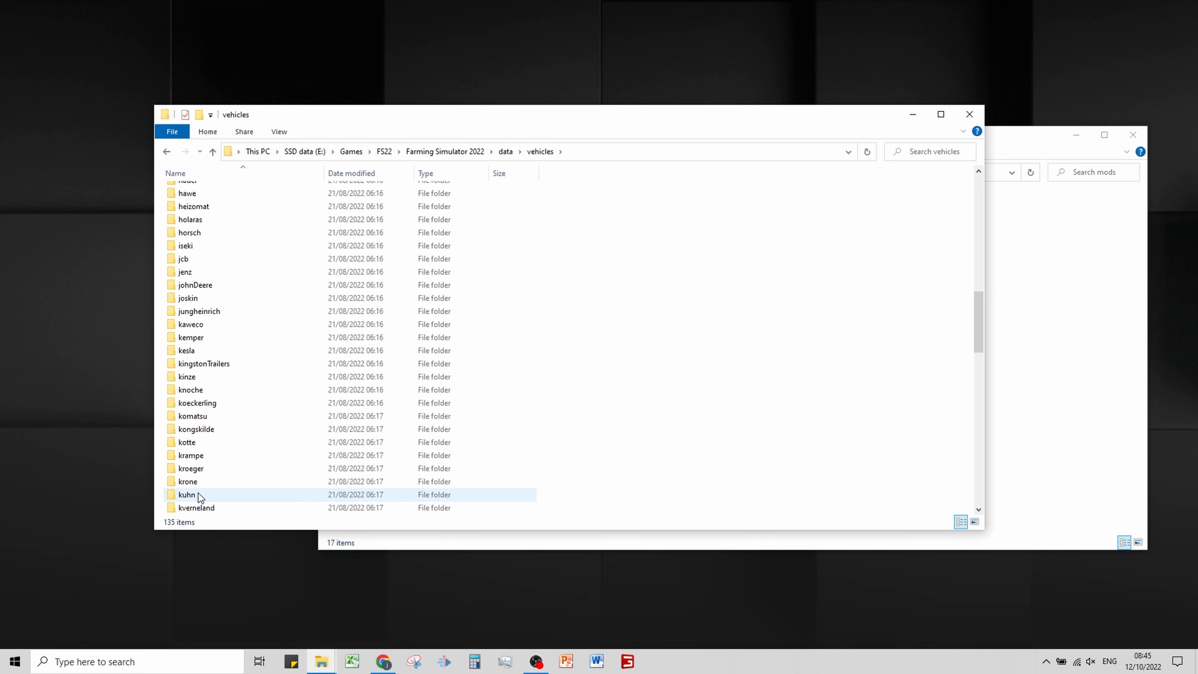
double_click(187, 482)
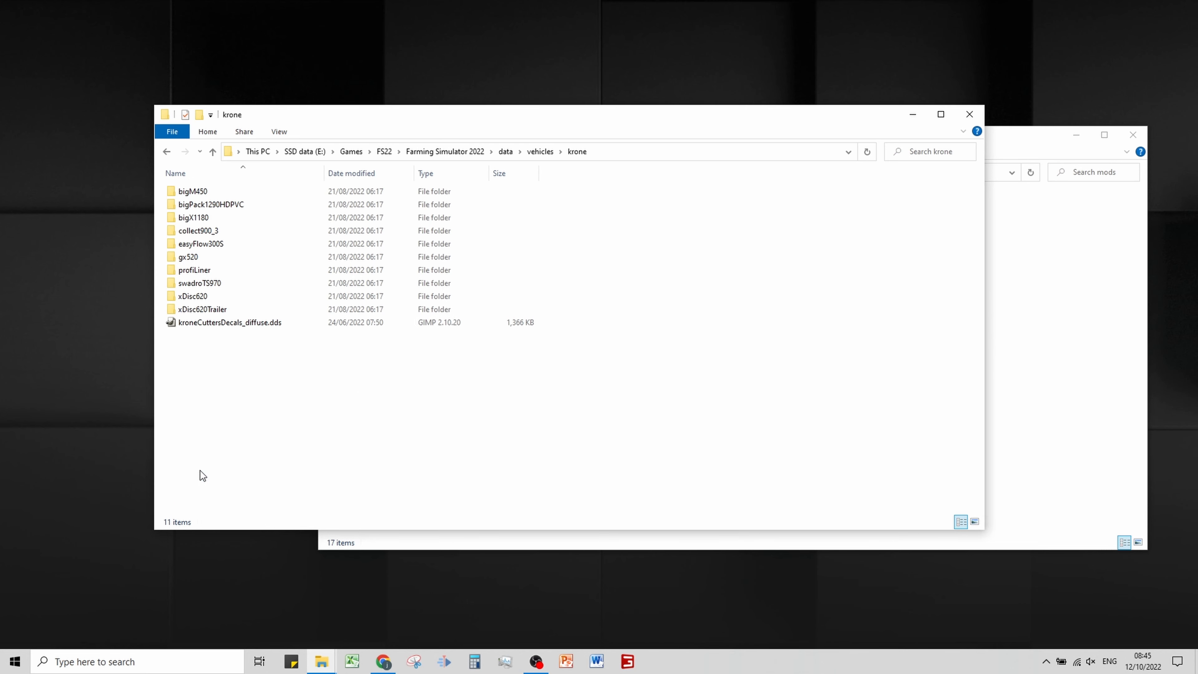
mouse_move(237, 205)
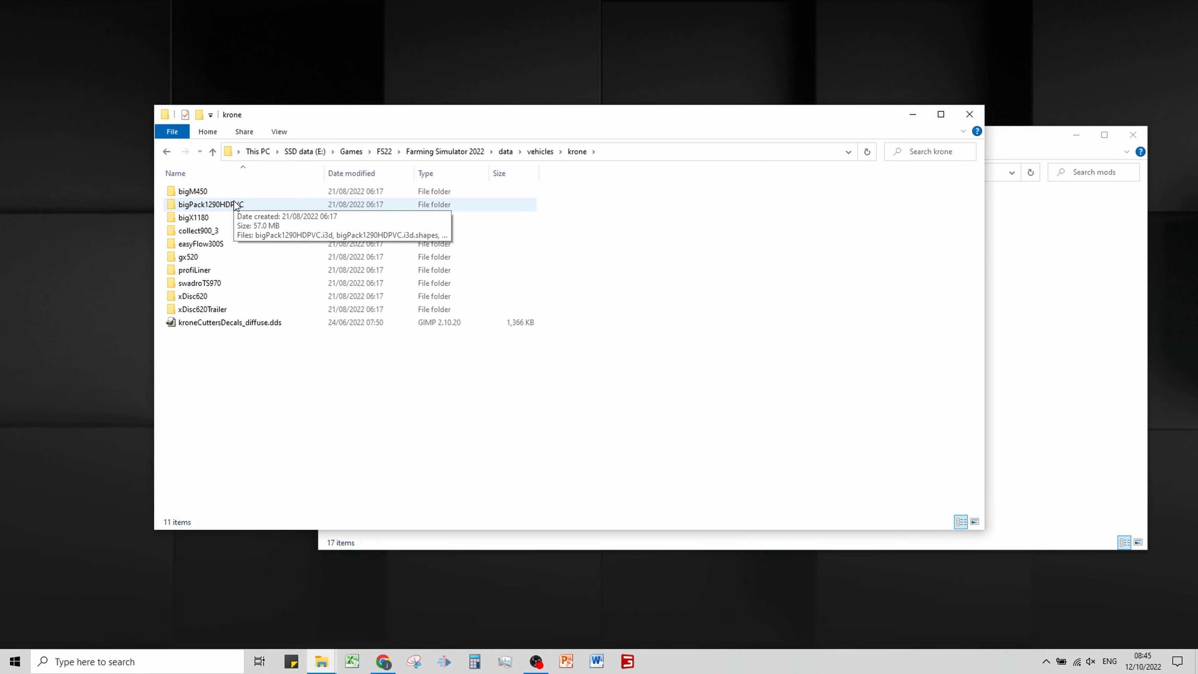
double_click(210, 204)
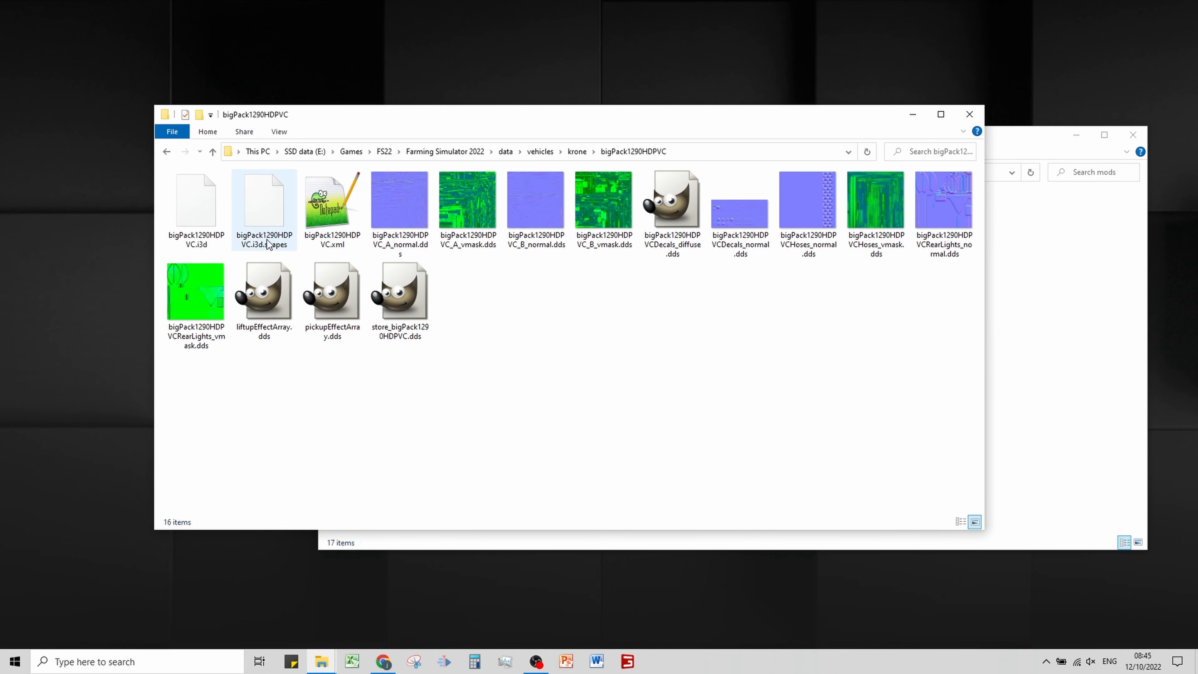
double_click(331, 198)
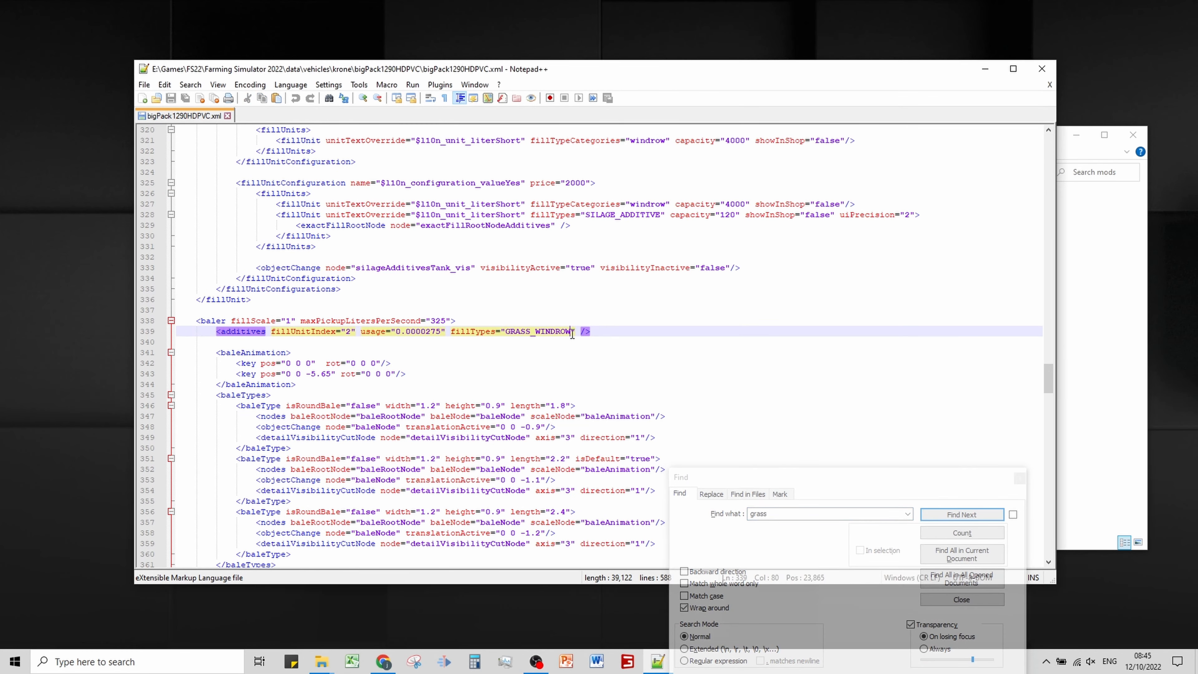
Append WETGRASS_WINDROW SEMIDRYGRASS_WINDROW CHOPPEDMAIZE CROP_WINDROW to the baler's additives fillTypes
type("WETGRASS_WINDROW SEMIDRYGRASS_WINDROW CHOPPEDMAIZE CROP_WINDROW")
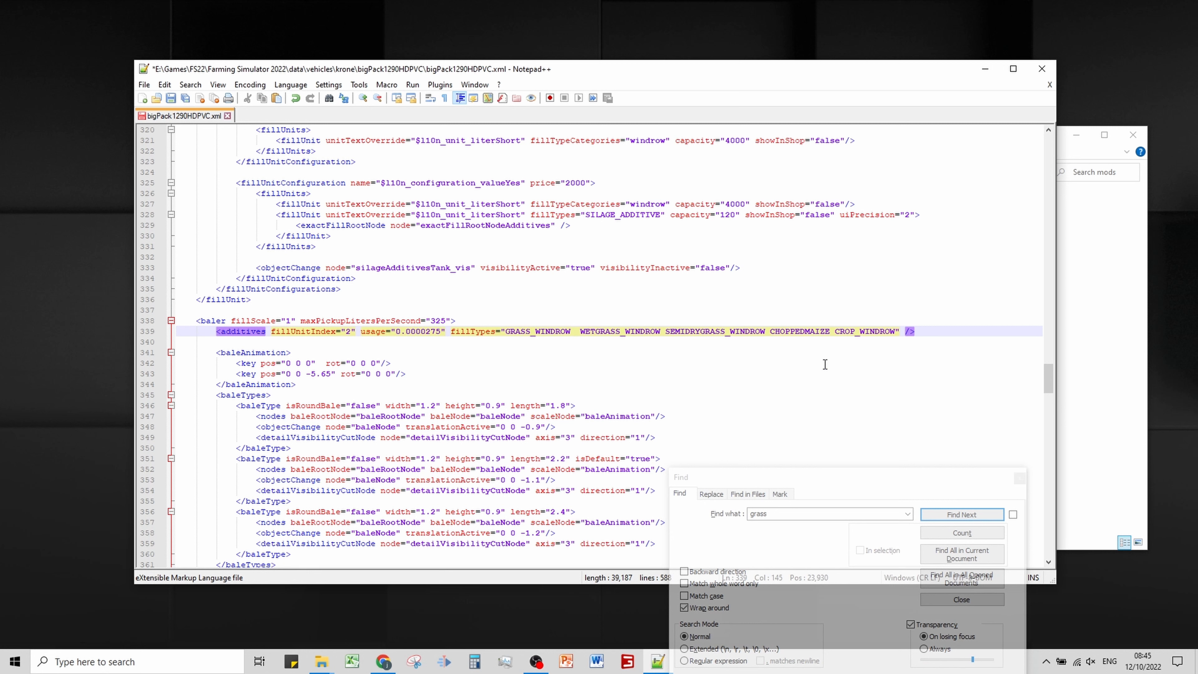
left_click(961, 599)
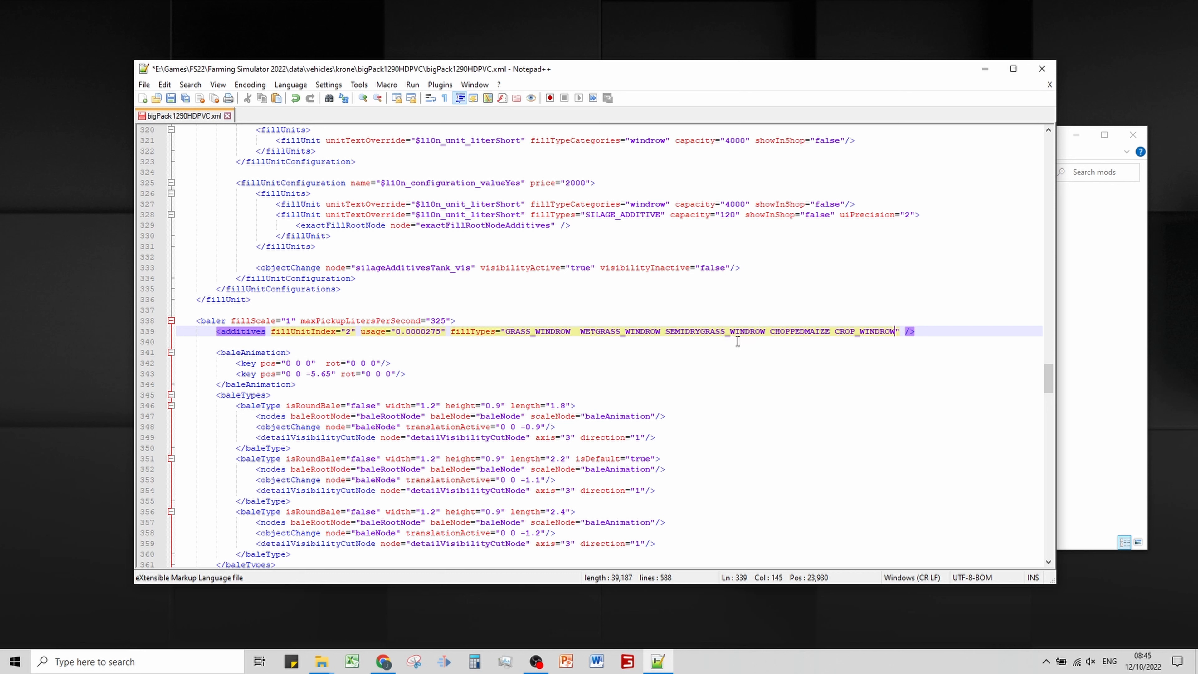
mouse_move(721, 467)
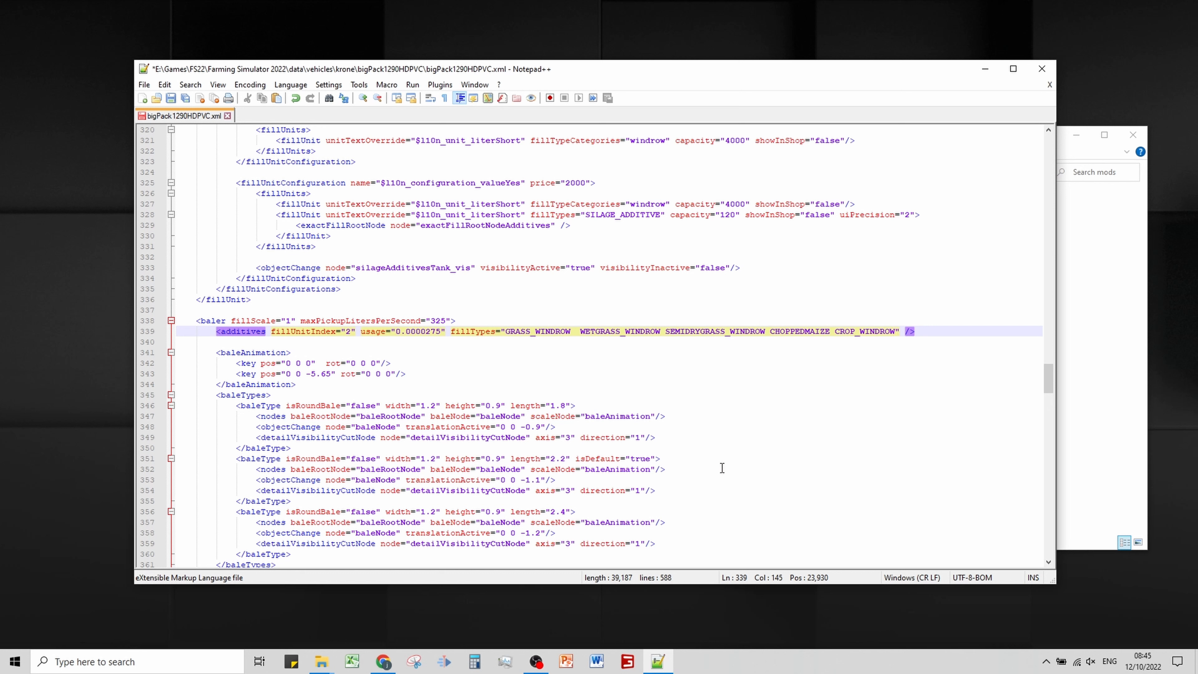
mouse_move(727, 442)
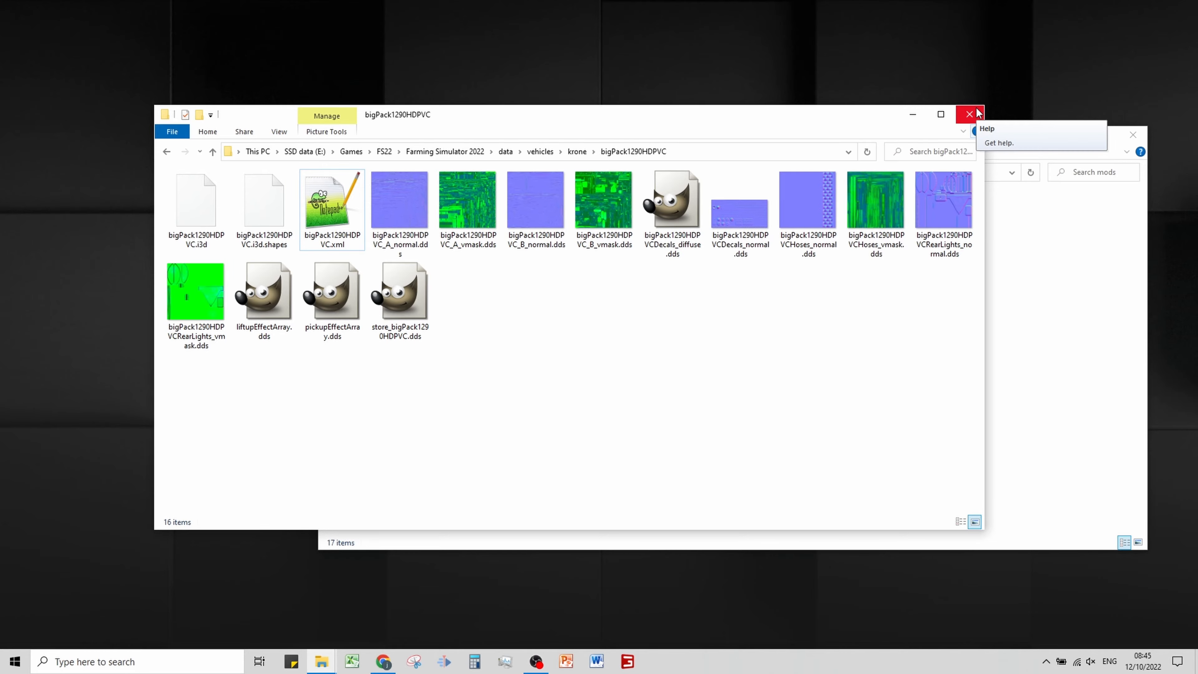
mouse_move(969, 113)
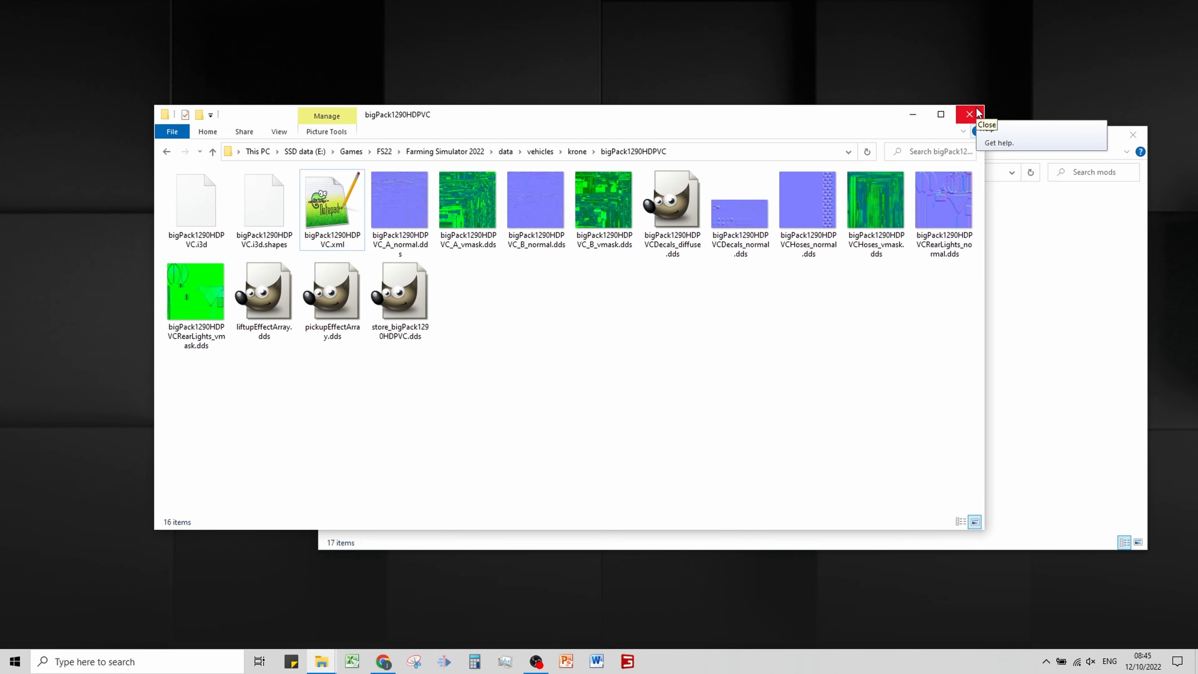
Switch from the forage harvester to the tractor with the Krone wagon and drive onto the grass windrow
left_click(969, 115)
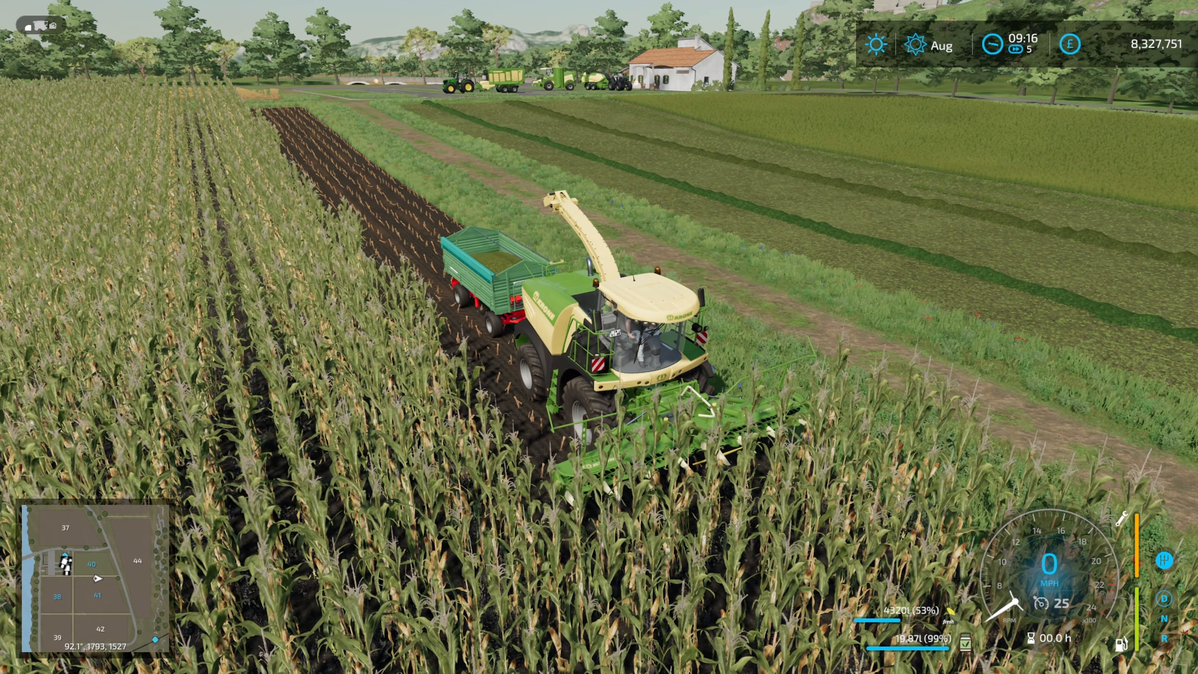
key("tab")
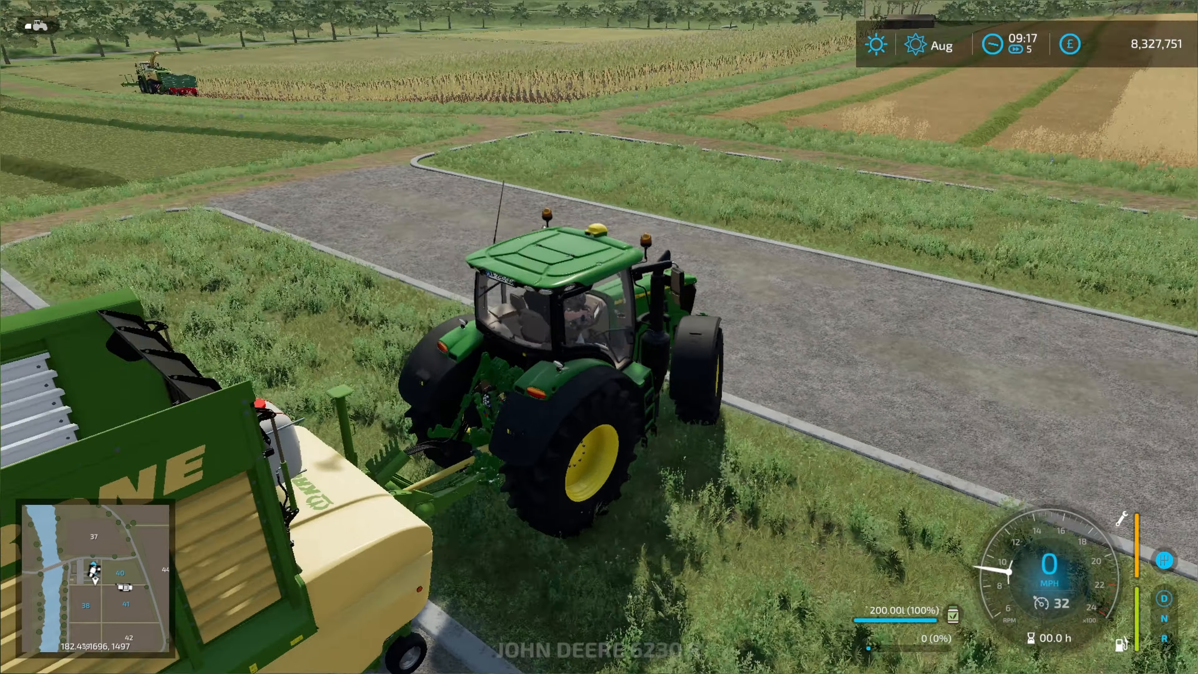
key("w")
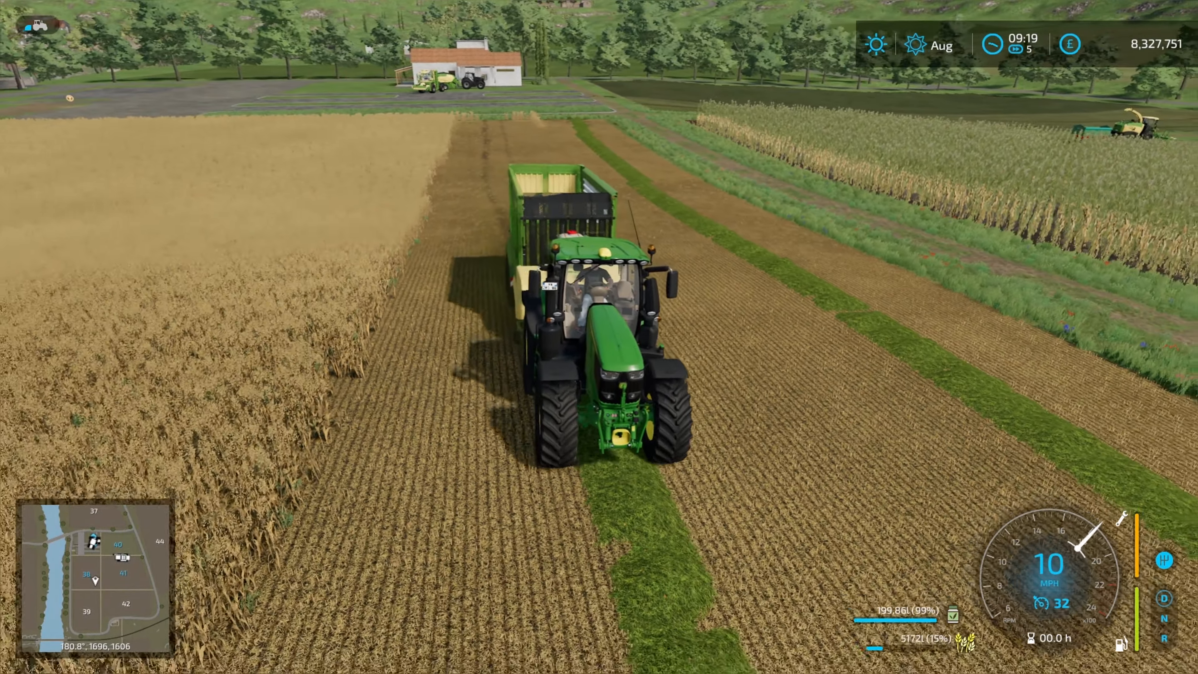
key("tab")
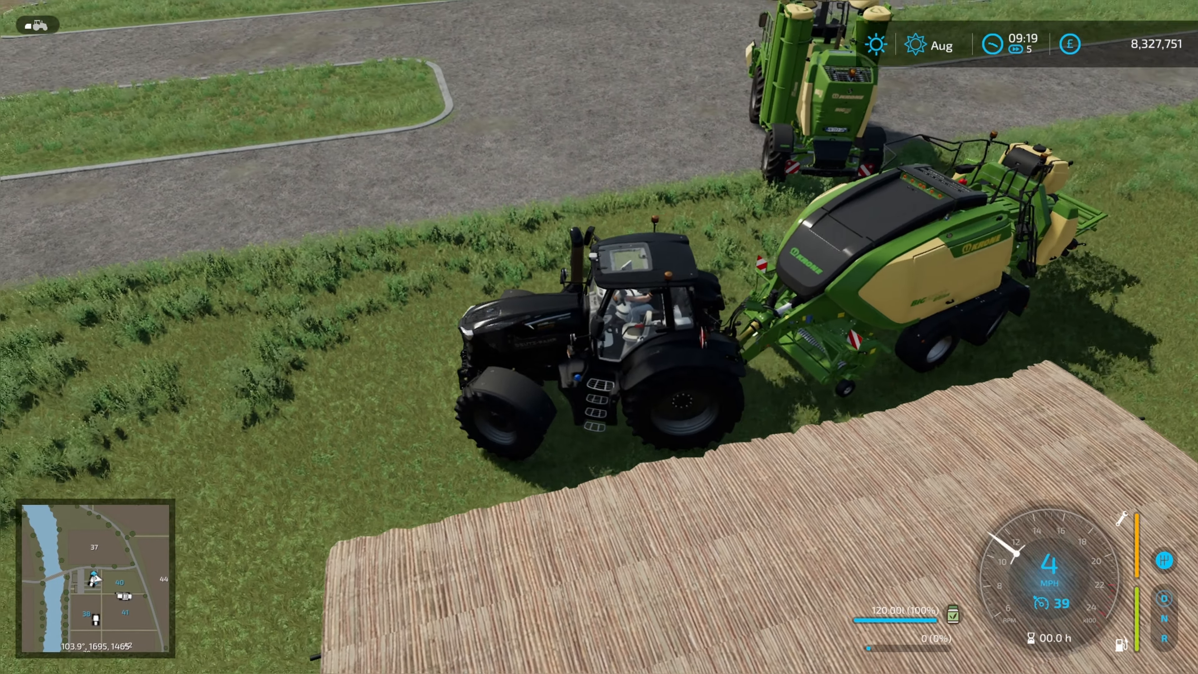
In the developer Vehicles page, set Fill Unit 1 to Fresh Maize with the Empty action
key("w")
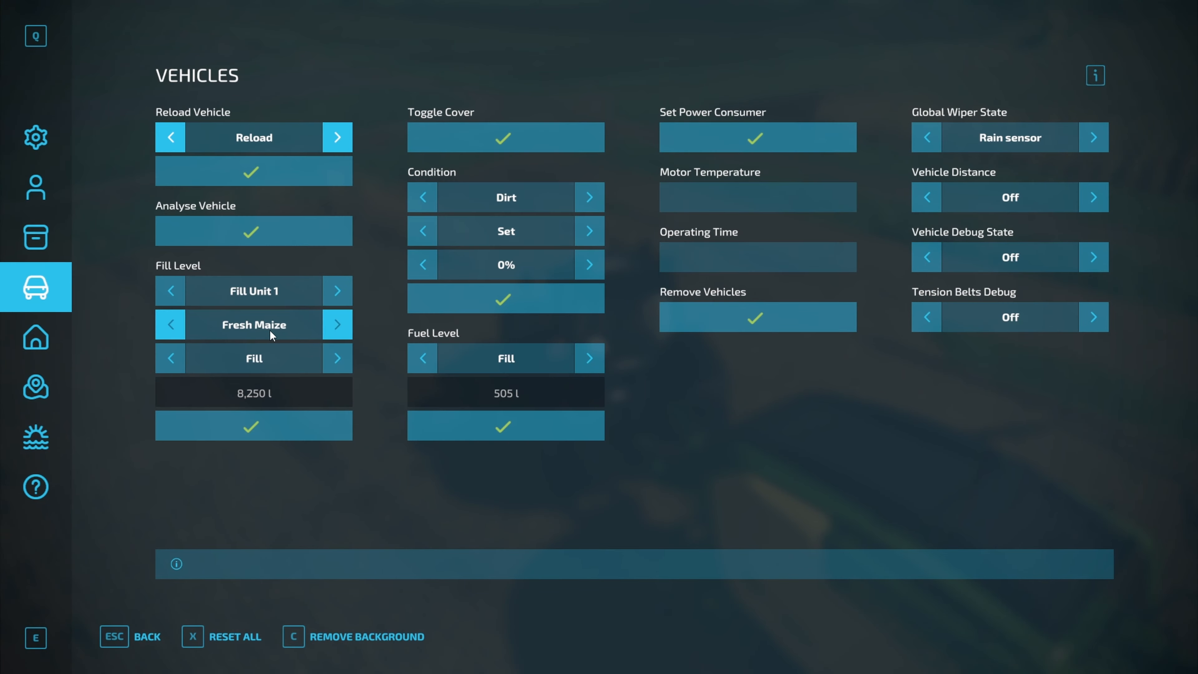
left_click(337, 358)
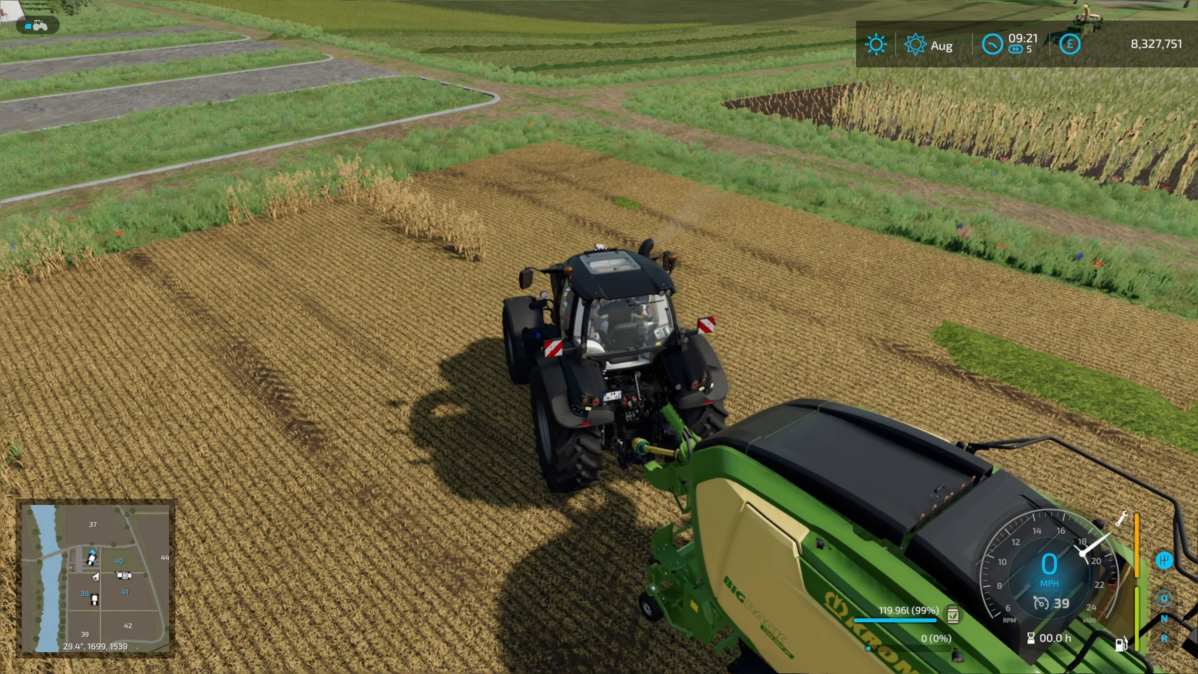
key("W")
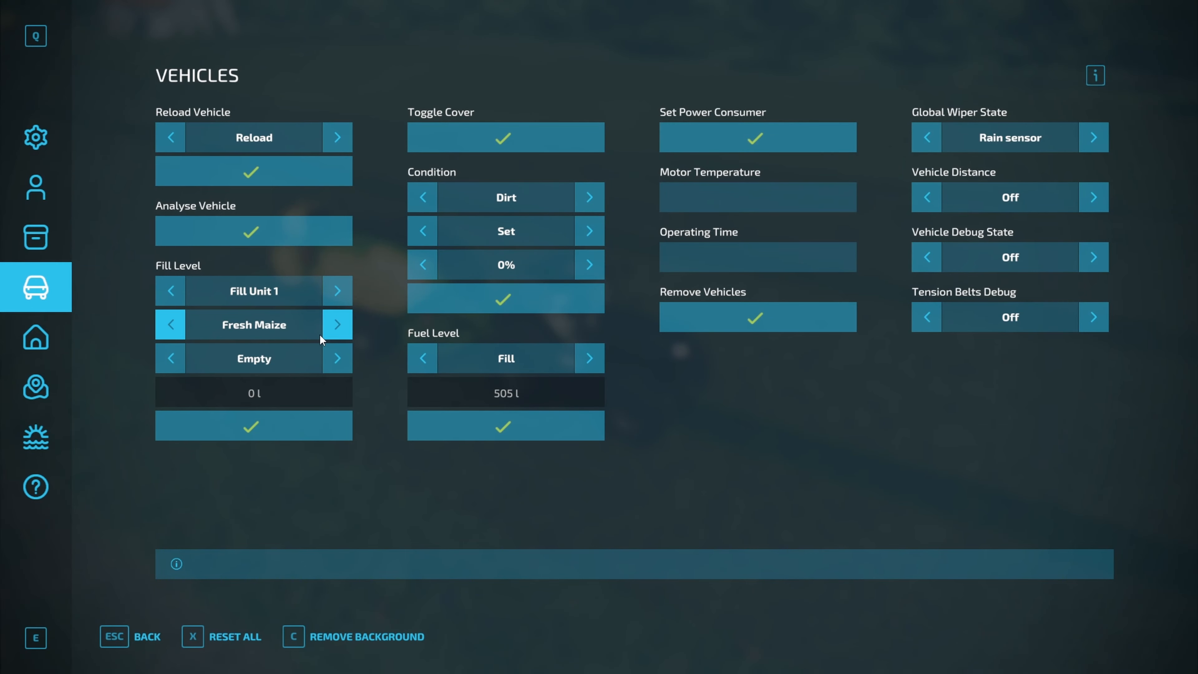
mouse_move(310, 449)
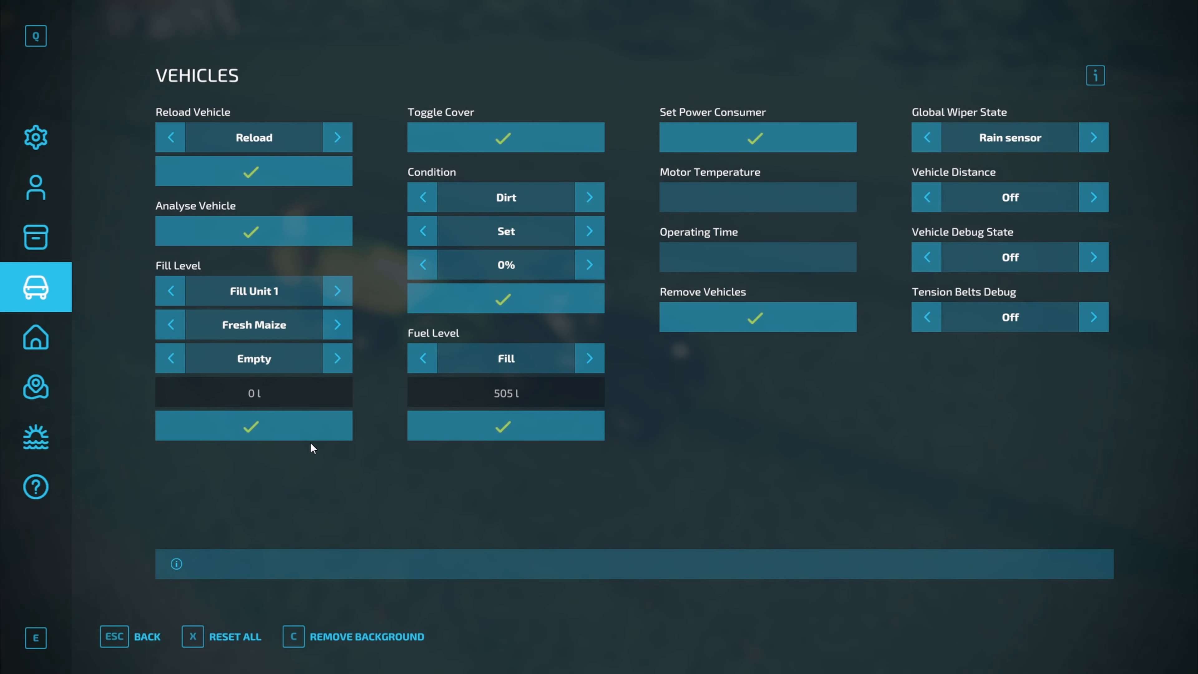
Apply the Empty action on the KRONE baler's fill unit 1 and return to the grass field
key("Escape")
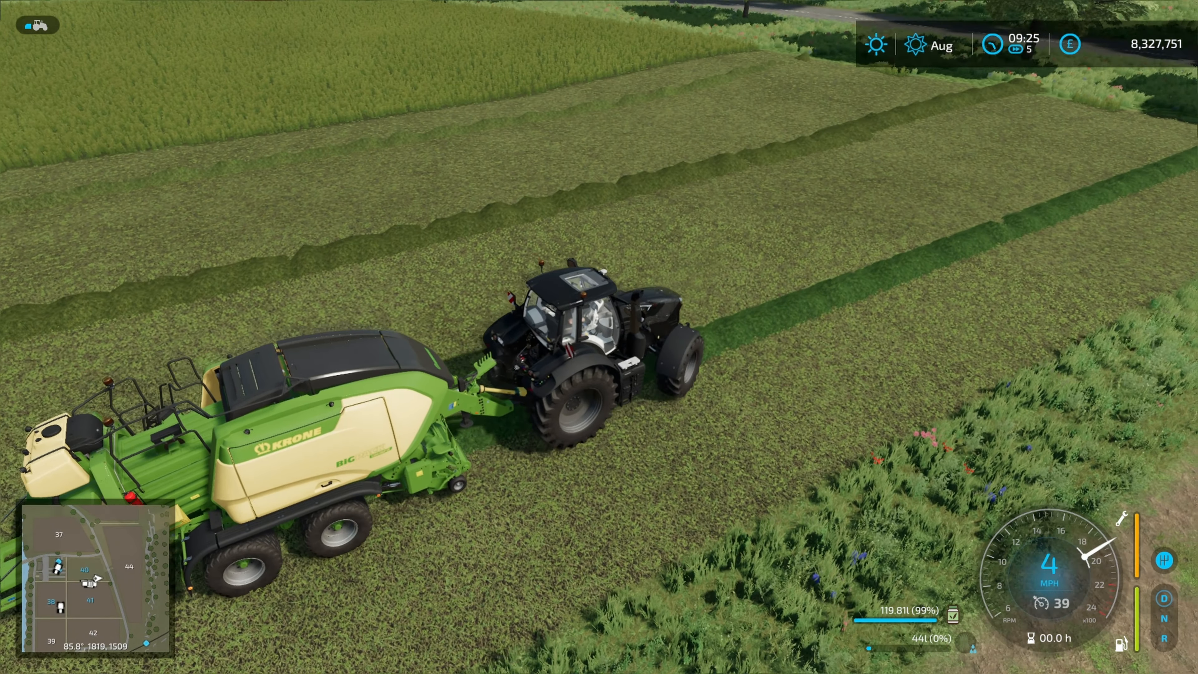
key("w")
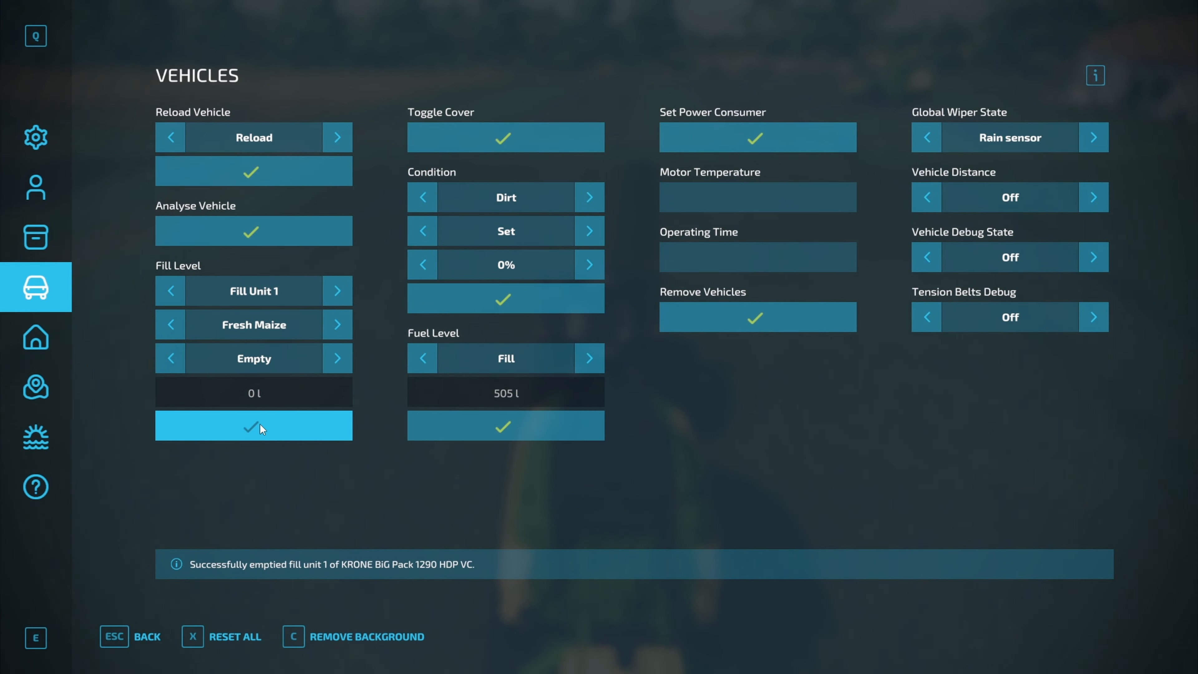
key("Escape")
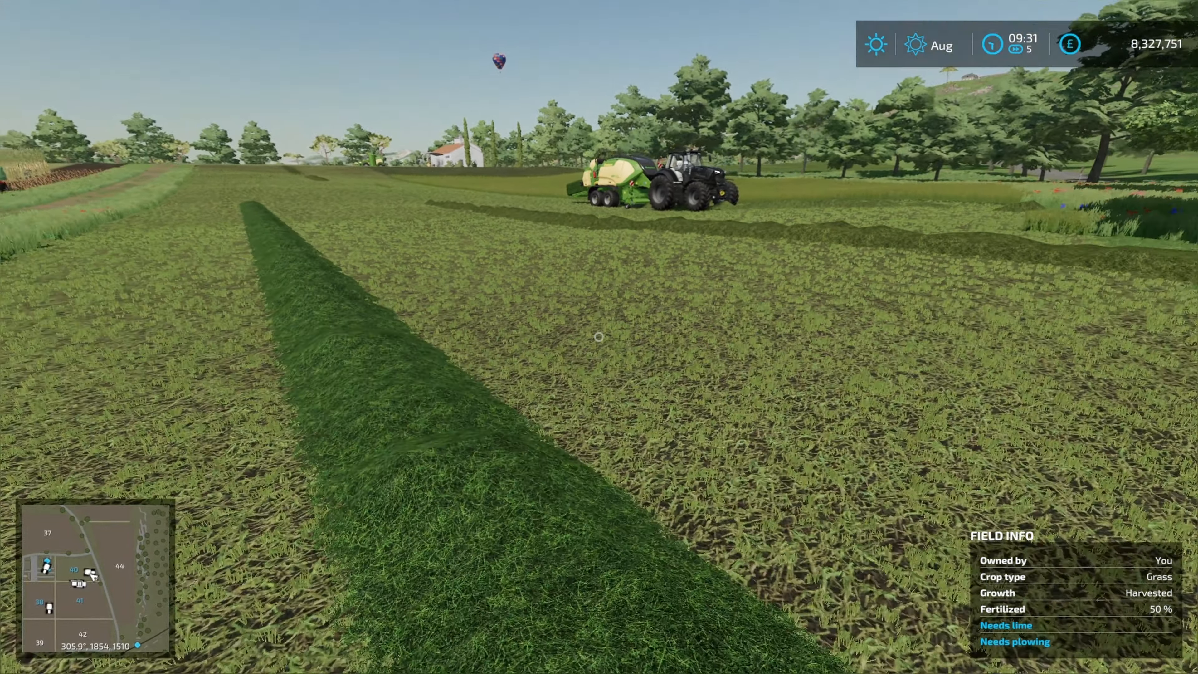
mouse_move(600, 336)
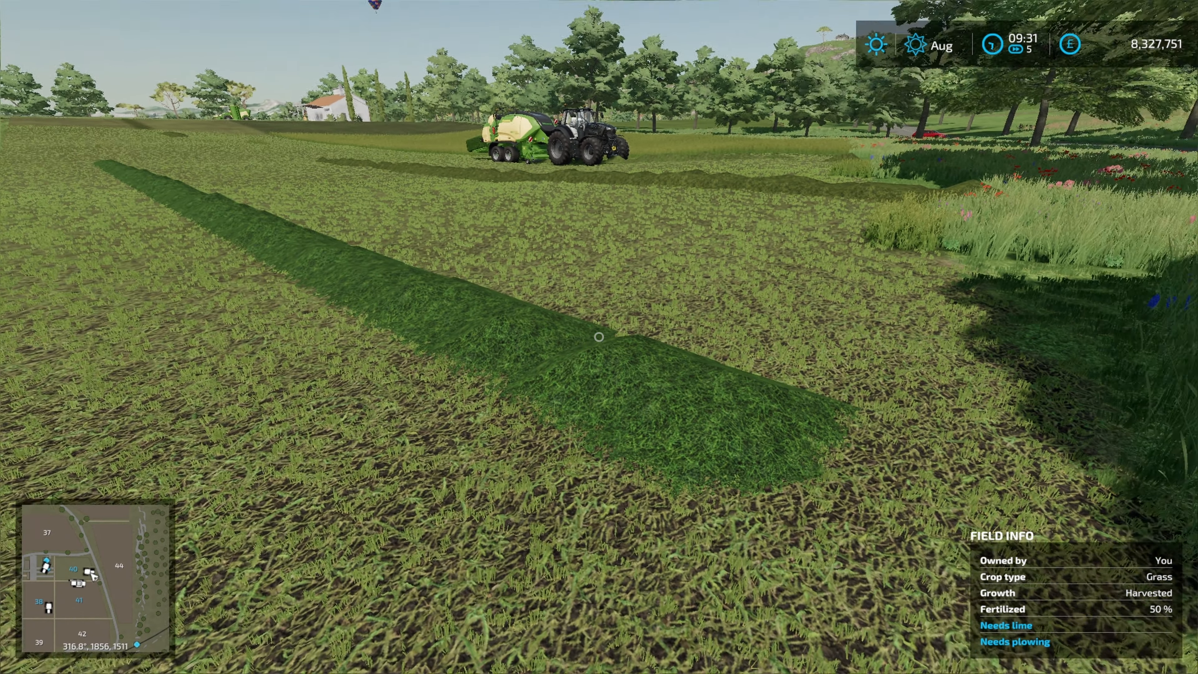
mouse_move(599, 337)
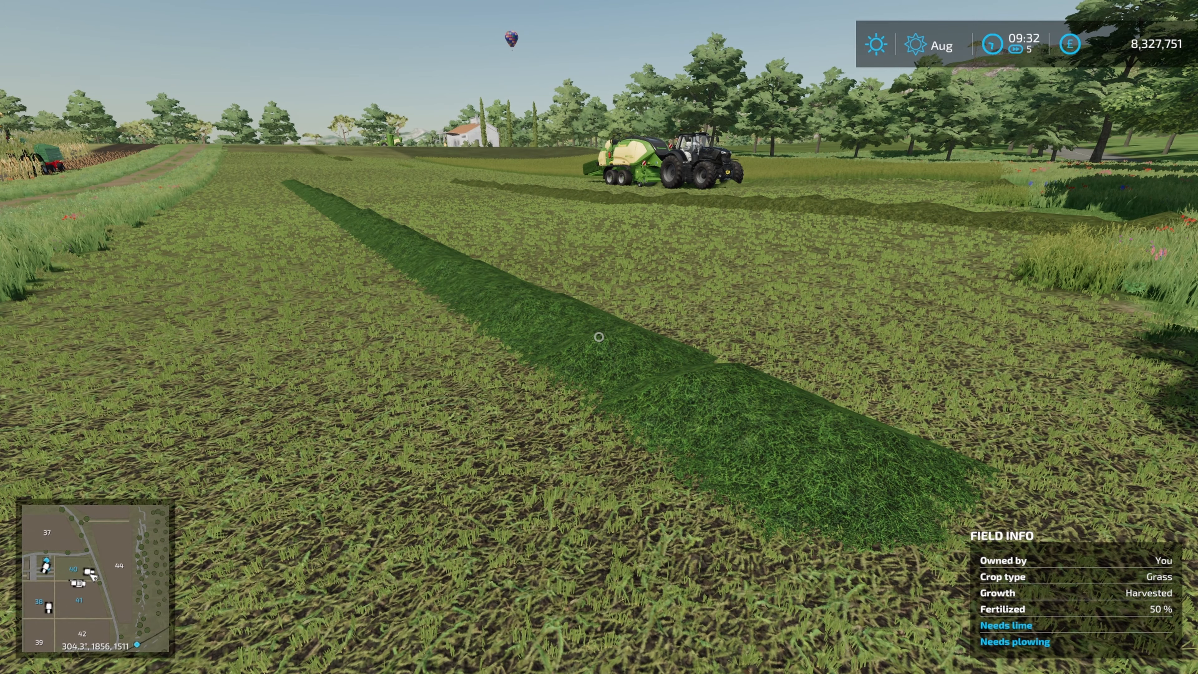
mouse_move(599, 337)
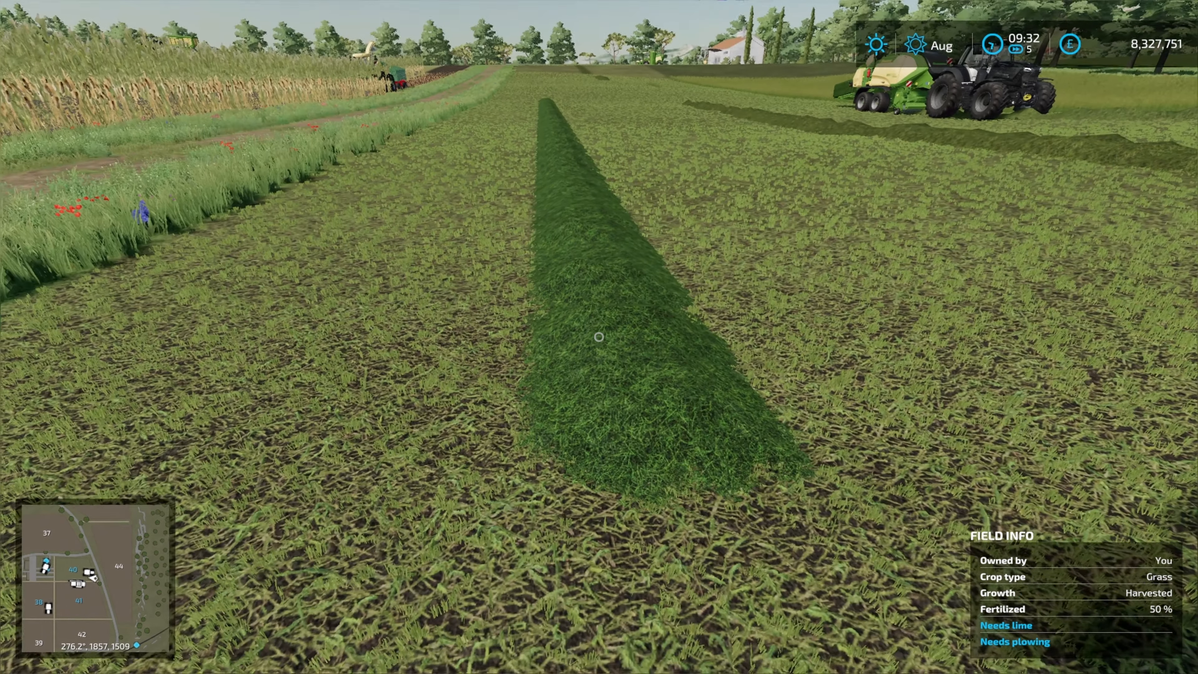